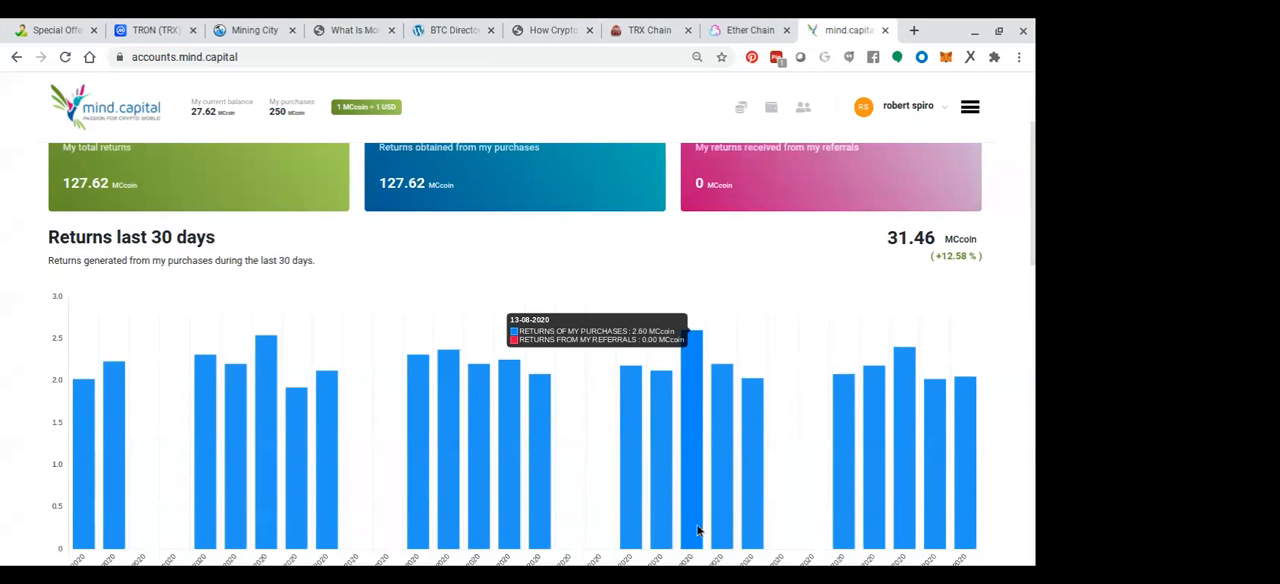
- Scroll up and down through the mind.capital dashboard
{"action": "scroll", "scroll_direction": "up", "scroll_amount": 3}
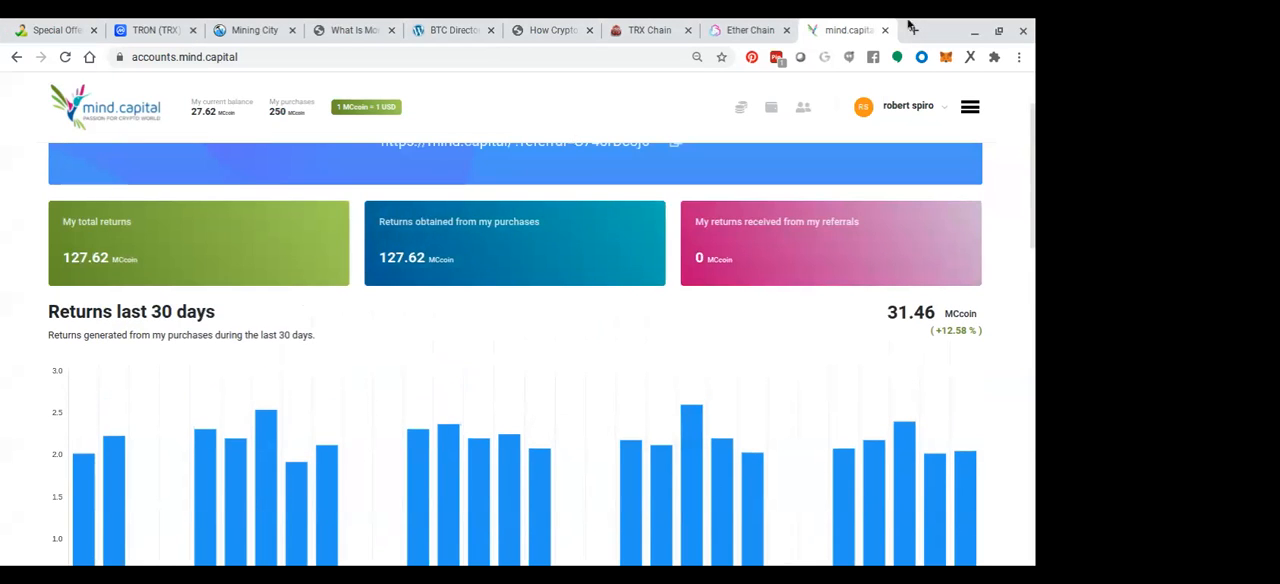
{"action": "mouse_move", "coordinate": [939, 412]}
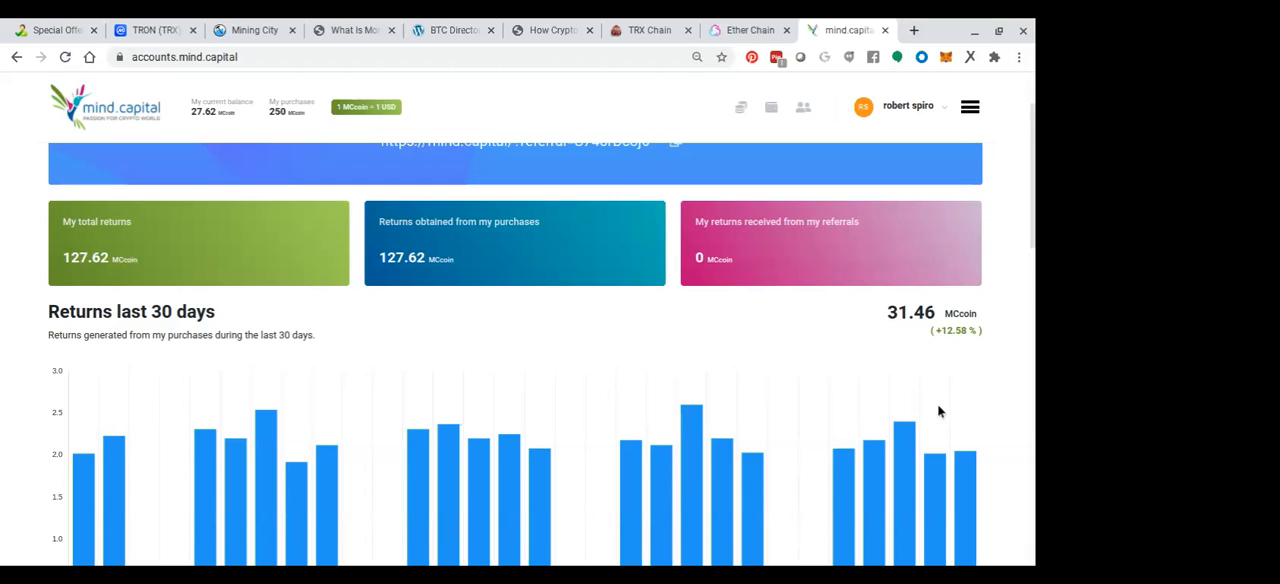
{"action": "mouse_move", "coordinate": [884, 327]}
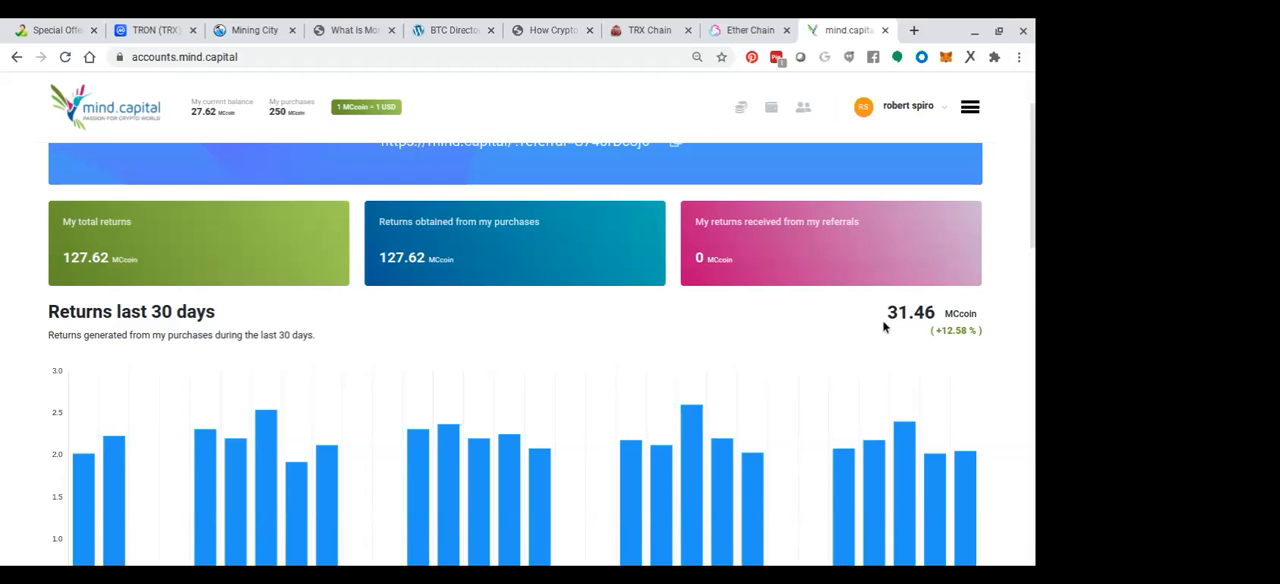
{"action": "mouse_move", "coordinate": [958, 350]}
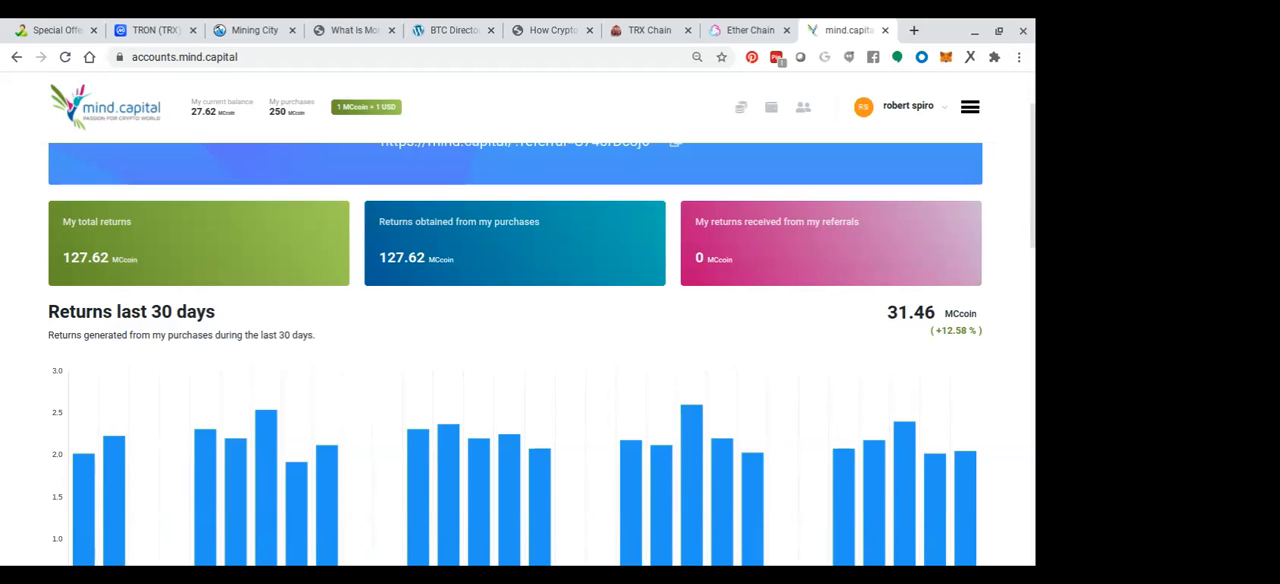
{"action": "scroll", "scroll_direction": "down", "scroll_amount": 3}
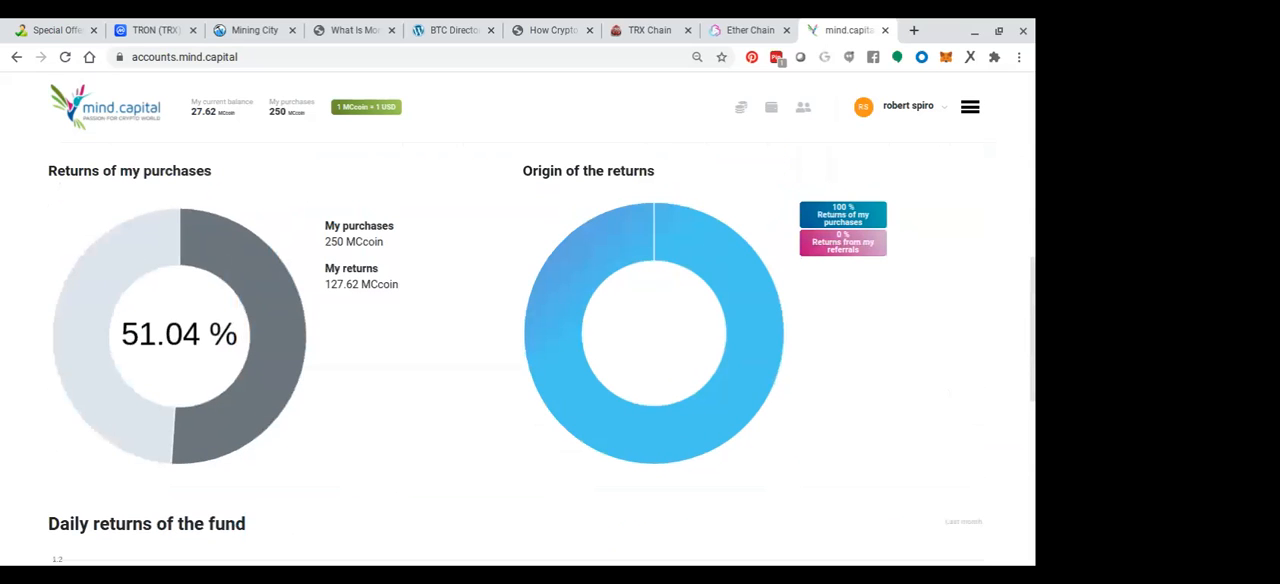
{"action": "mouse_move", "coordinate": [960, 346]}
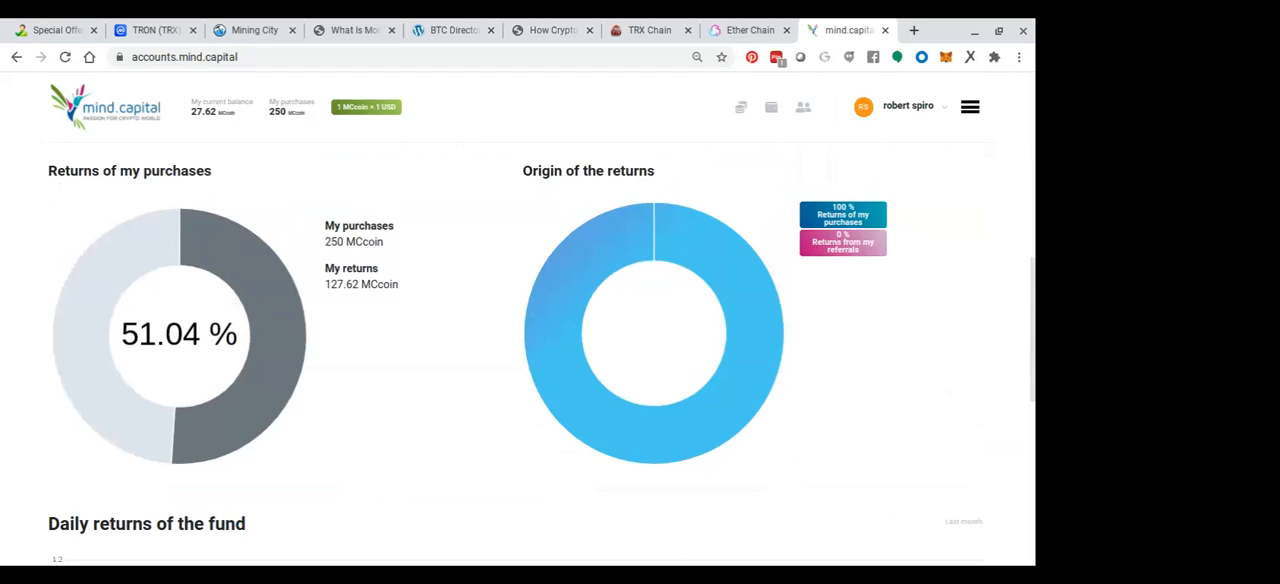
{"action": "mouse_move", "coordinate": [367, 437]}
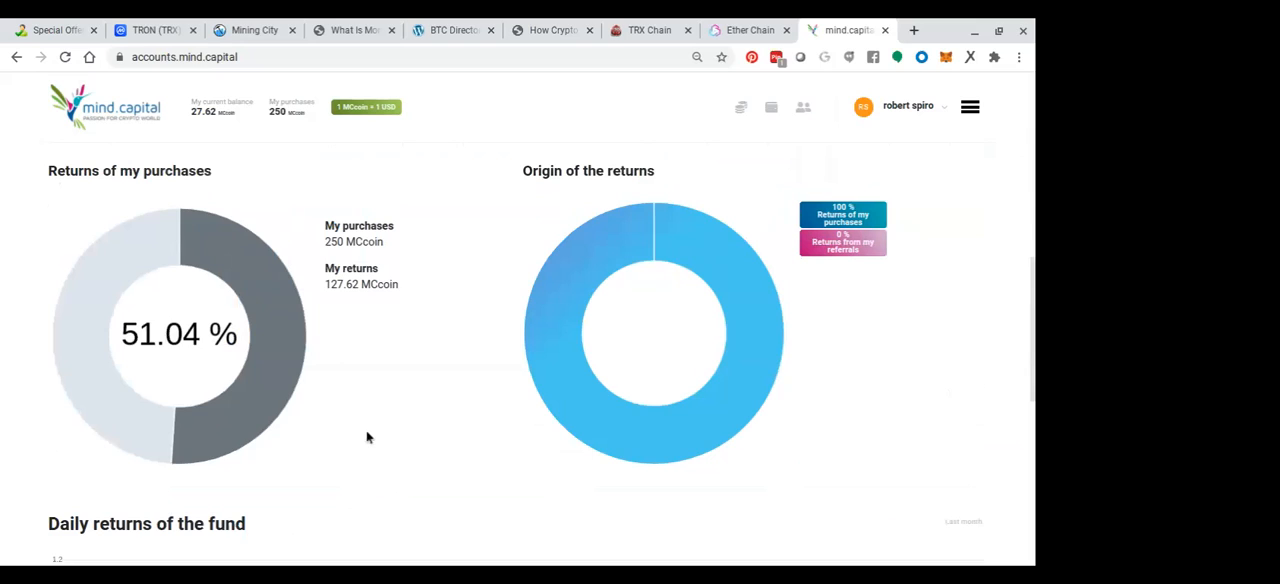
{"action": "mouse_move", "coordinate": [781, 192]}
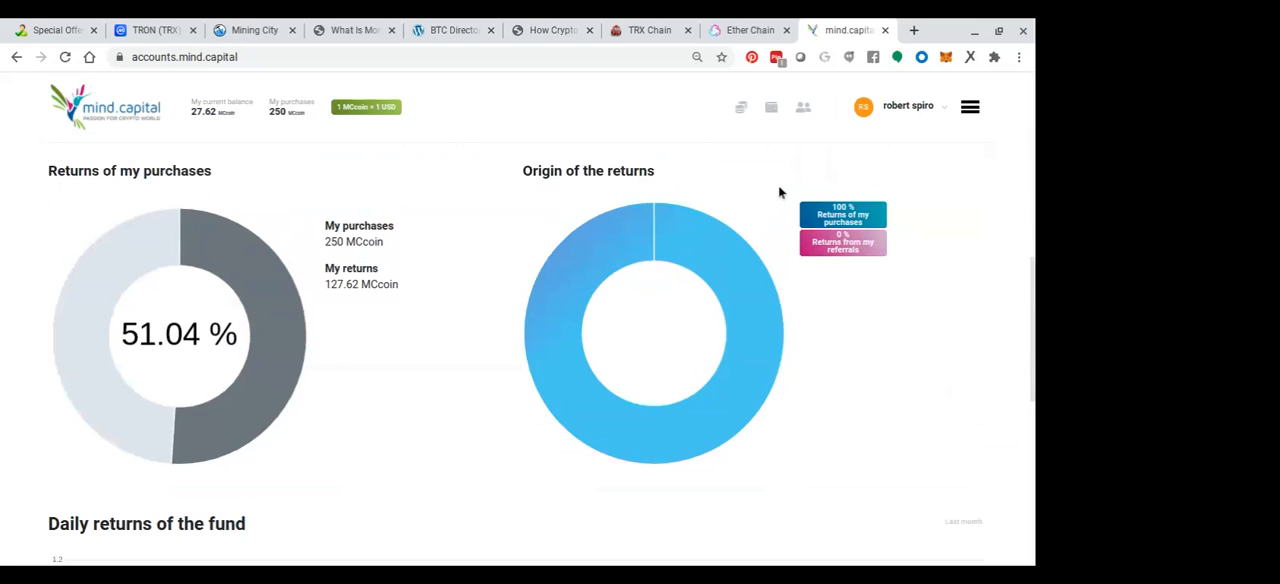
{"action": "mouse_move", "coordinate": [435, 251]}
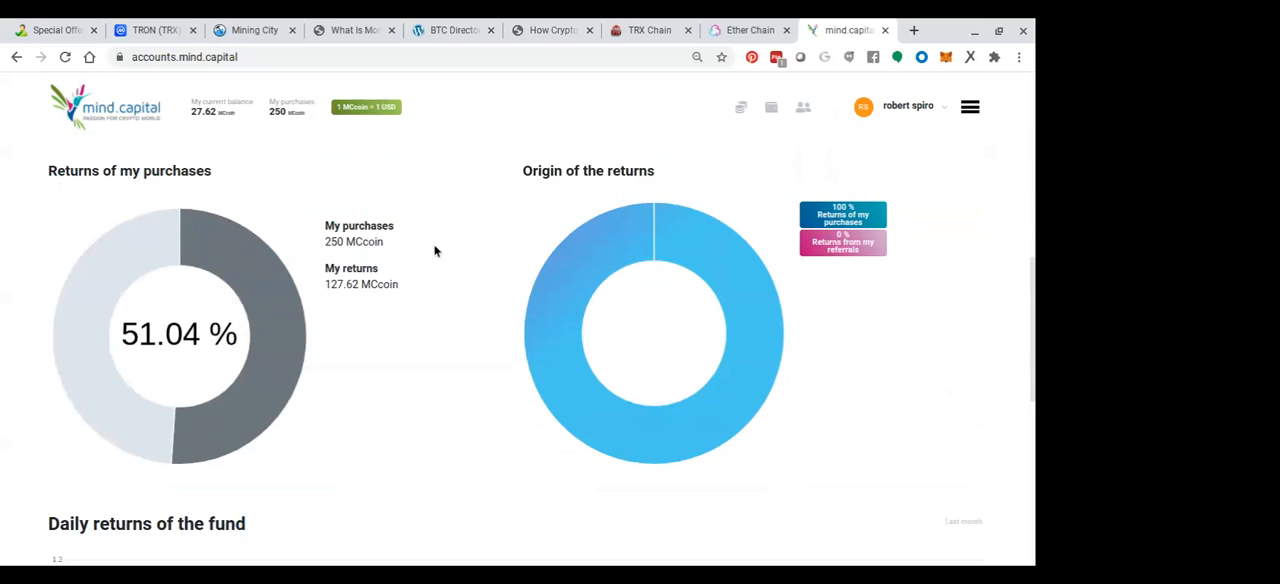
{"action": "scroll", "scroll_direction": "down", "scroll_amount": 3}
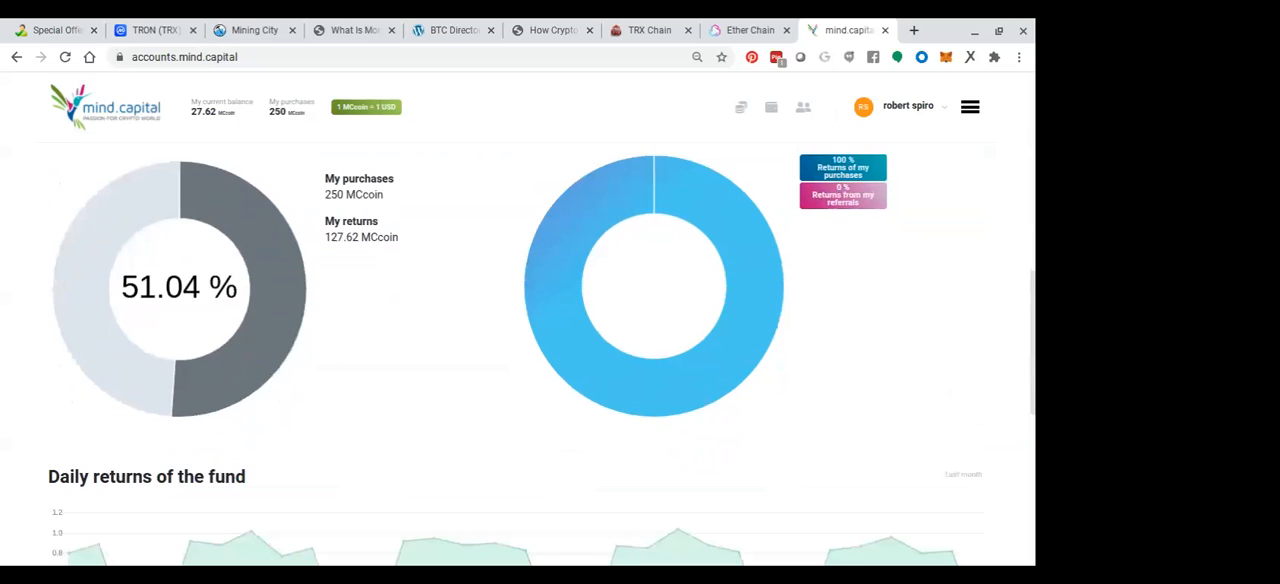
{"action": "scroll", "scroll_direction": "down", "scroll_amount": 3}
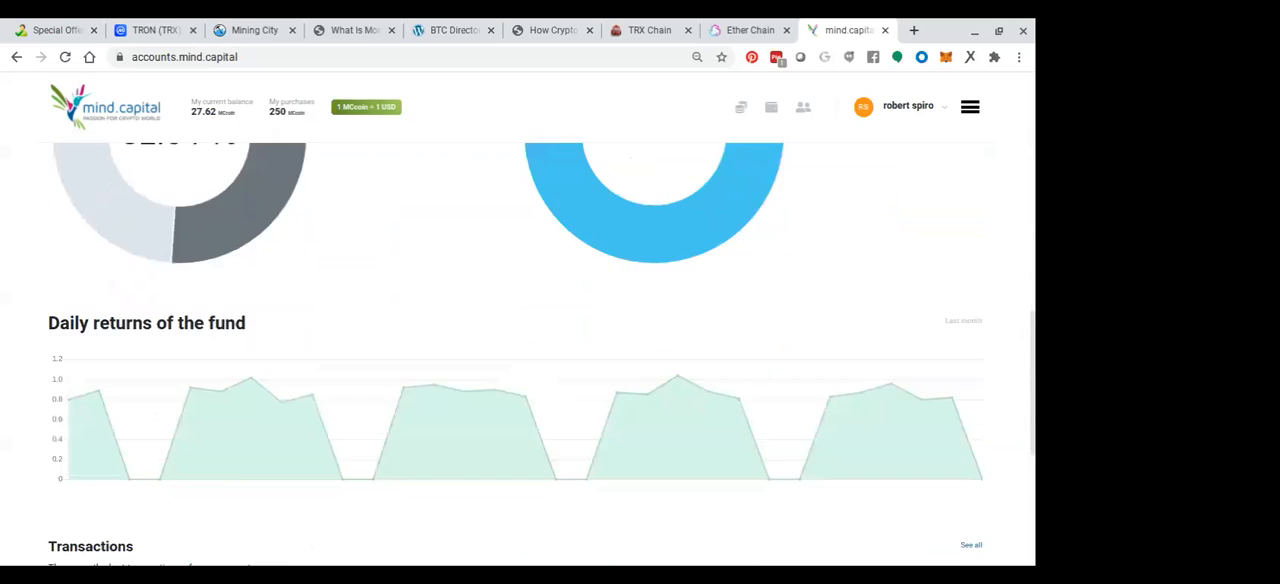
{"action": "scroll", "scroll_direction": "down", "scroll_amount": 3}
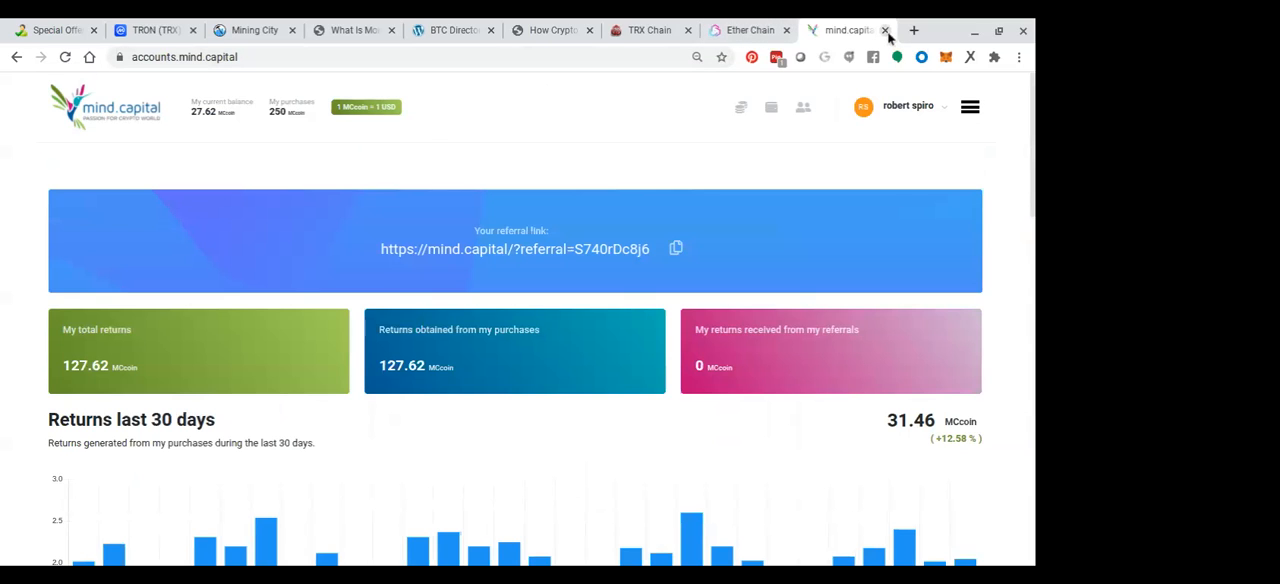
- Close mind.capital and scroll Ether Chain to its join form at 0.00 ETH
{"action": "left_click", "coordinate": [886, 30]}
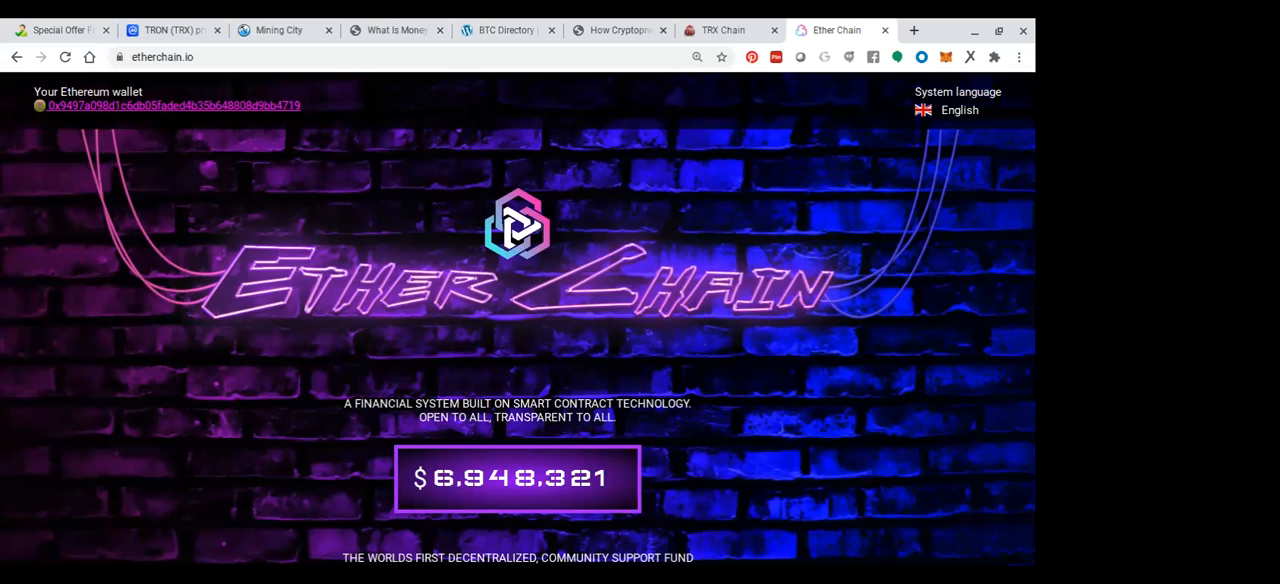
{"action": "scroll", "scroll_direction": "down", "scroll_amount": 3}
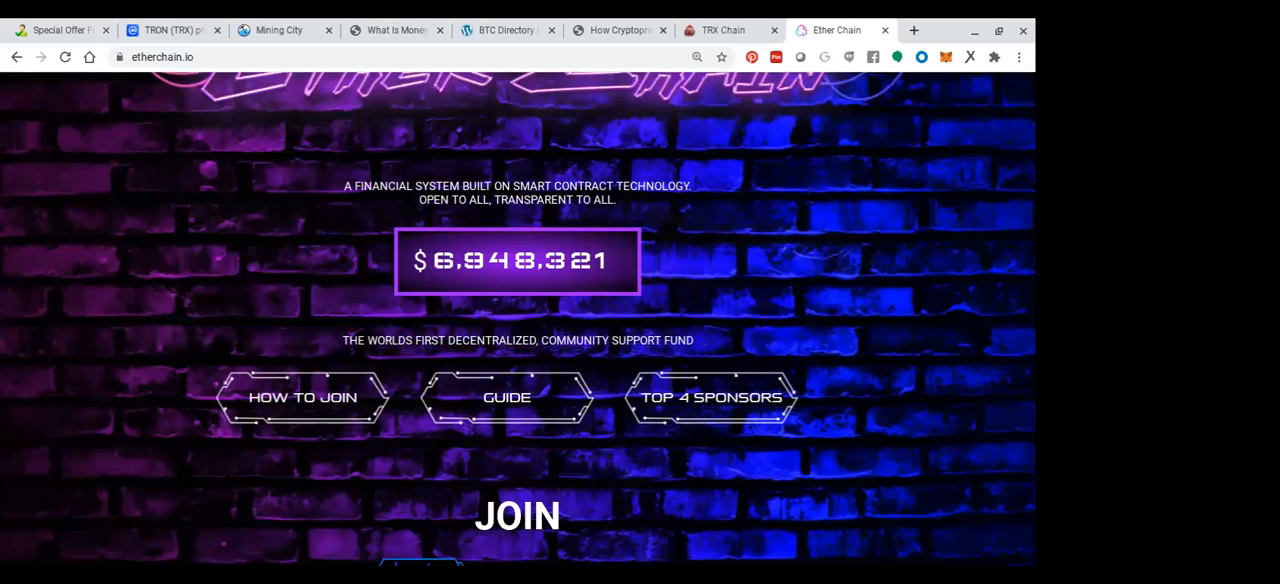
{"action": "scroll", "scroll_direction": "down", "scroll_amount": 3}
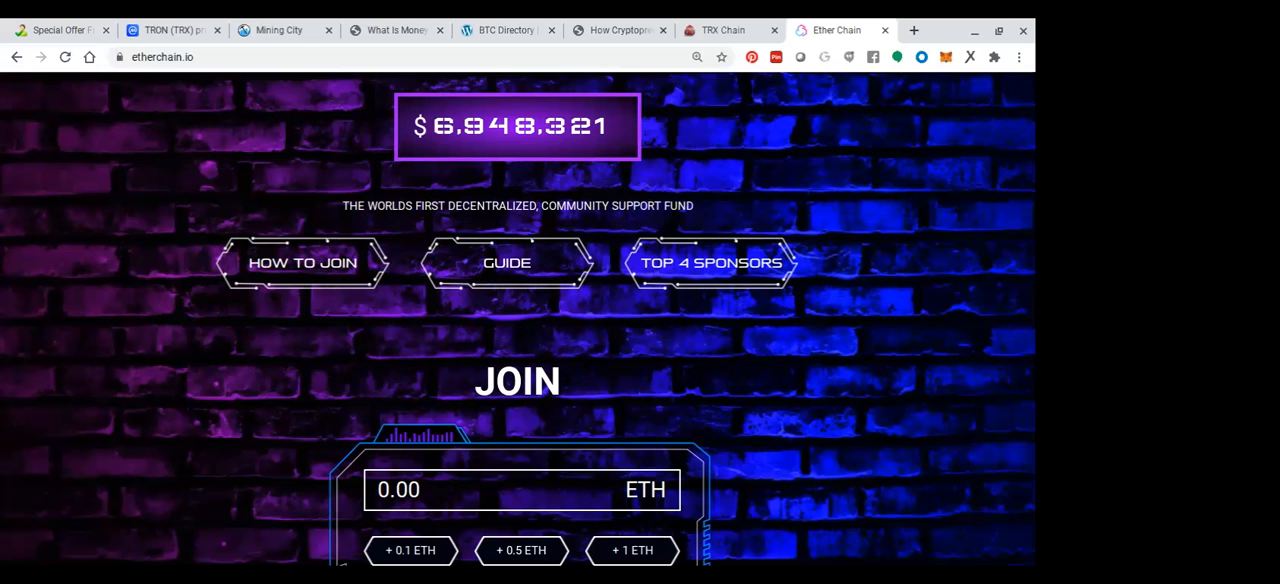
{"action": "scroll", "scroll_direction": "down", "scroll_amount": 3}
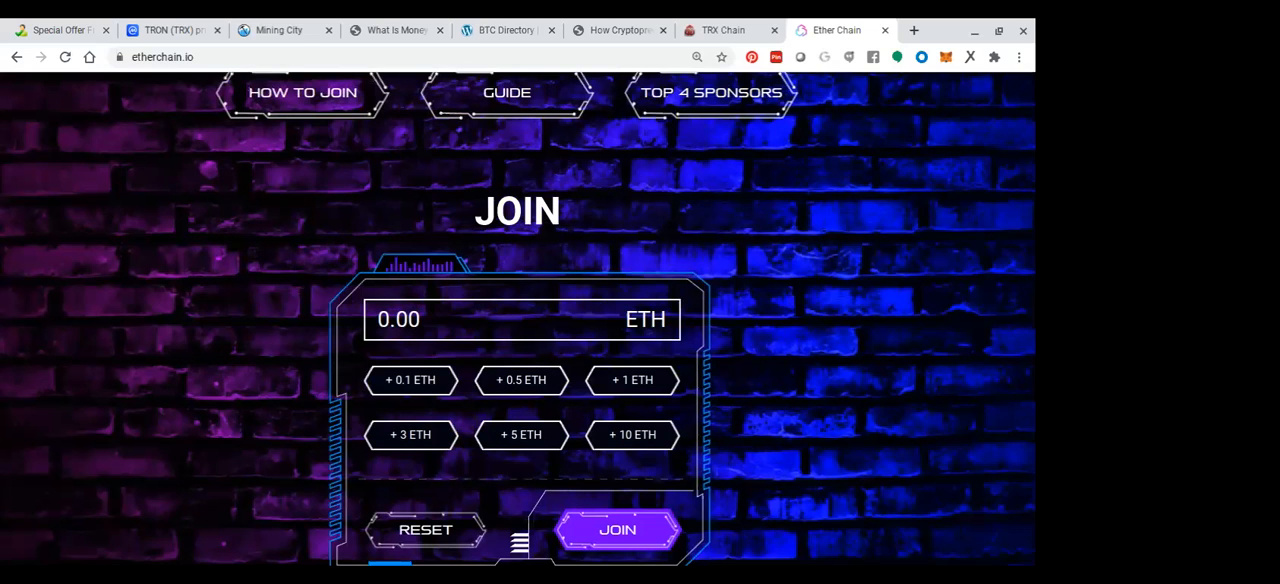
{"action": "scroll", "scroll_direction": "up", "scroll_amount": 3}
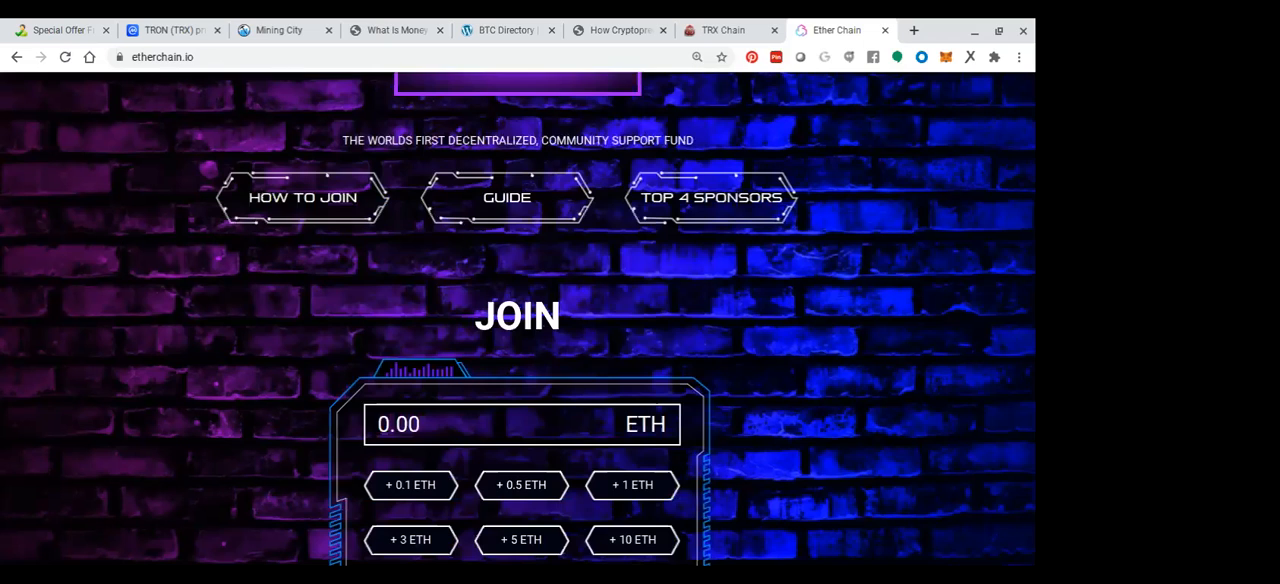
{"action": "scroll", "scroll_direction": "up", "scroll_amount": 3}
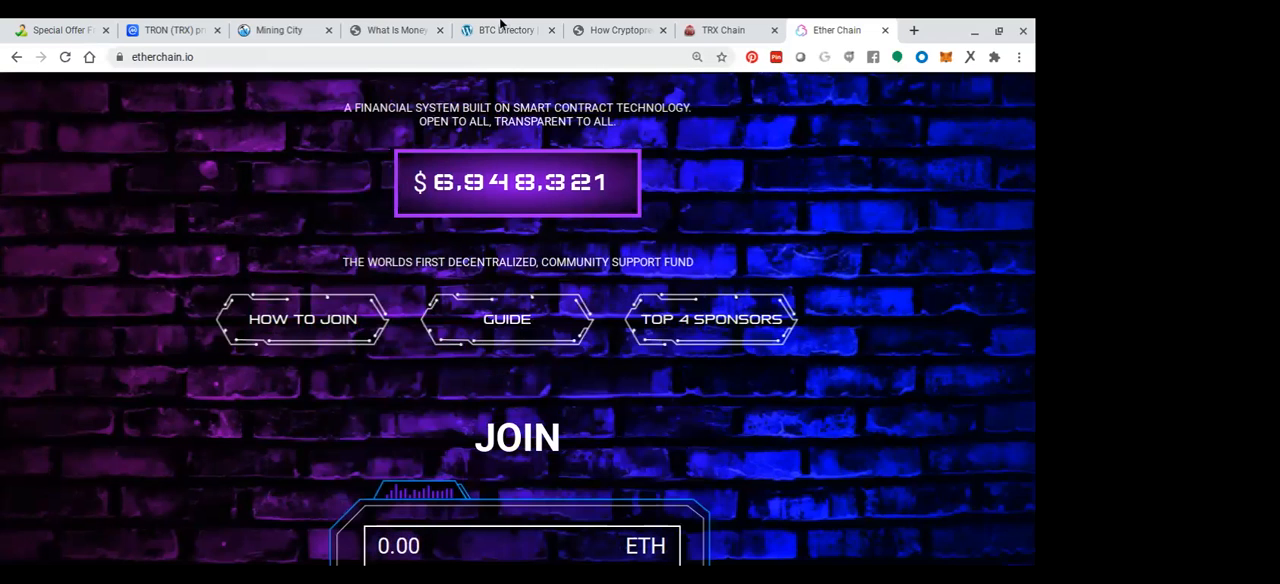
{"action": "mouse_move", "coordinate": [575, 205]}
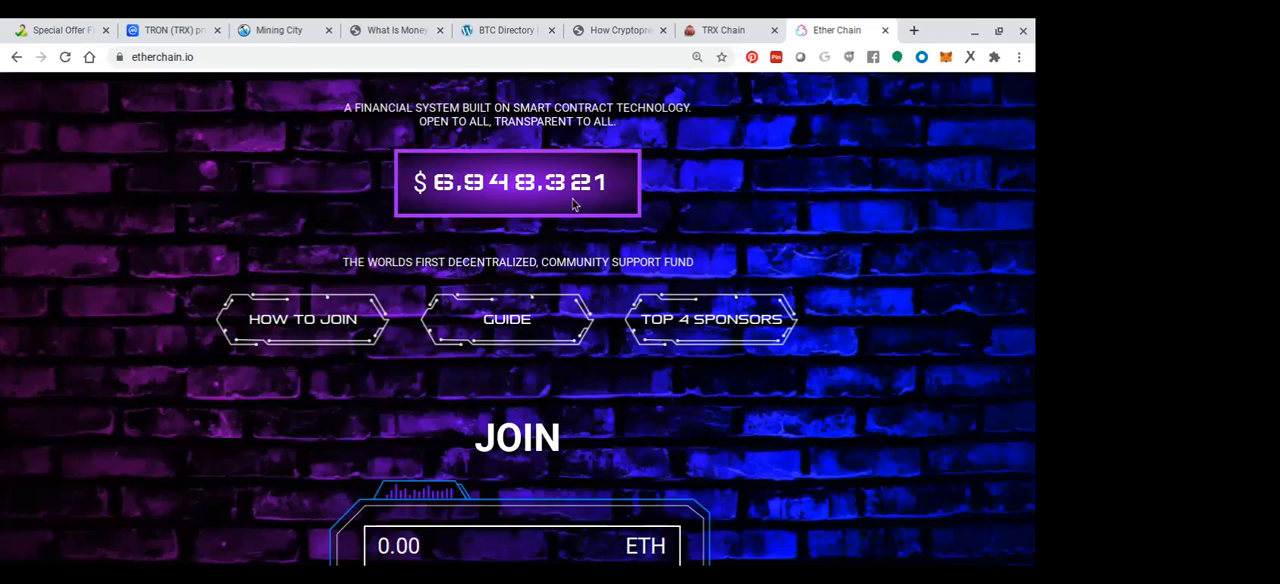
{"action": "mouse_move", "coordinate": [308, 150]}
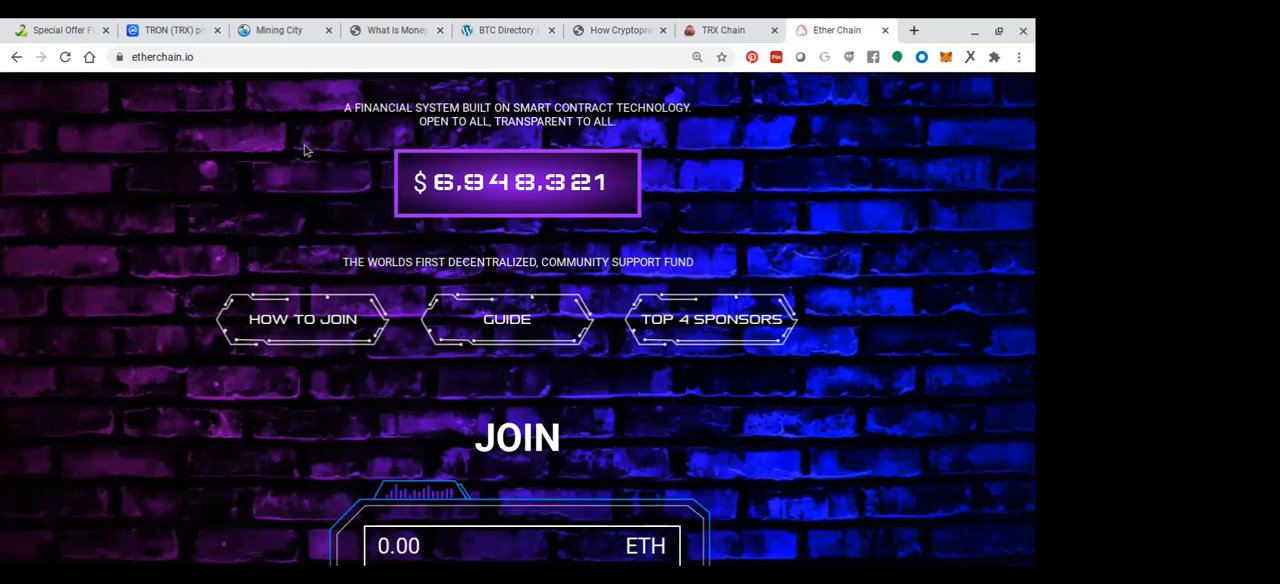
{"action": "scroll", "scroll_direction": "down", "scroll_amount": 3}
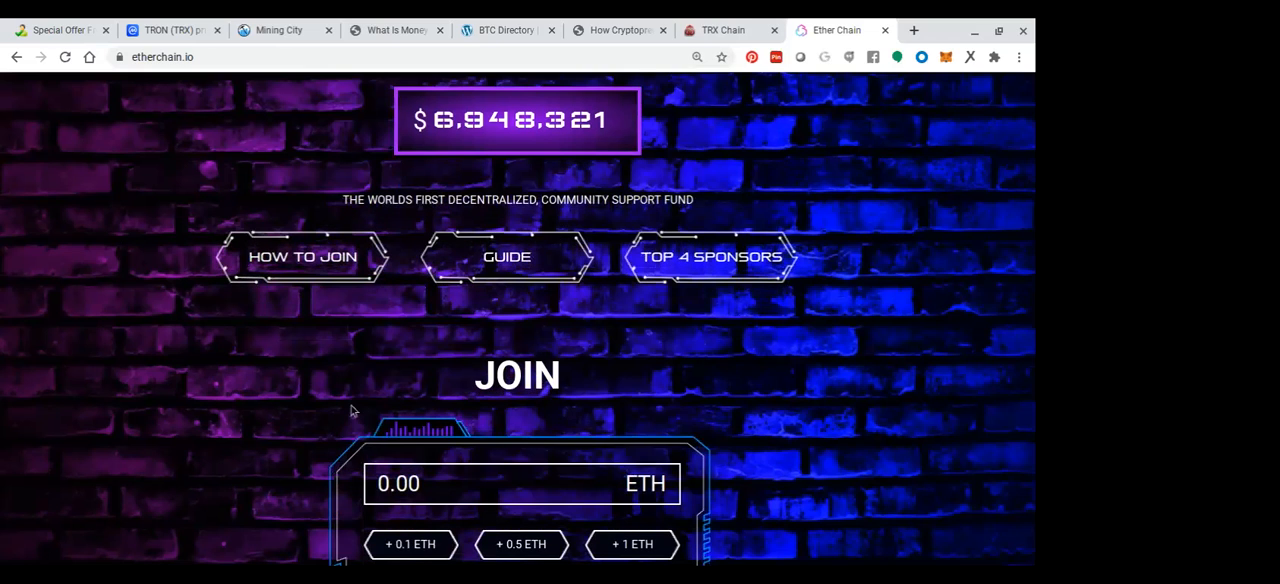
{"action": "scroll", "scroll_direction": "down", "scroll_amount": 3}
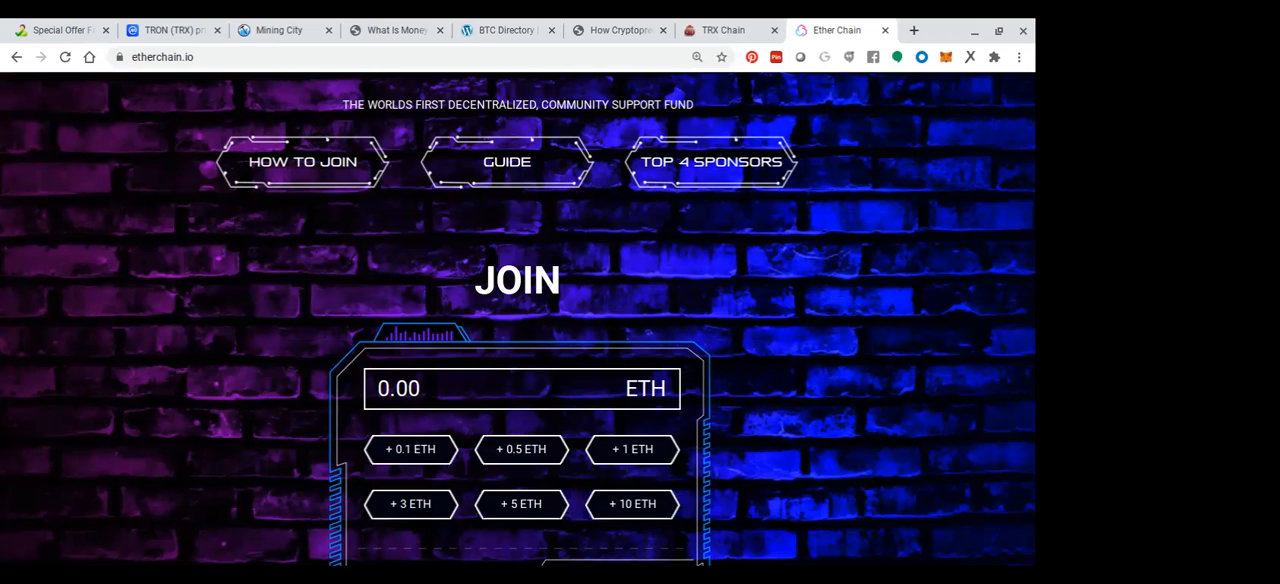
{"action": "scroll", "scroll_direction": "down", "scroll_amount": 3}
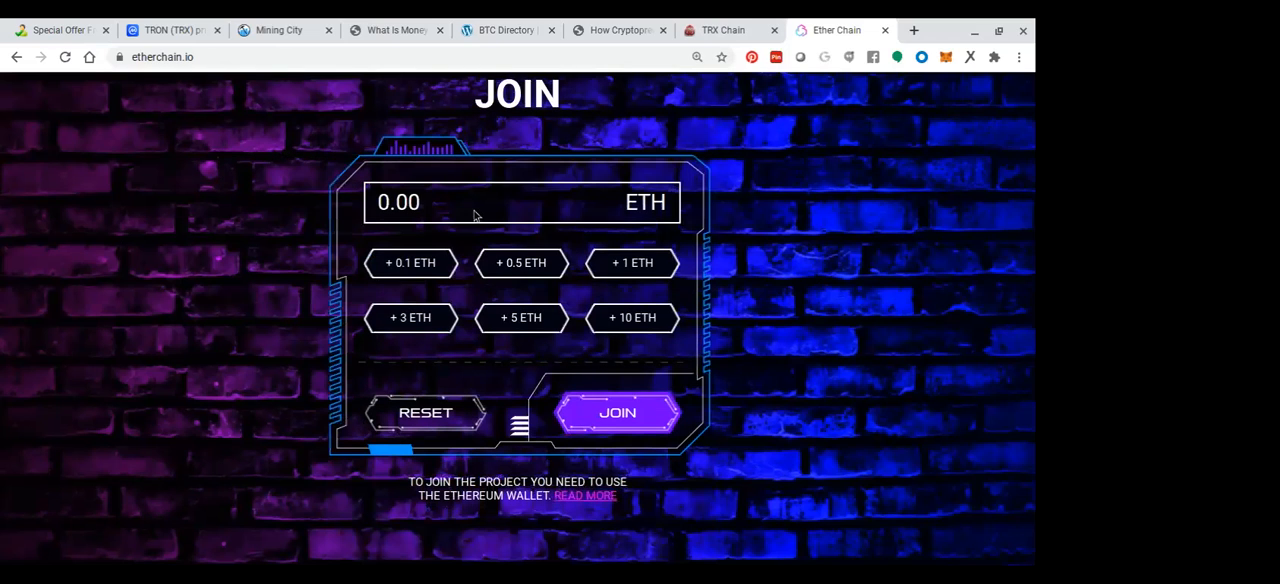
{"action": "mouse_move", "coordinate": [411, 277]}
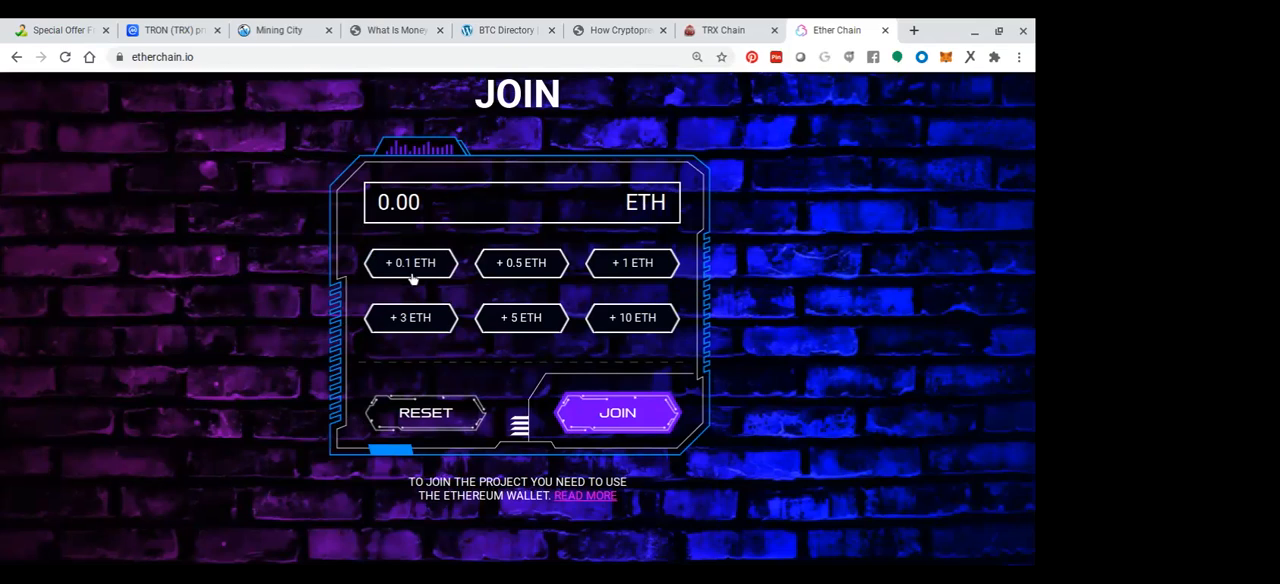
{"action": "mouse_move", "coordinate": [412, 278]}
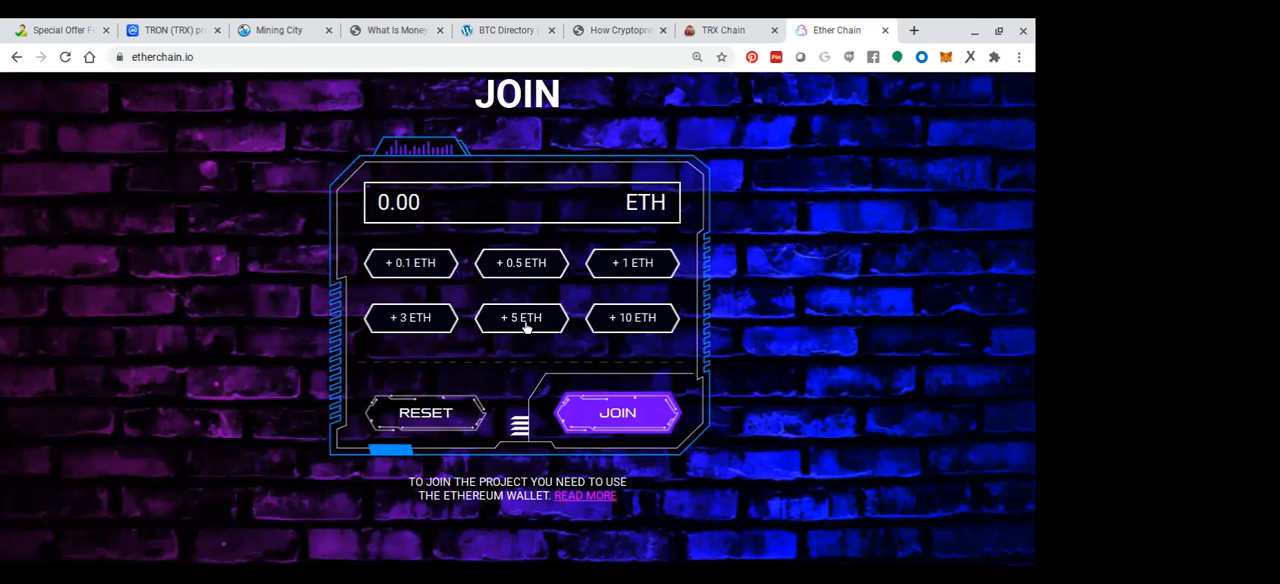
{"action": "mouse_move", "coordinate": [638, 325]}
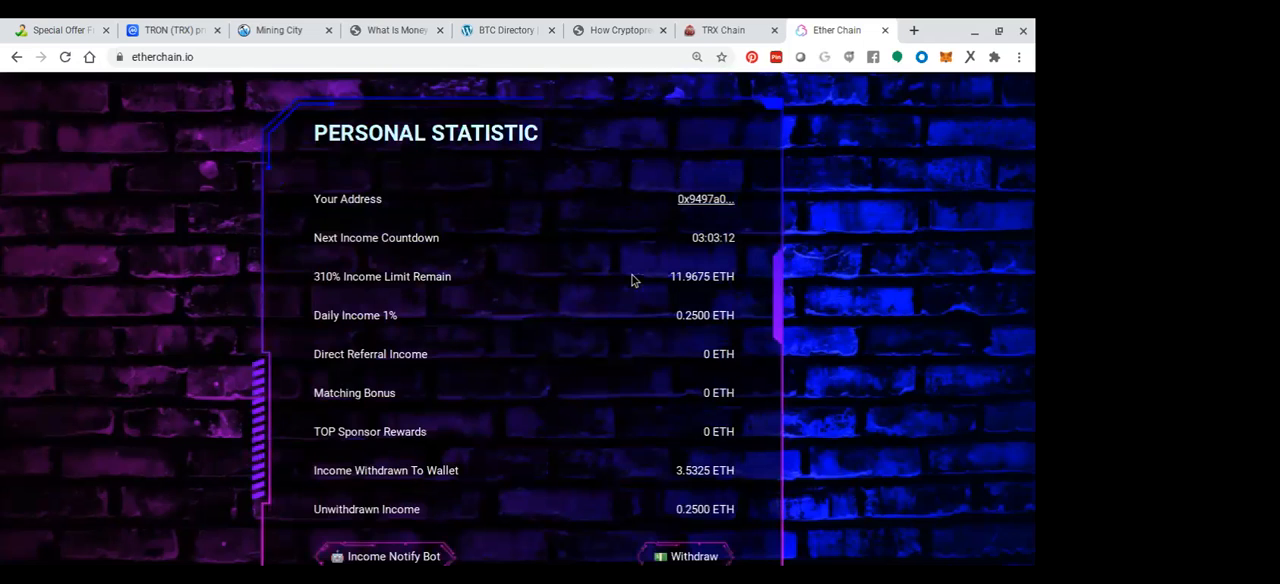
{"action": "scroll", "scroll_direction": "down", "scroll_amount": 3}
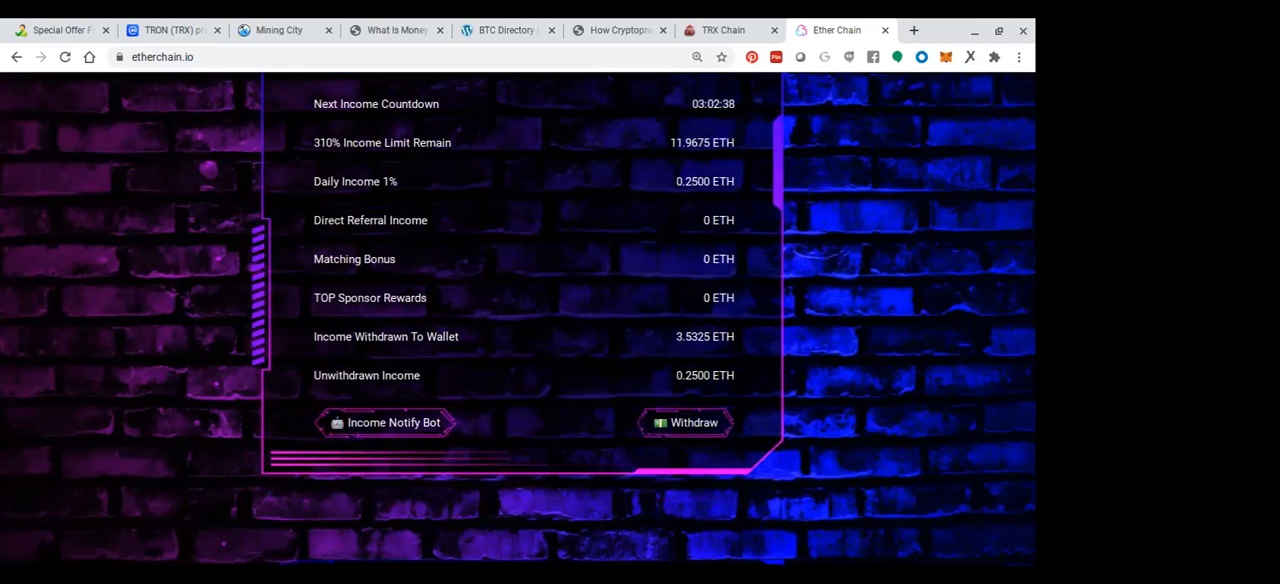
{"action": "mouse_move", "coordinate": [700, 350]}
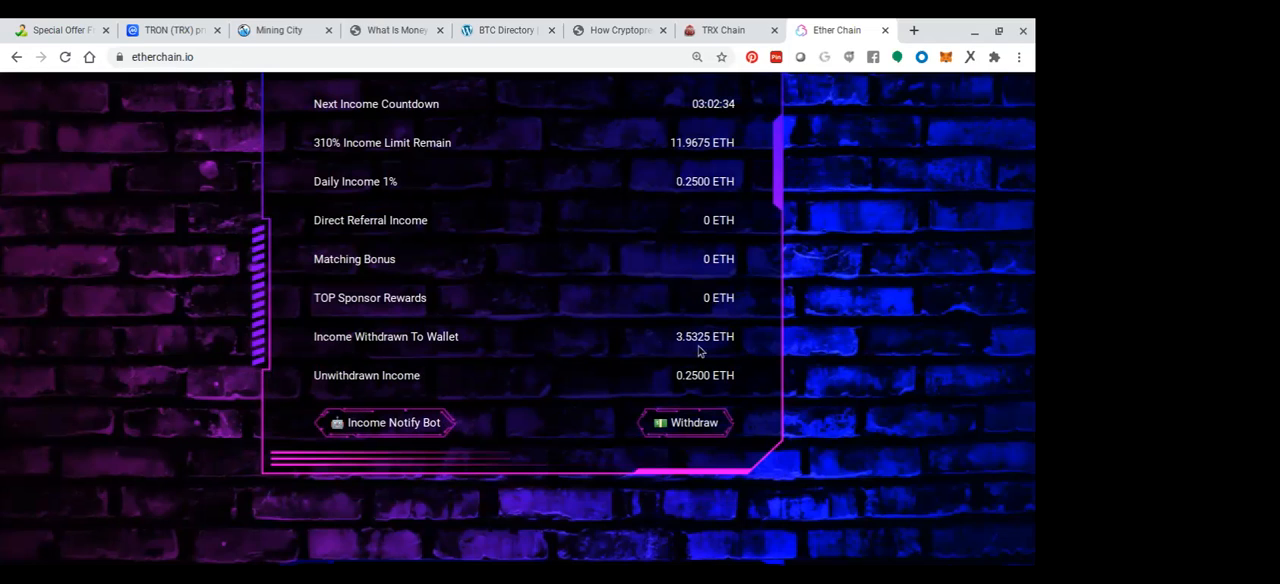
{"action": "mouse_move", "coordinate": [668, 413]}
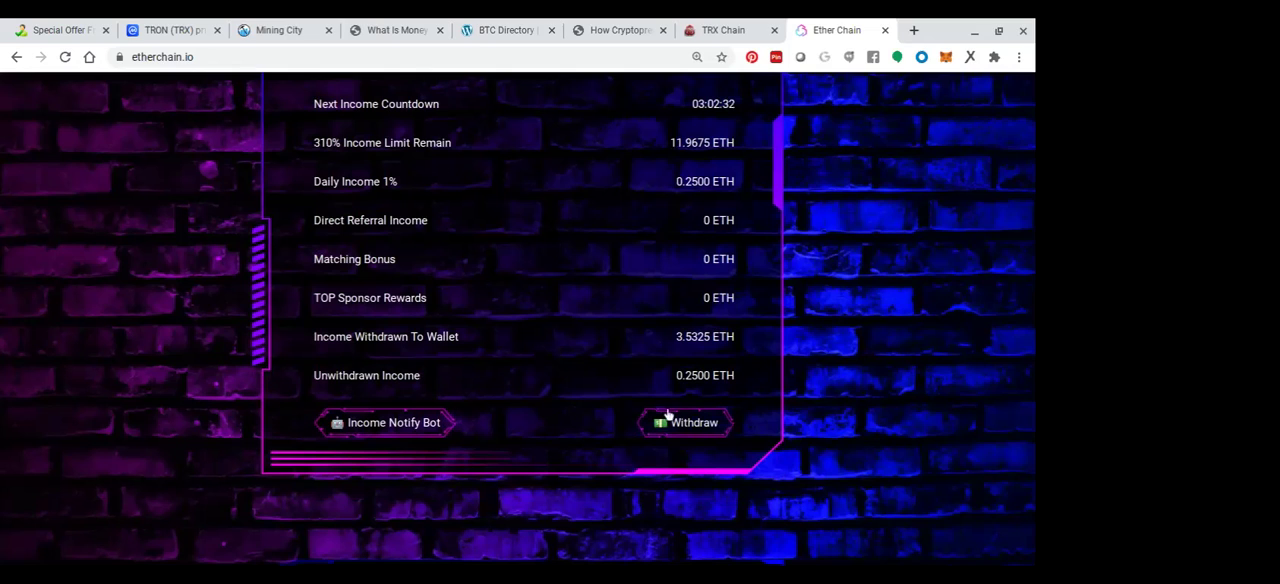
{"action": "mouse_move", "coordinate": [695, 390]}
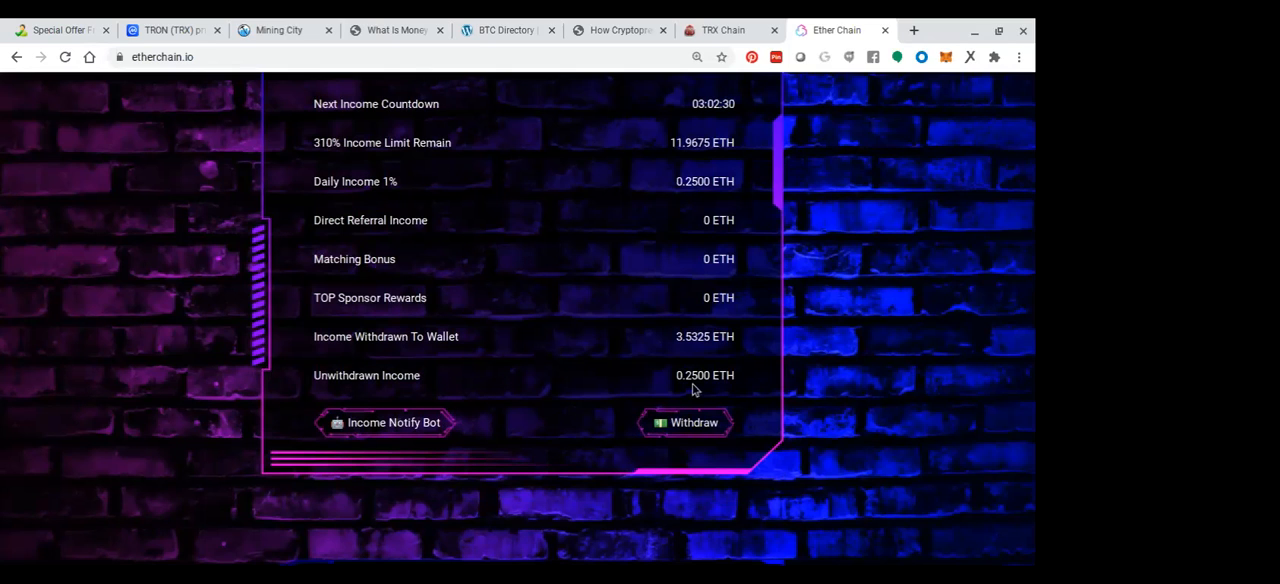
{"action": "mouse_move", "coordinate": [668, 428]}
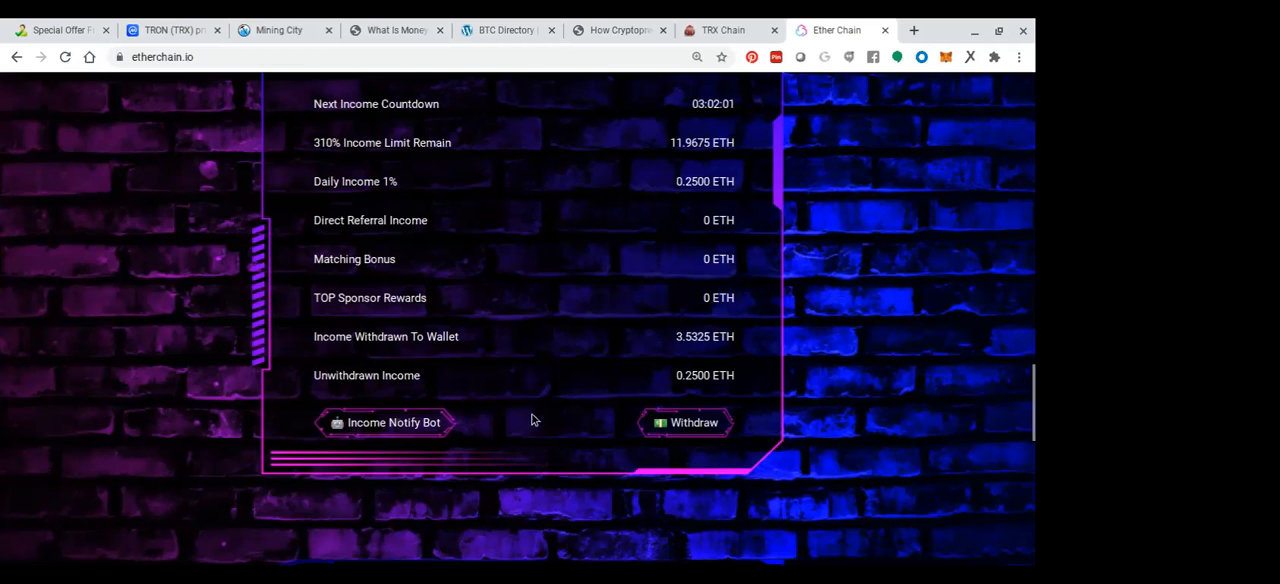
{"action": "scroll", "scroll_direction": "up", "scroll_amount": 3}
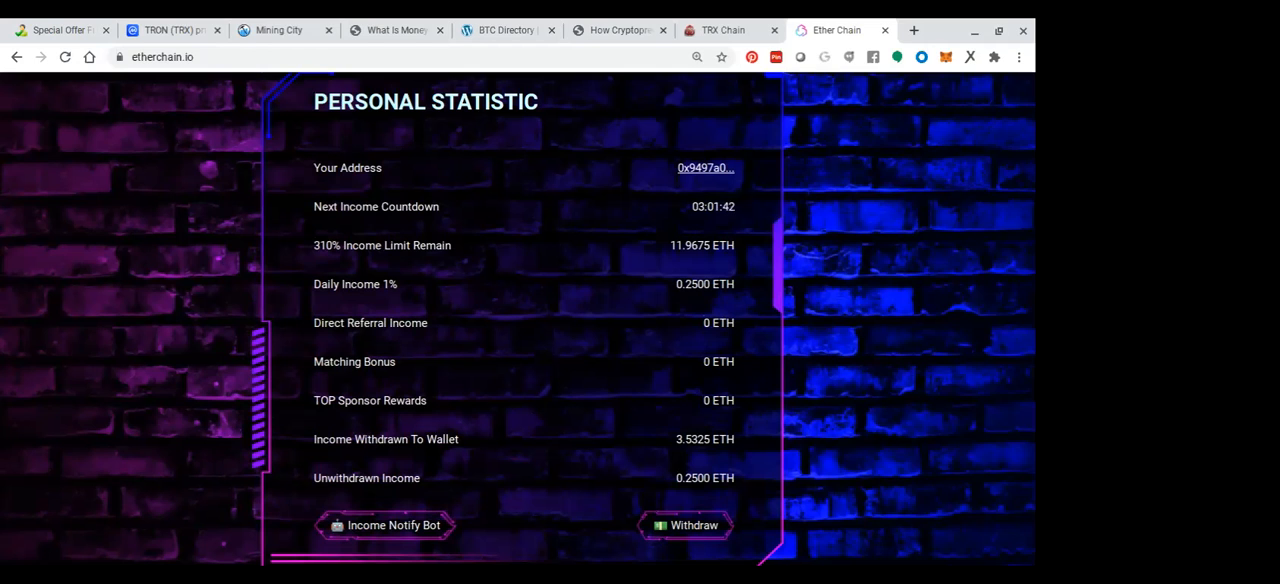
{"action": "scroll", "scroll_direction": "down", "scroll_amount": 3}
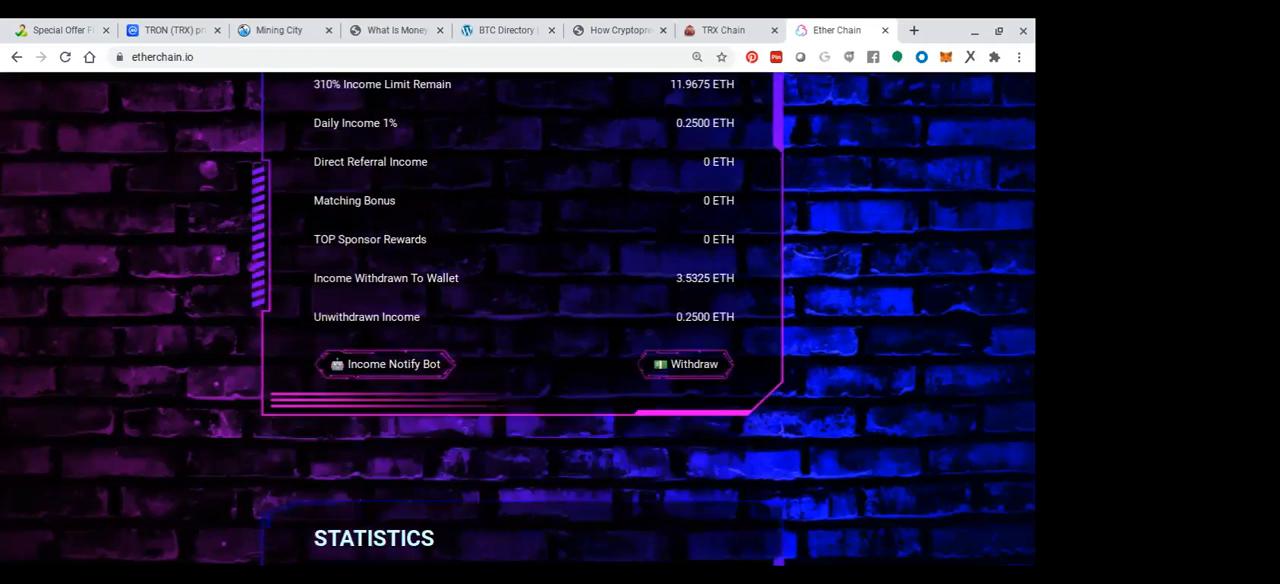
{"action": "scroll", "scroll_direction": "down", "scroll_amount": 3}
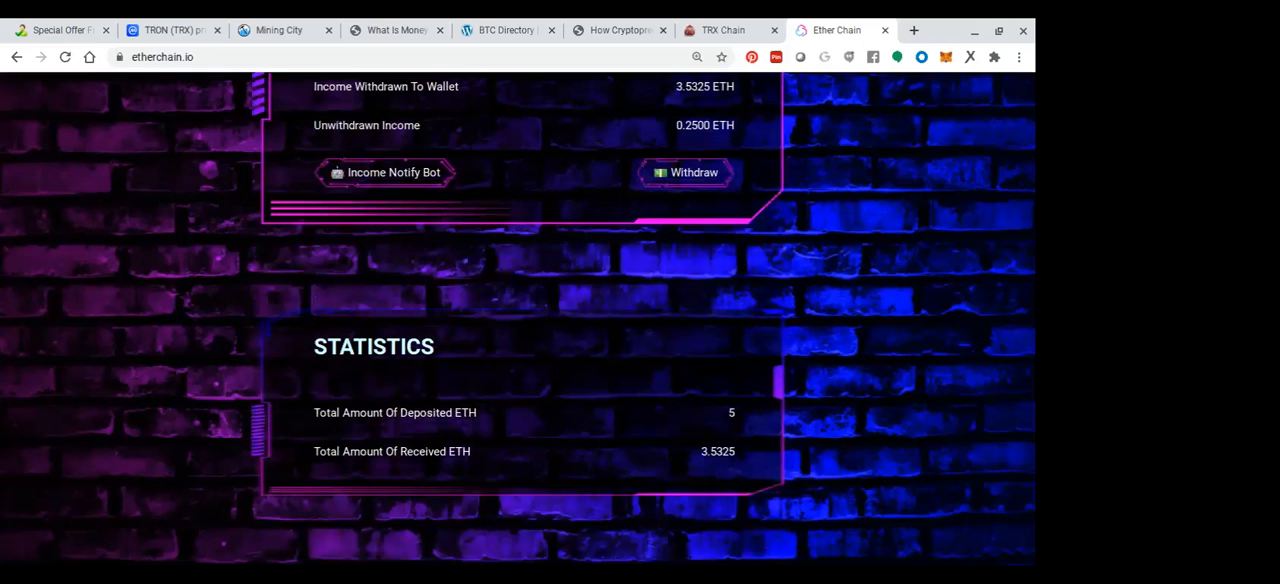
{"action": "mouse_move", "coordinate": [738, 424]}
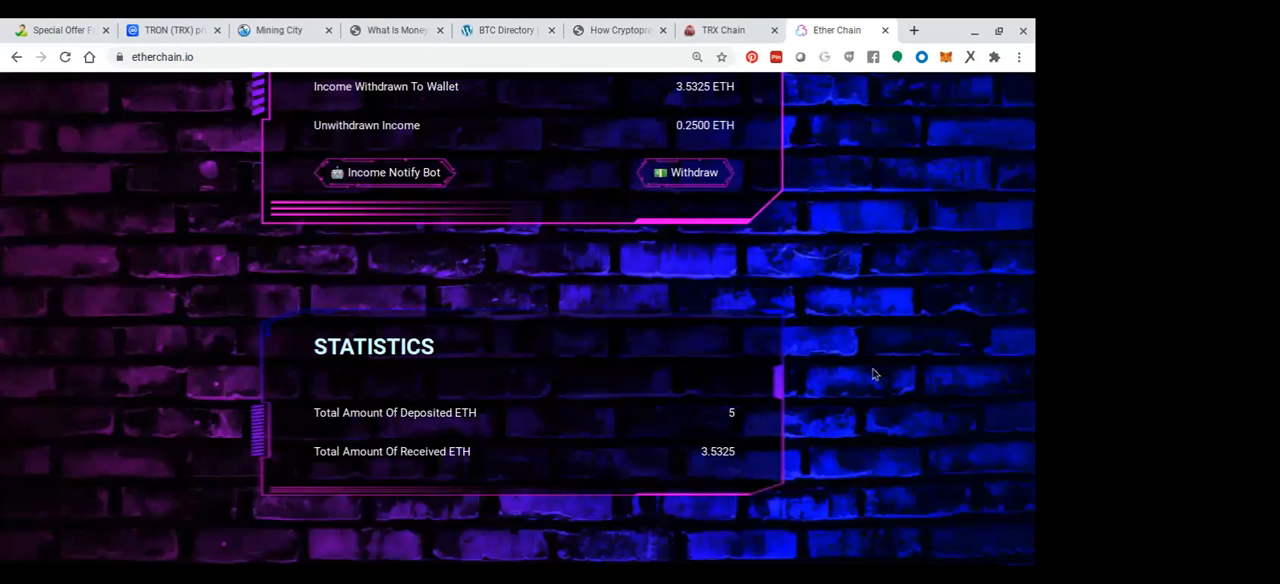
{"action": "mouse_move", "coordinate": [750, 432]}
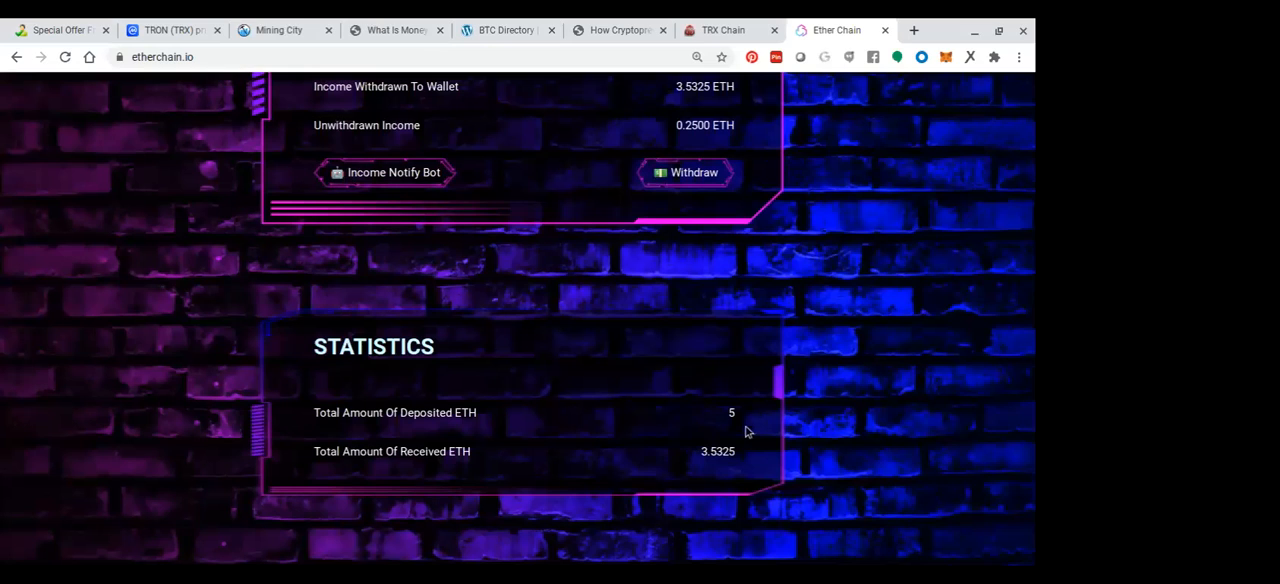
{"action": "mouse_move", "coordinate": [903, 466]}
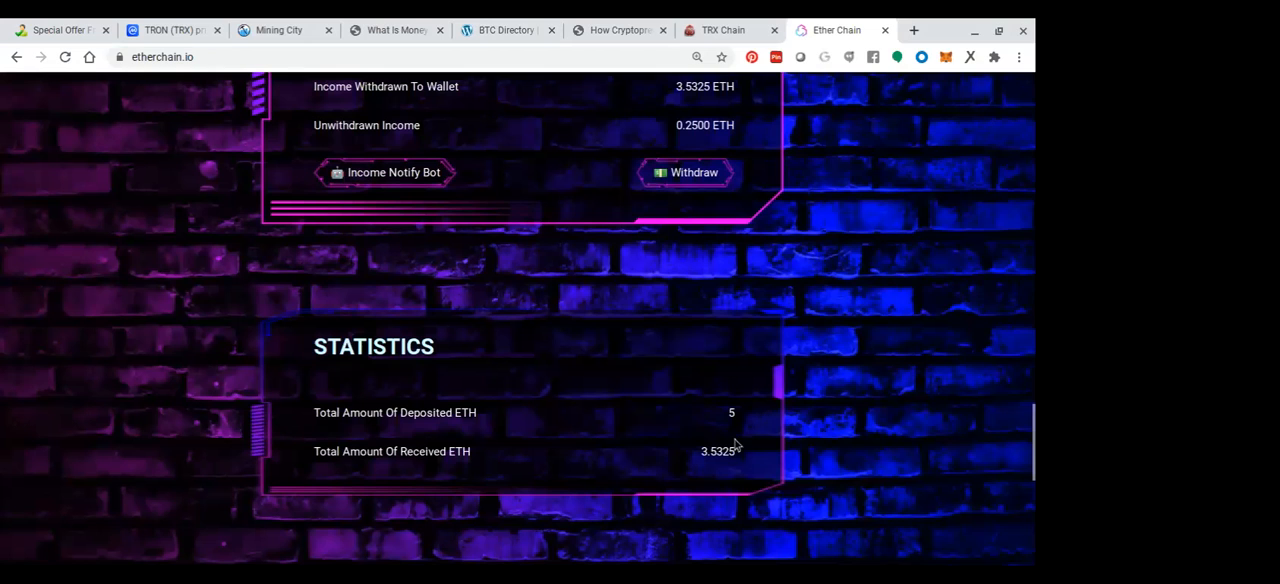
{"action": "mouse_move", "coordinate": [723, 469]}
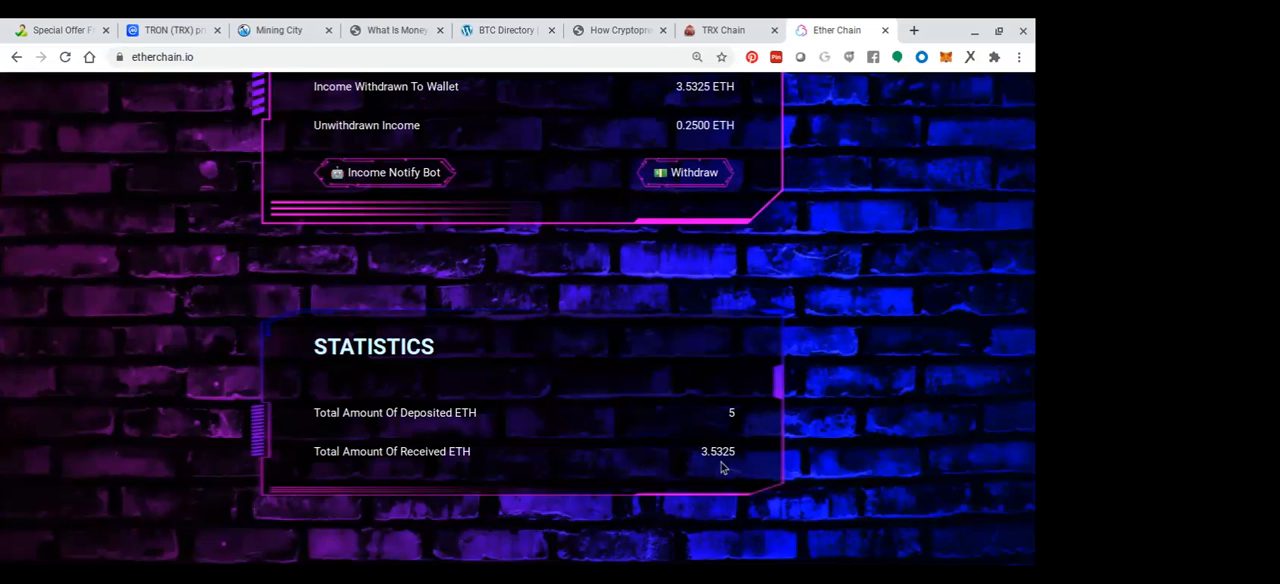
{"action": "scroll", "scroll_direction": "up", "scroll_amount": 3}
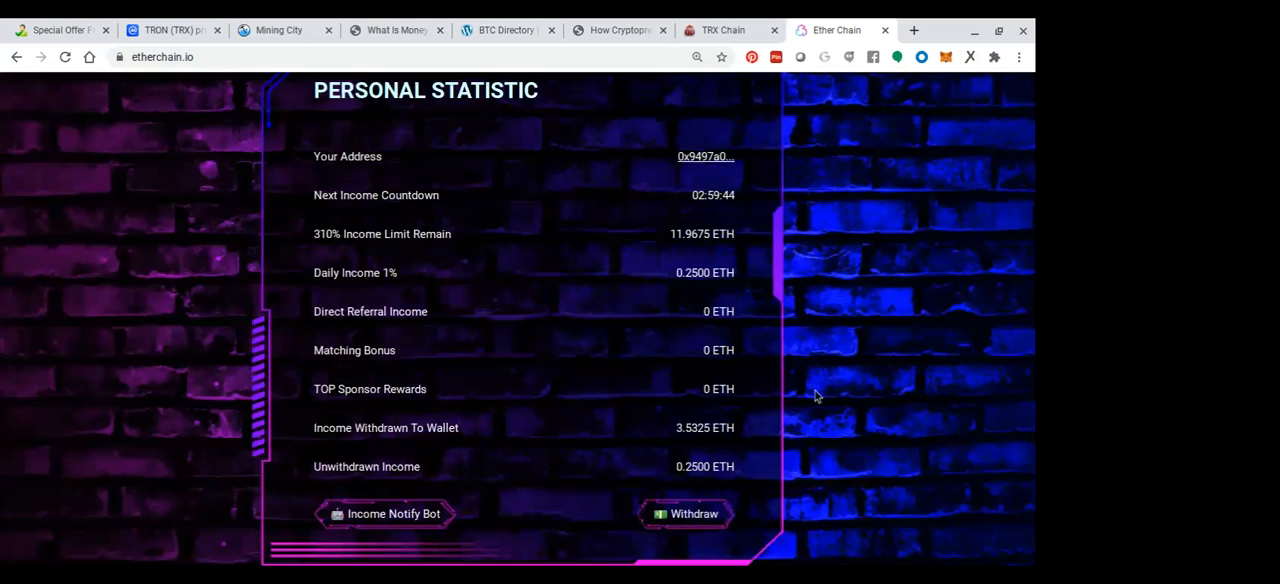
{"action": "scroll", "scroll_direction": "up", "scroll_amount": 3}
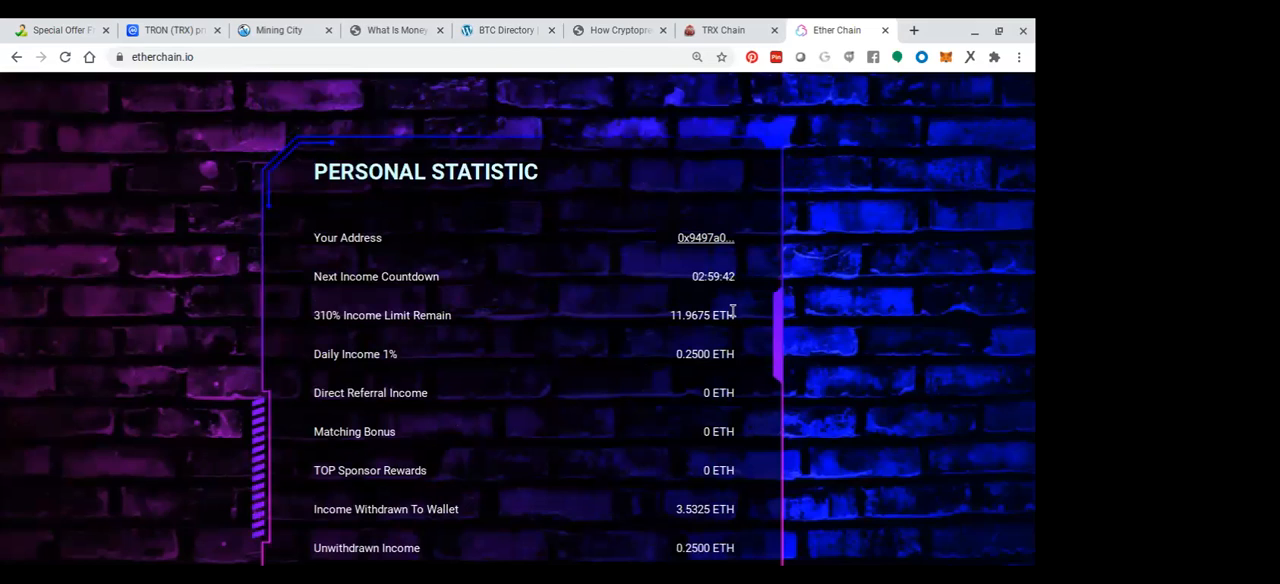
{"action": "mouse_move", "coordinate": [682, 334]}
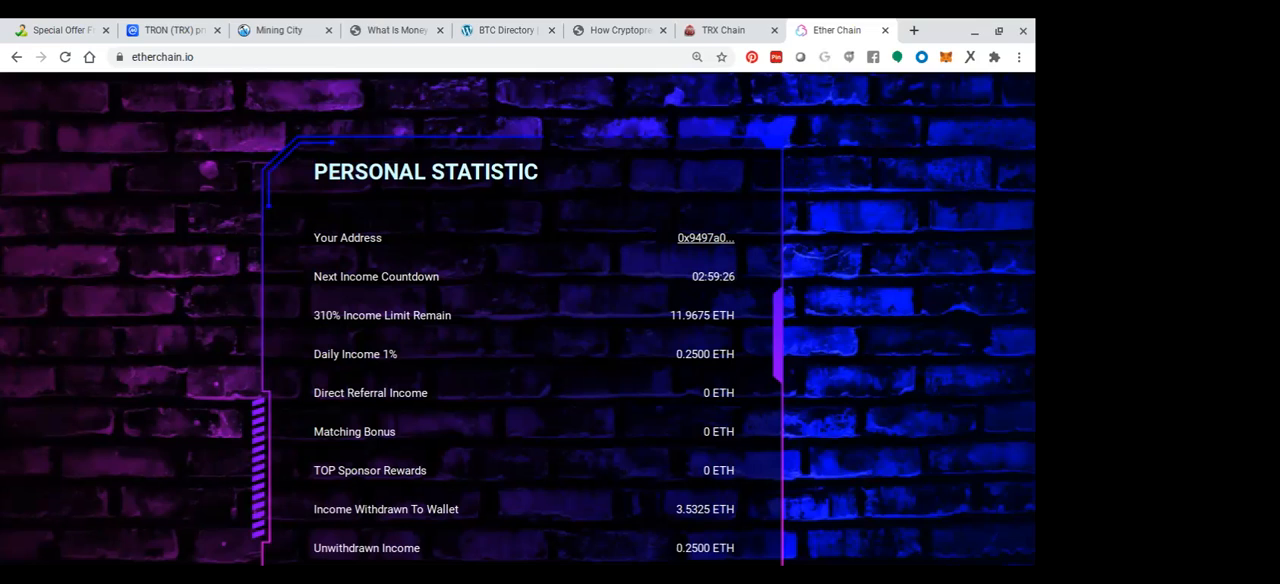
{"action": "scroll", "scroll_direction": "up", "scroll_amount": 3}
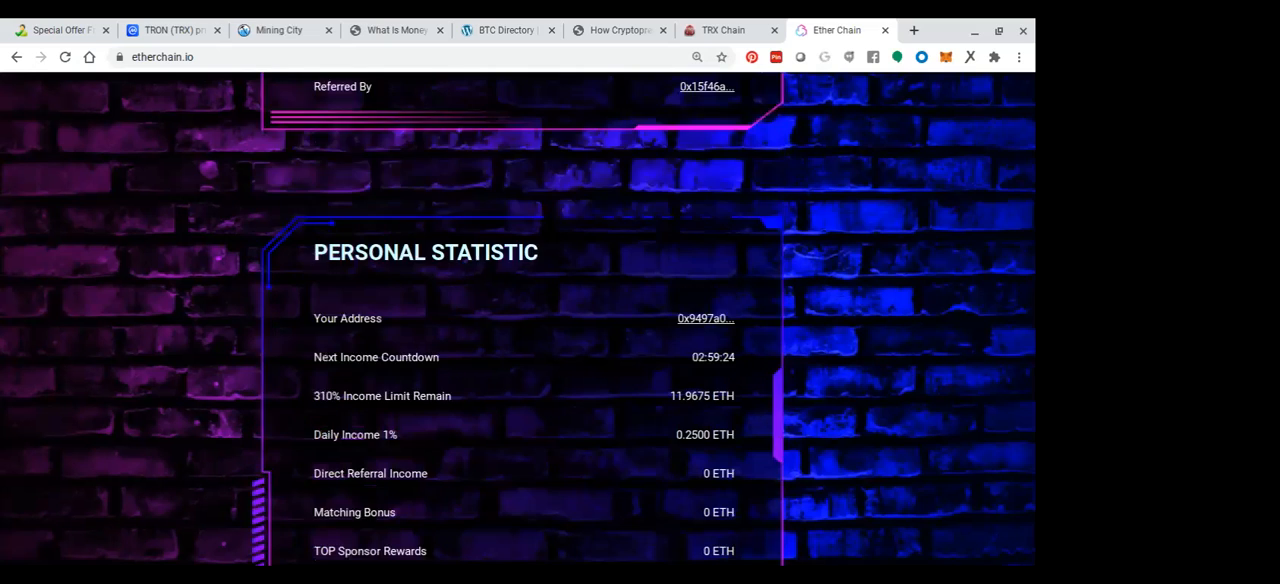
{"action": "scroll", "scroll_direction": "up", "scroll_amount": 3}
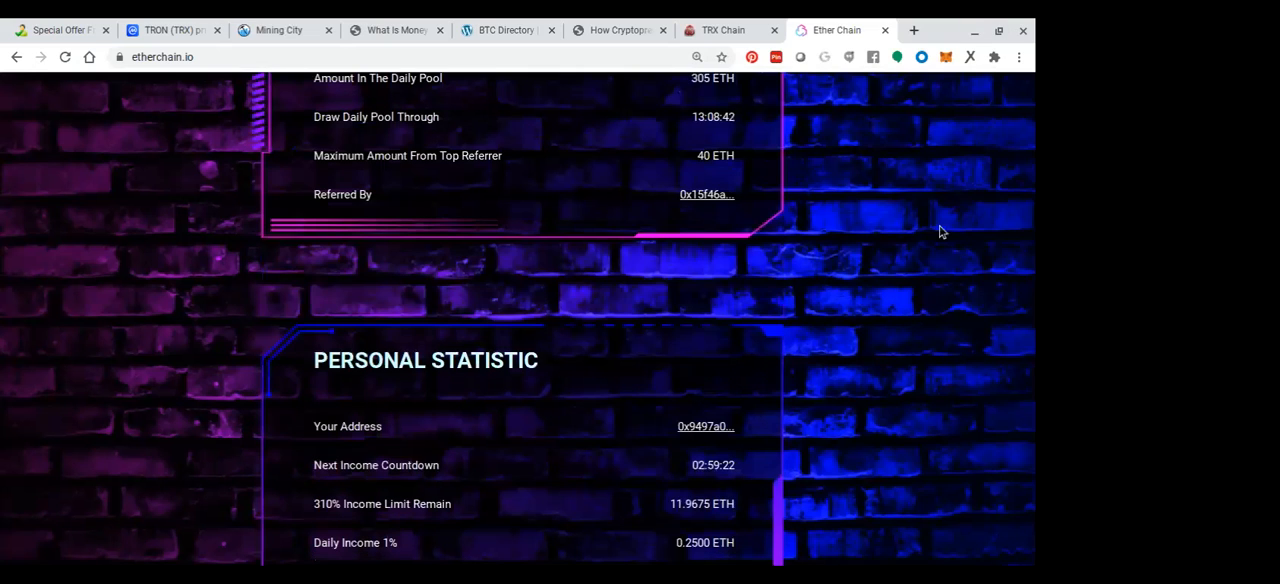
{"action": "scroll", "scroll_direction": "down", "scroll_amount": 3}
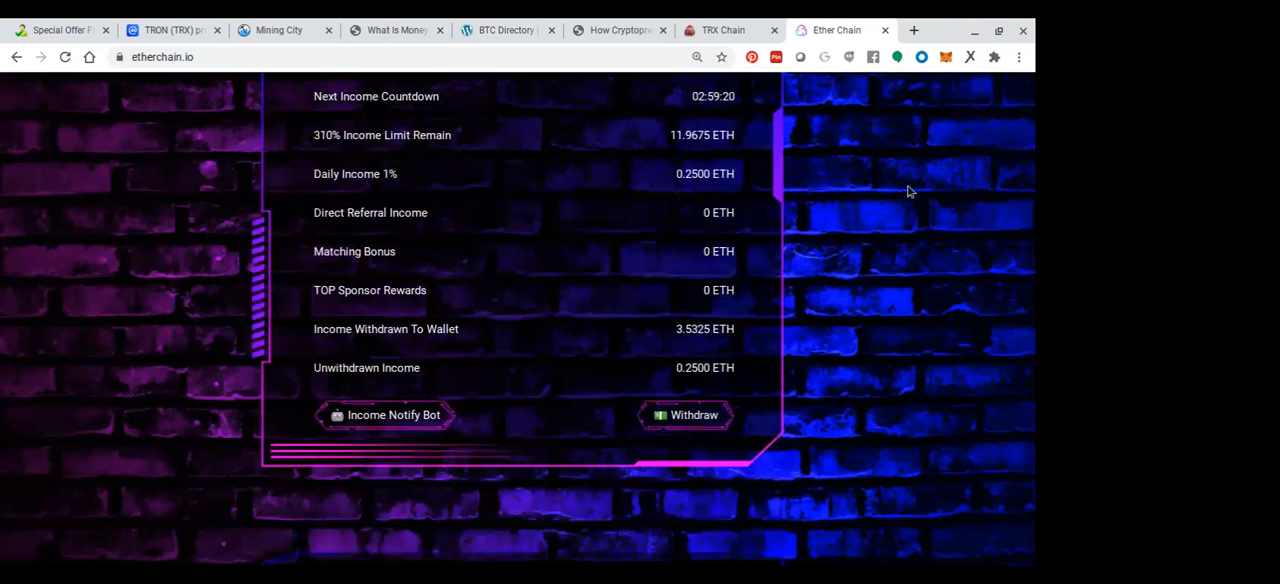
- Scroll etherchain.io to the top, then down to the JOIN form's ETH amount buttons
{"action": "scroll", "scroll_direction": "up", "scroll_amount": 3}
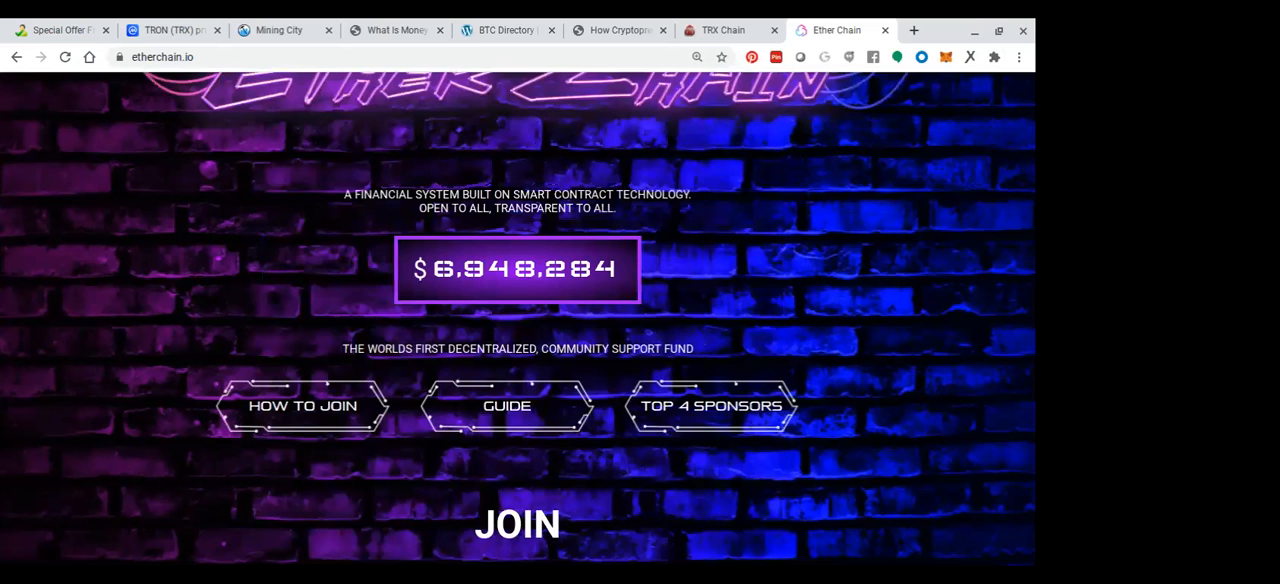
{"action": "scroll", "scroll_direction": "down", "scroll_amount": 3}
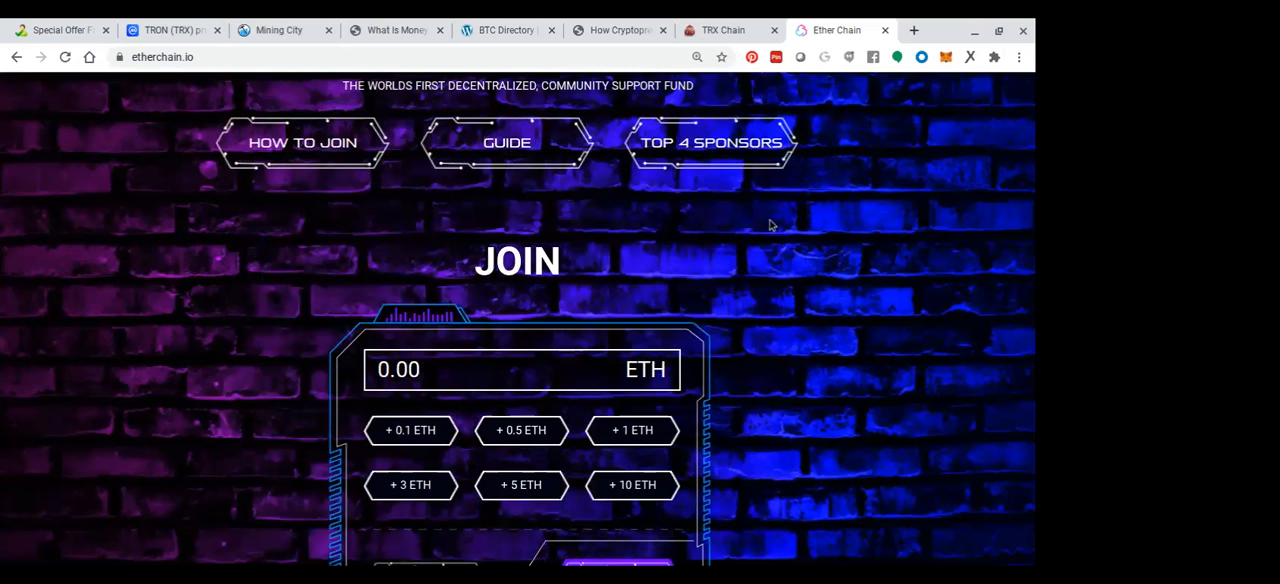
{"action": "mouse_move", "coordinate": [620, 453]}
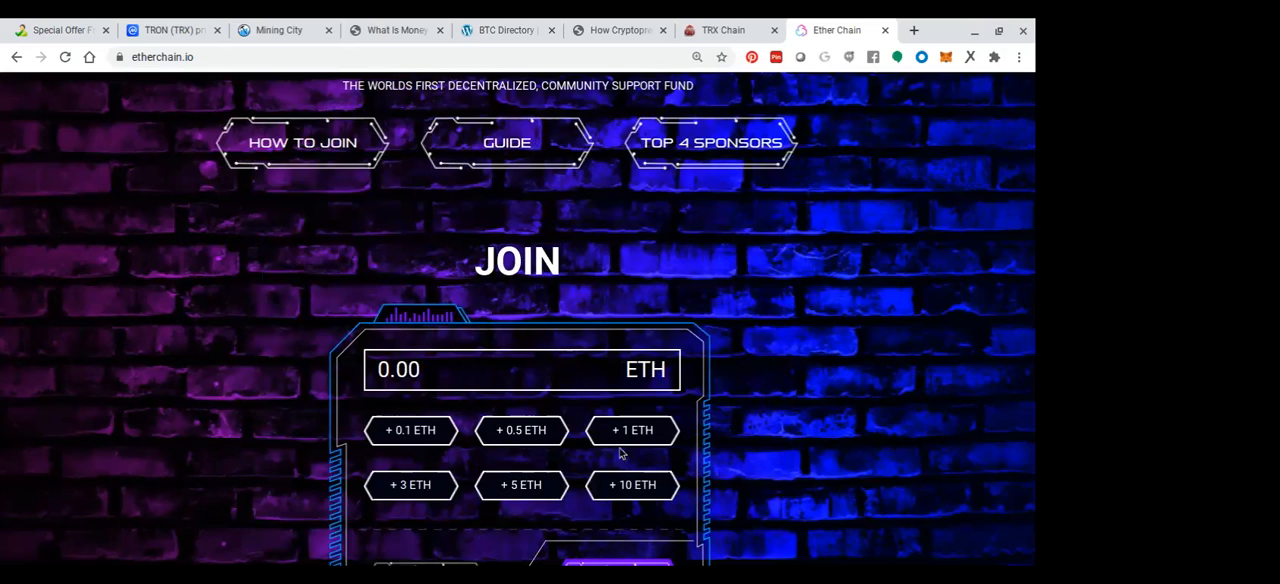
{"action": "mouse_move", "coordinate": [398, 492]}
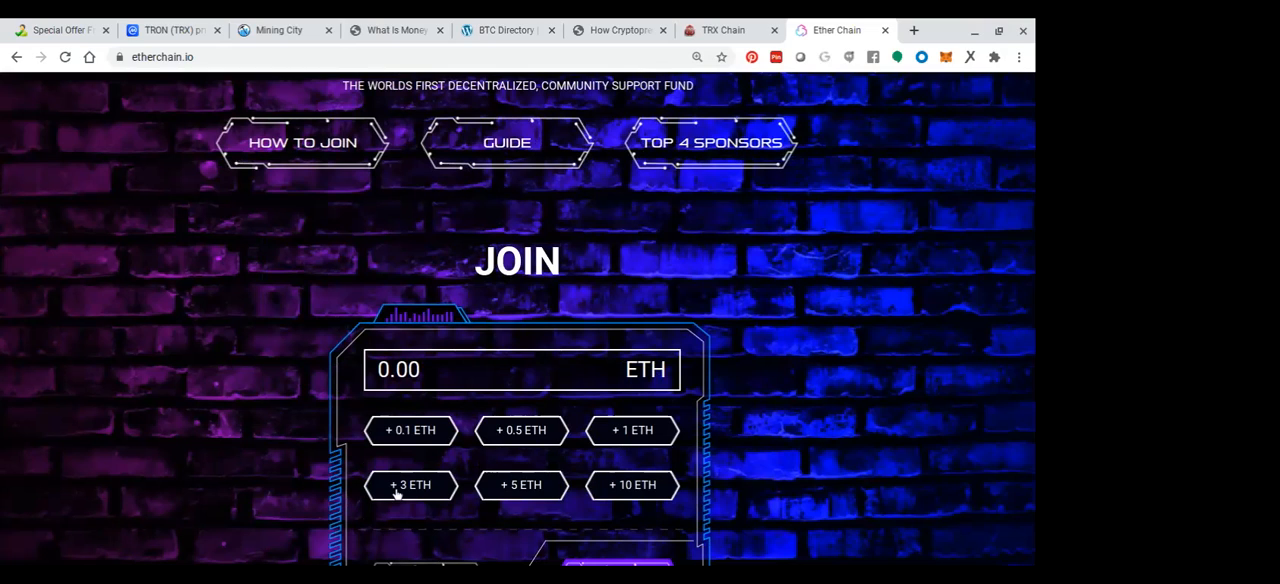
{"action": "mouse_move", "coordinate": [850, 22]}
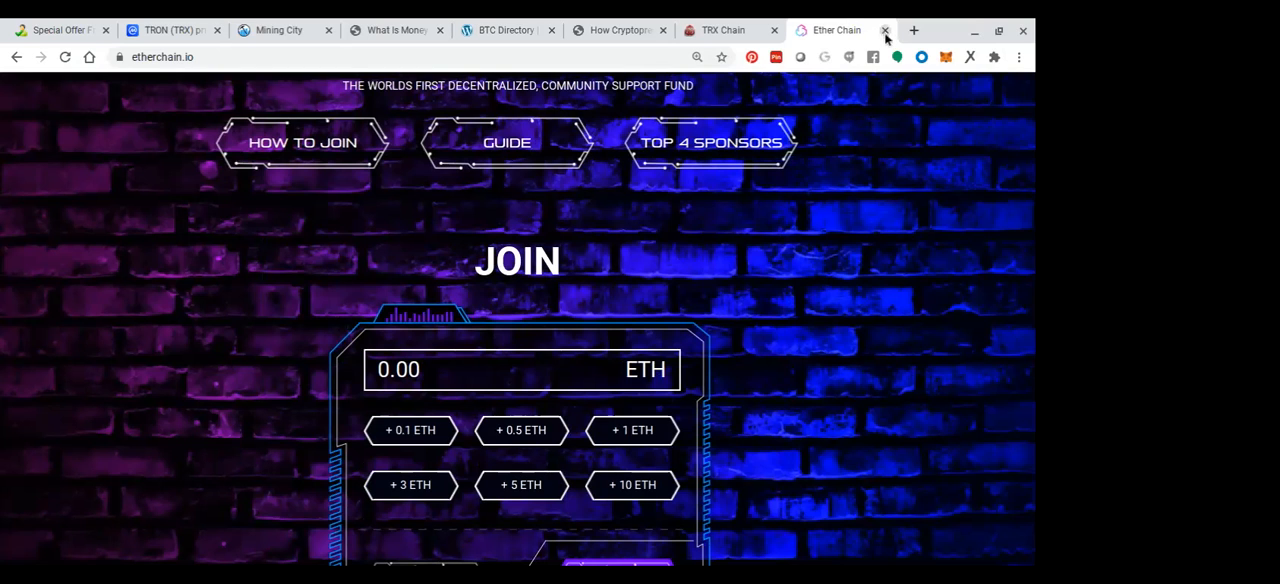
{"action": "left_click", "coordinate": [884, 30]}
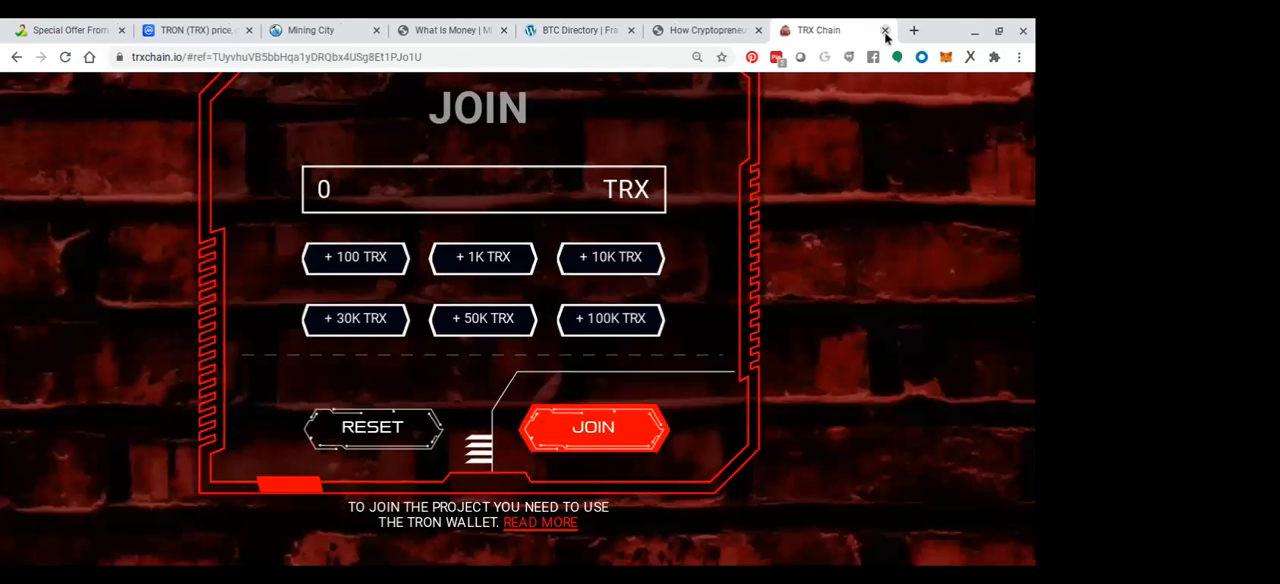
{"action": "mouse_move", "coordinate": [884, 147]}
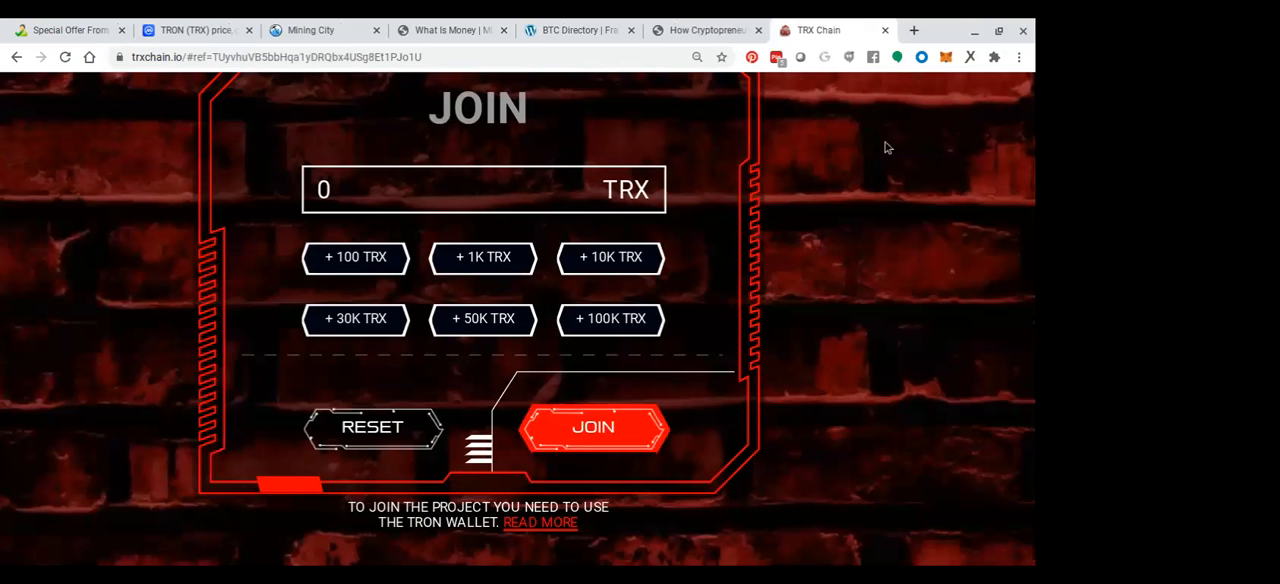
{"action": "scroll", "scroll_direction": "up", "scroll_amount": 3}
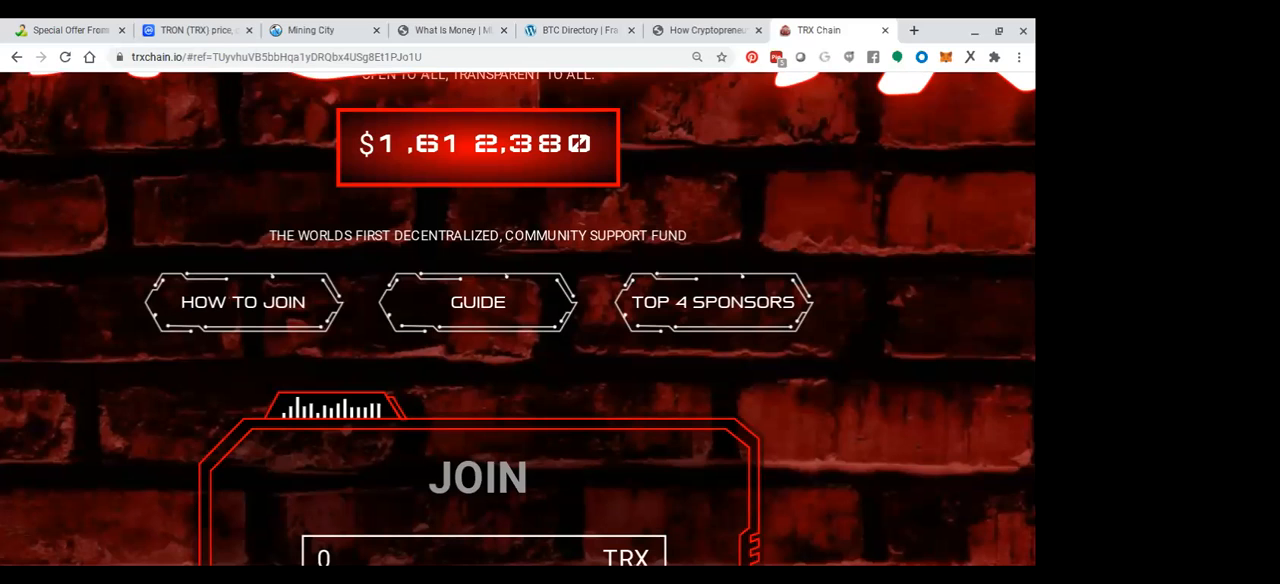
{"action": "scroll", "scroll_direction": "down", "scroll_amount": 3}
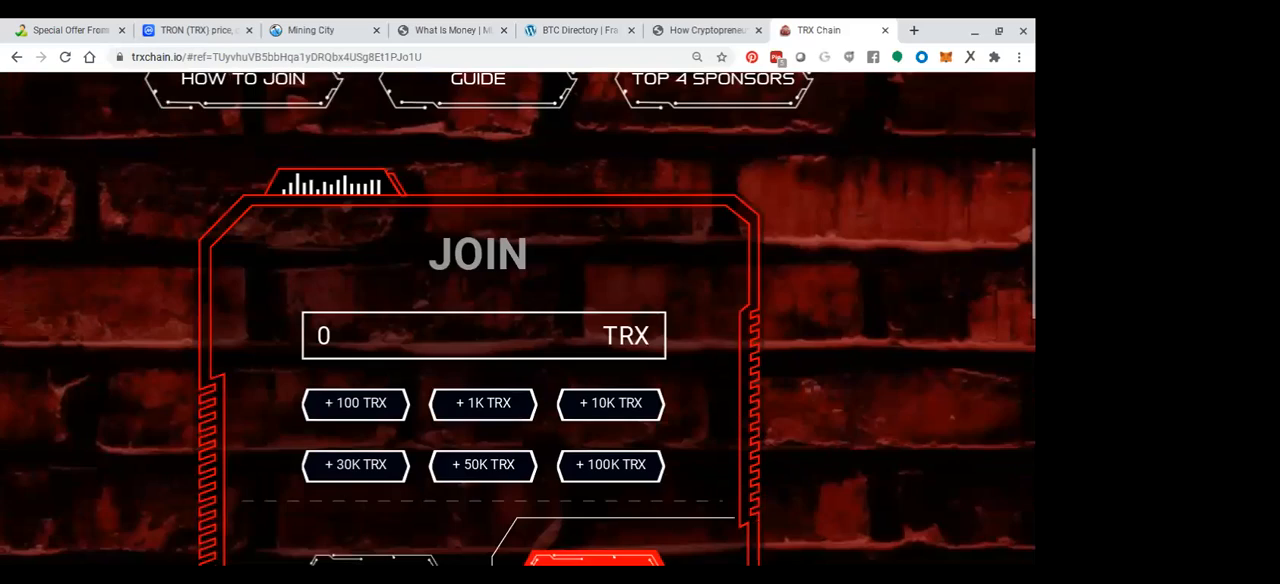
{"action": "scroll", "scroll_direction": "down", "scroll_amount": 3}
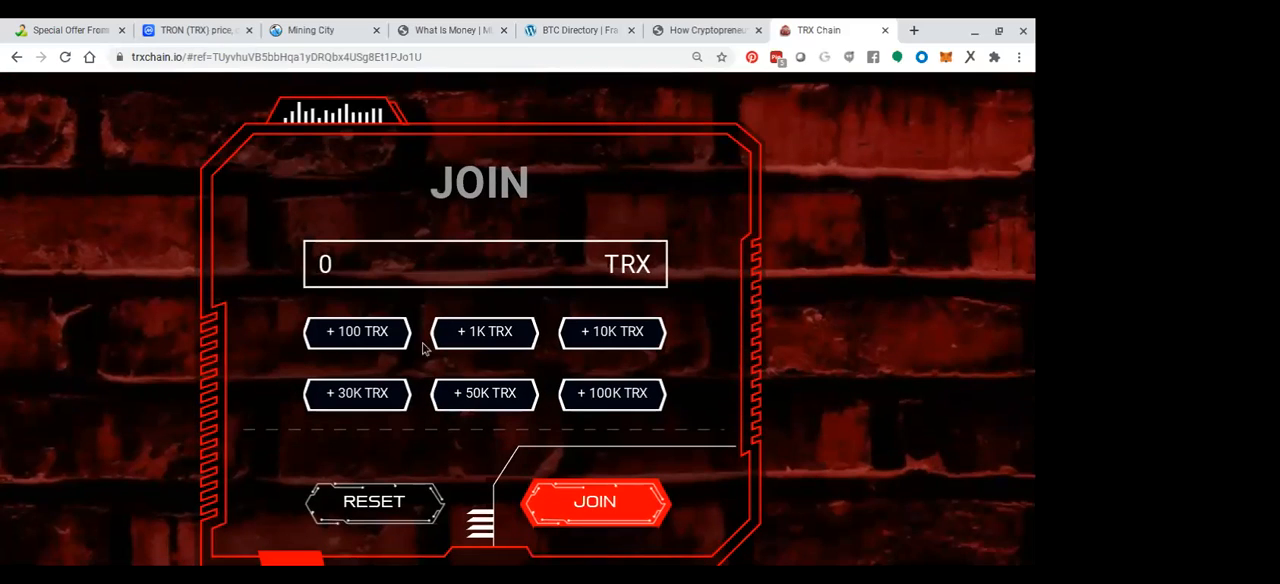
{"action": "mouse_move", "coordinate": [840, 376]}
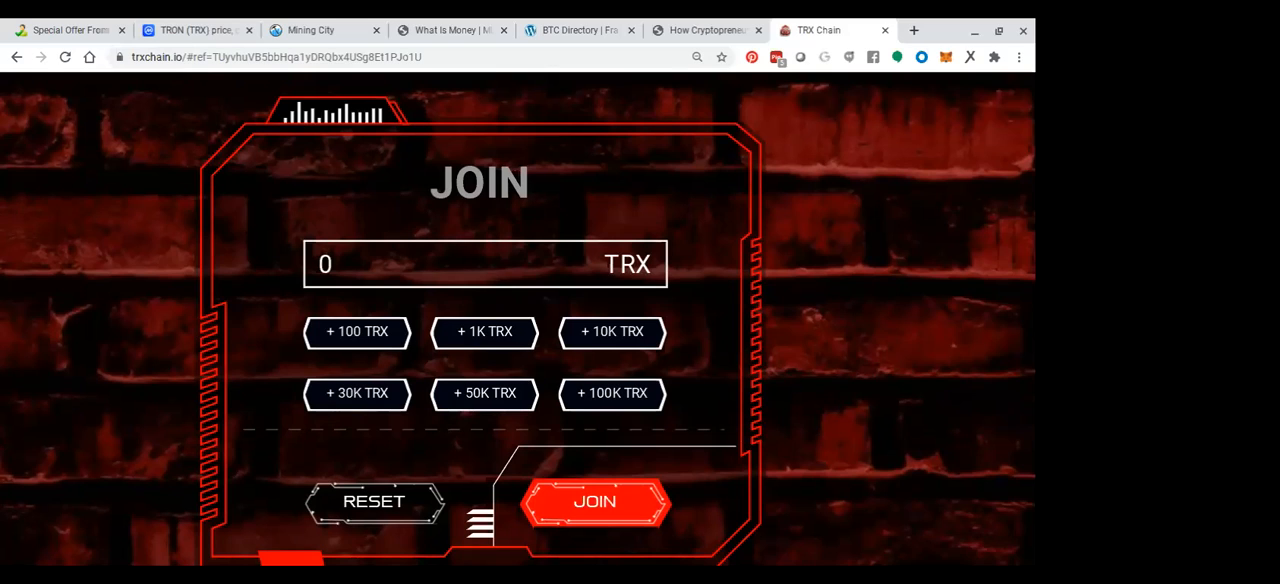
{"action": "scroll", "scroll_direction": "down", "scroll_amount": 3}
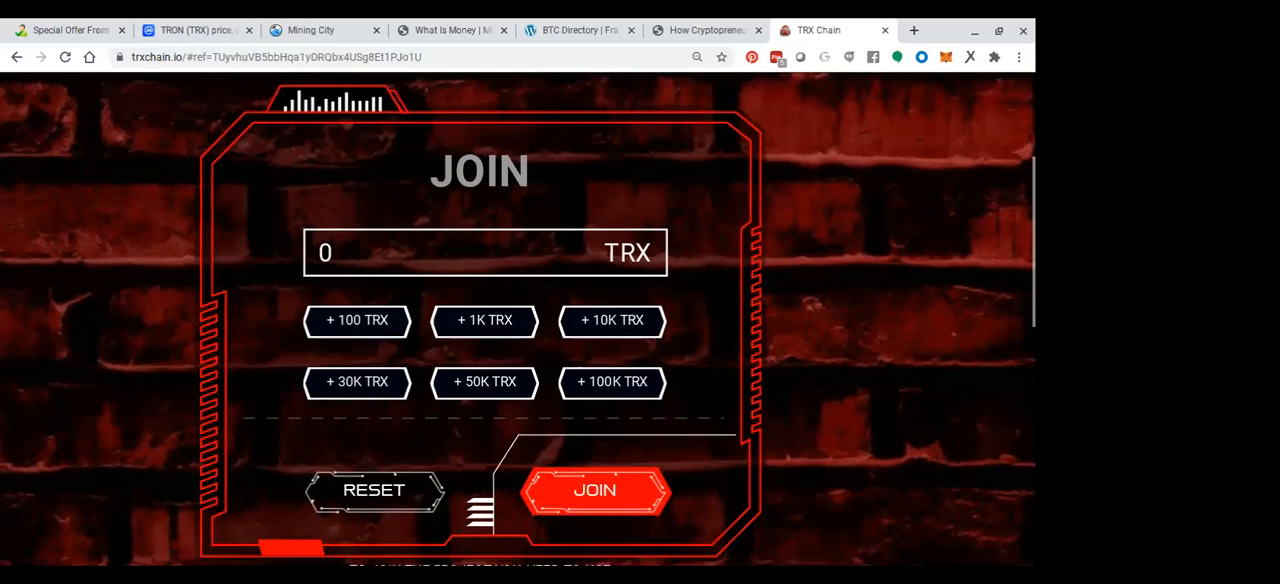
{"action": "scroll", "scroll_direction": "down", "scroll_amount": 3}
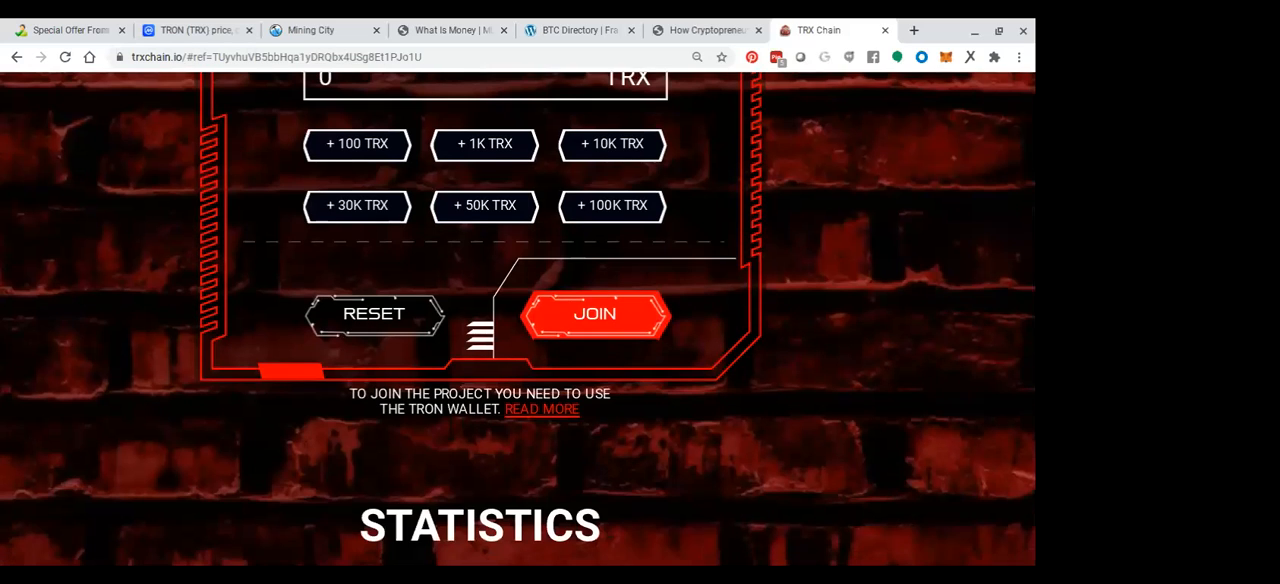
{"action": "mouse_move", "coordinate": [715, 318]}
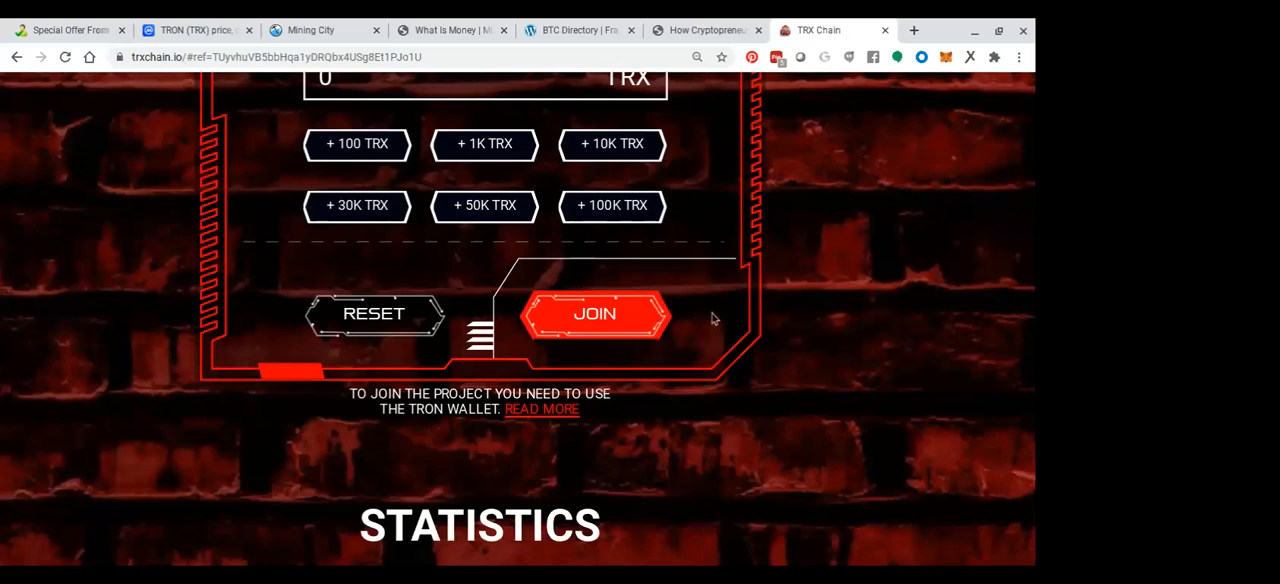
{"action": "mouse_move", "coordinate": [787, 181]}
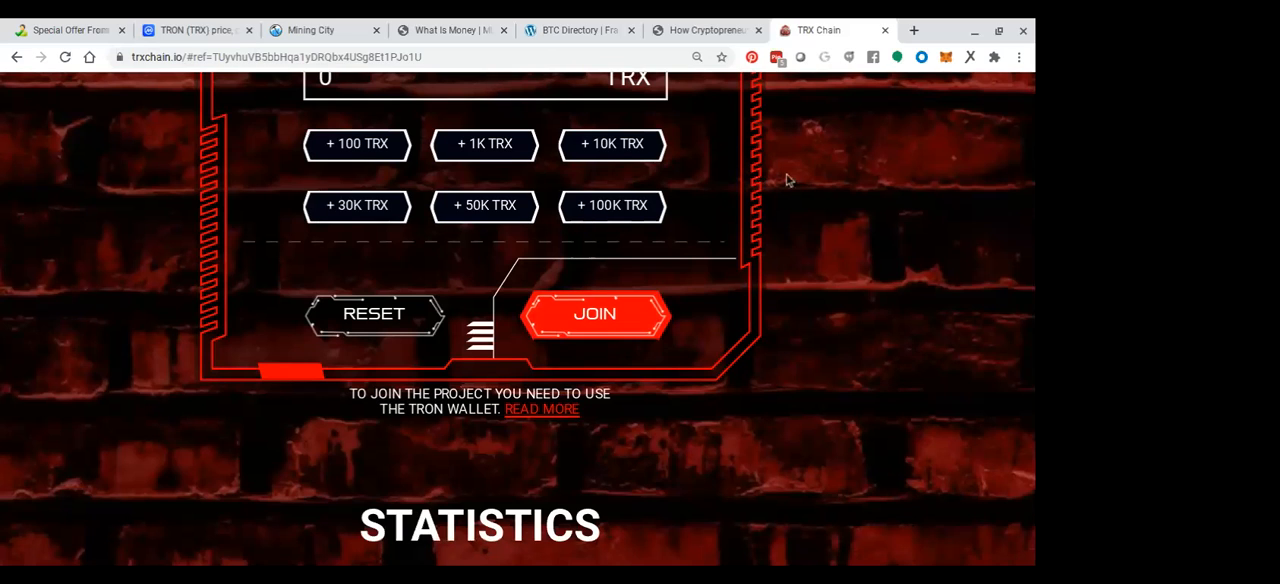
{"action": "scroll", "scroll_direction": "up", "scroll_amount": 3}
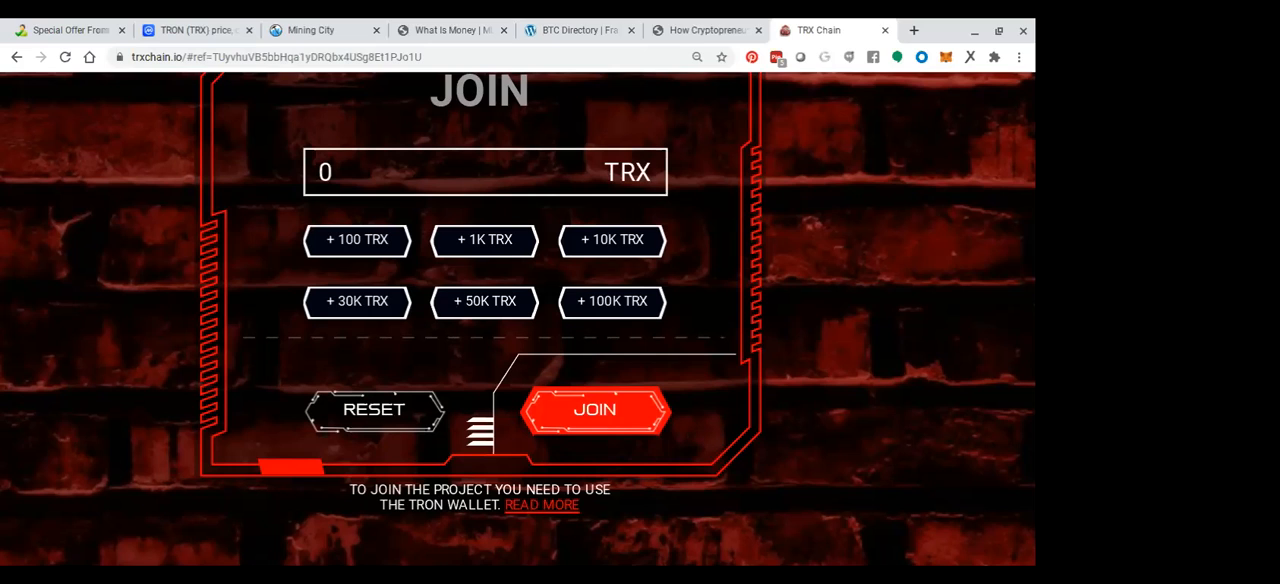
{"action": "mouse_move", "coordinate": [710, 240]}
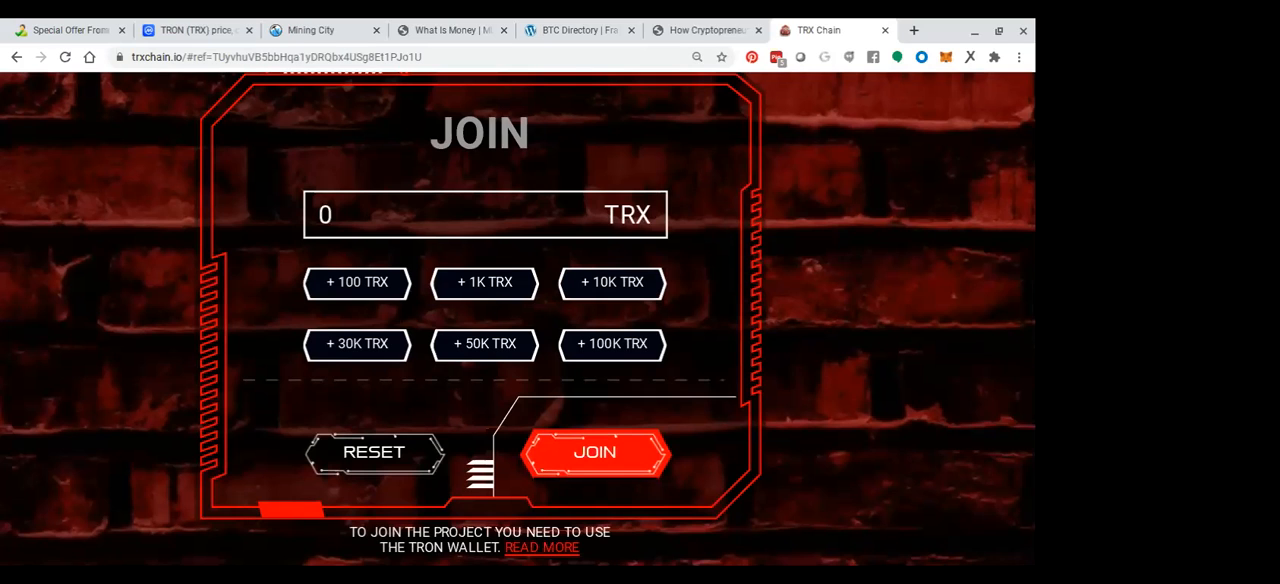
{"action": "scroll", "scroll_direction": "up", "scroll_amount": 3}
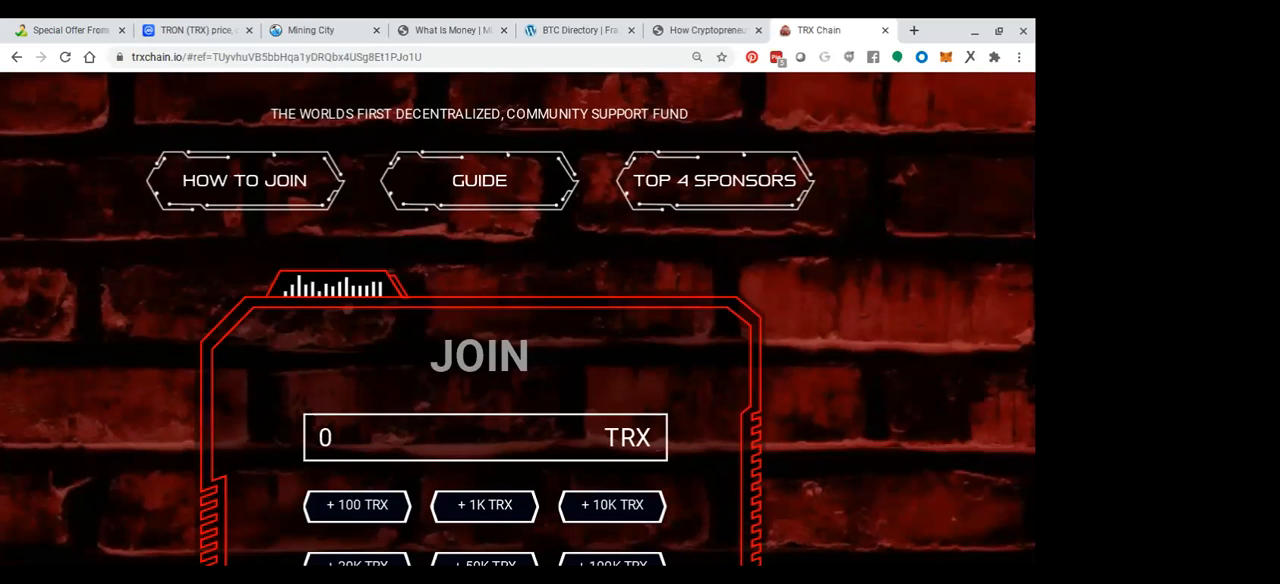
{"action": "scroll", "scroll_direction": "up", "scroll_amount": 3}
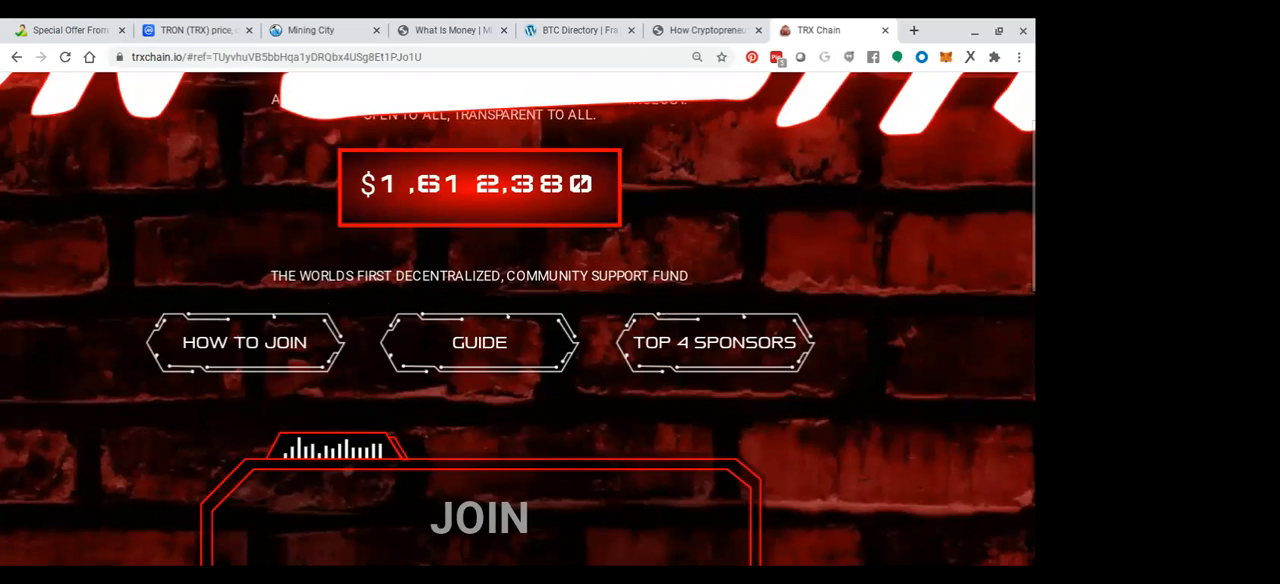
{"action": "scroll", "scroll_direction": "up", "scroll_amount": 3}
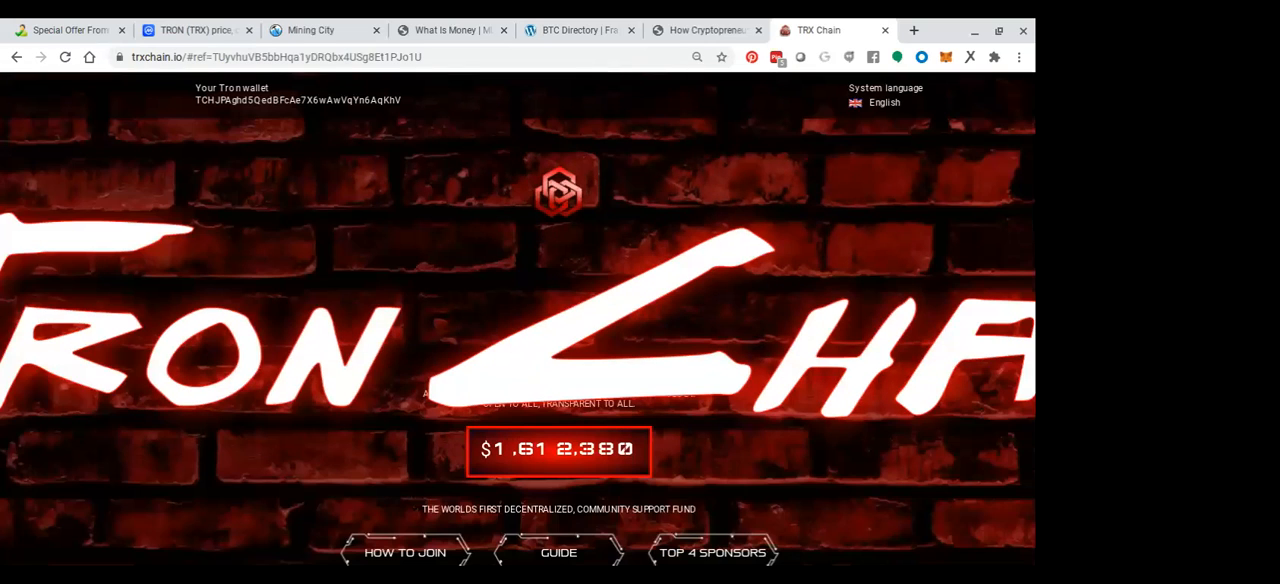
{"action": "scroll", "scroll_direction": "down", "scroll_amount": 3}
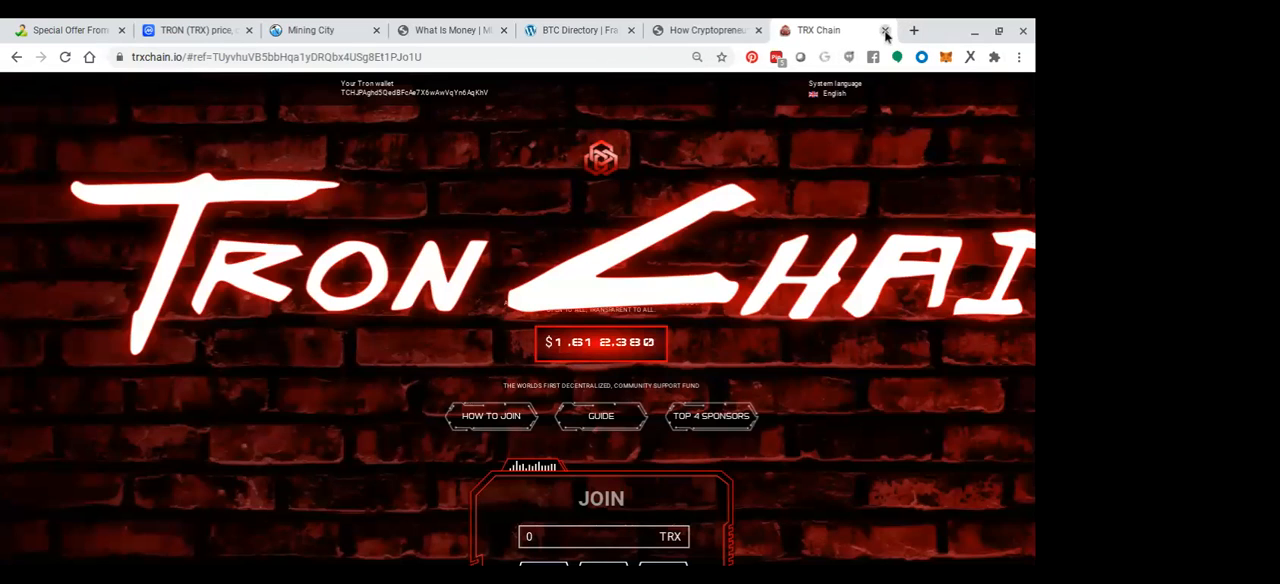
- Close TRX Chain and browse the 'How Cryptopreneurs Make Crypto Daily' post and its video
{"action": "left_click", "coordinate": [886, 30]}
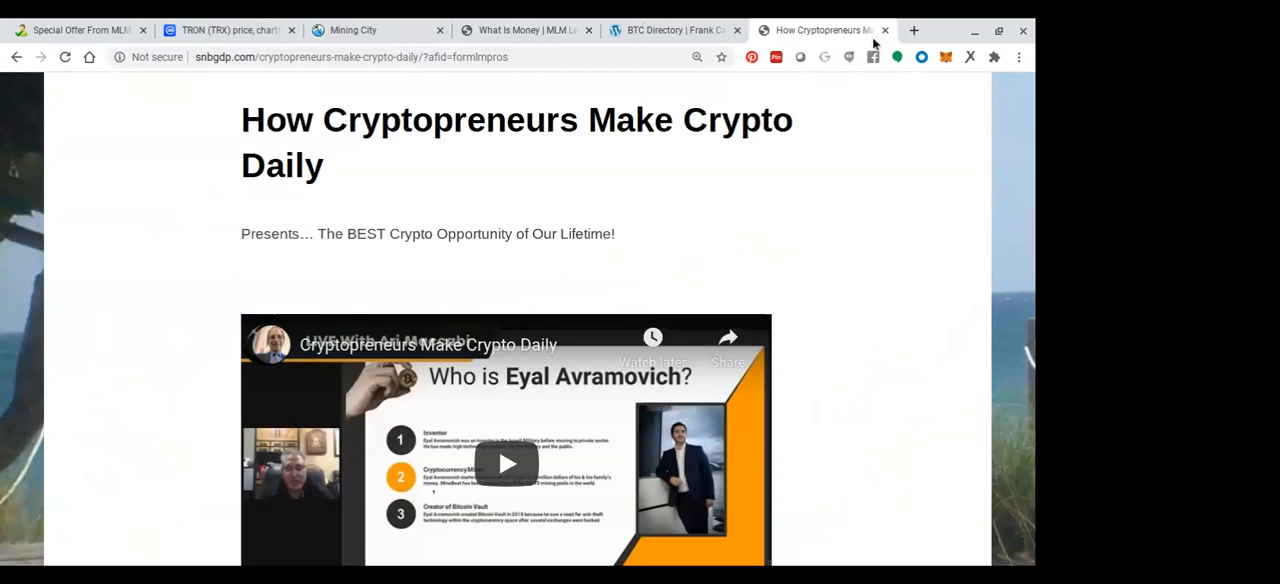
{"action": "mouse_move", "coordinate": [865, 107]}
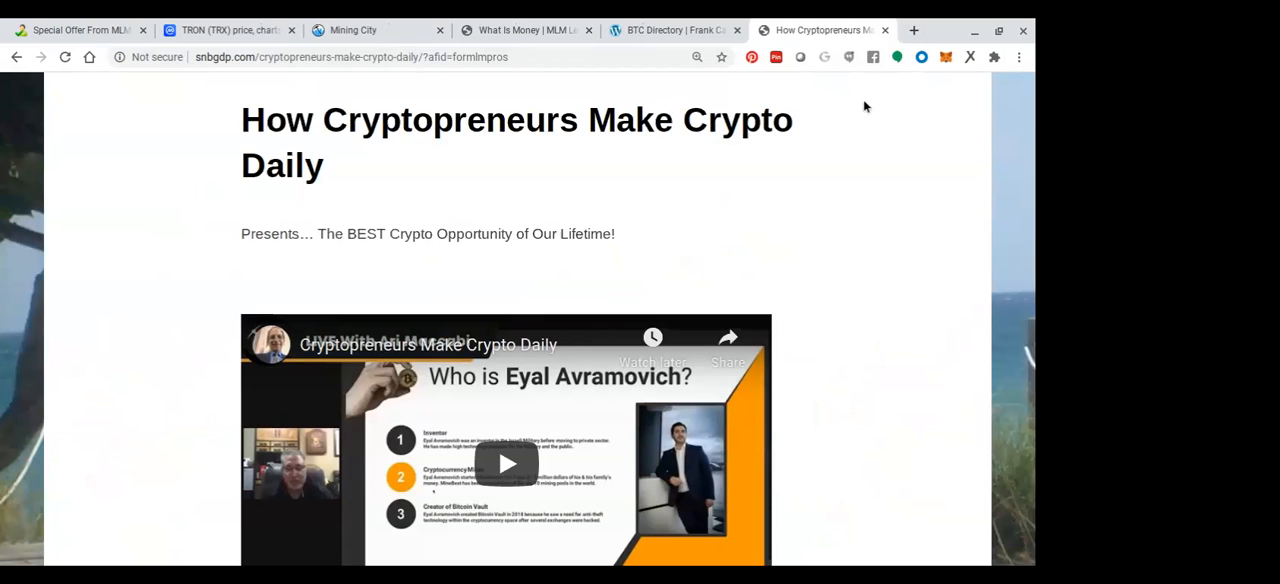
{"action": "mouse_move", "coordinate": [891, 187]}
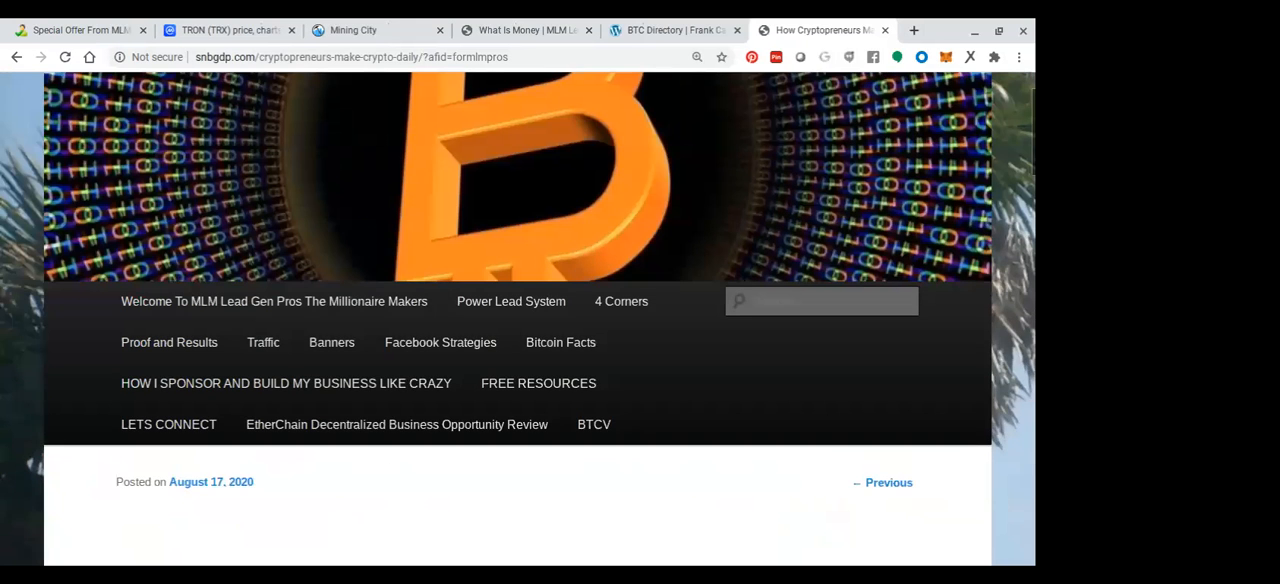
{"action": "scroll", "scroll_direction": "up", "scroll_amount": 3}
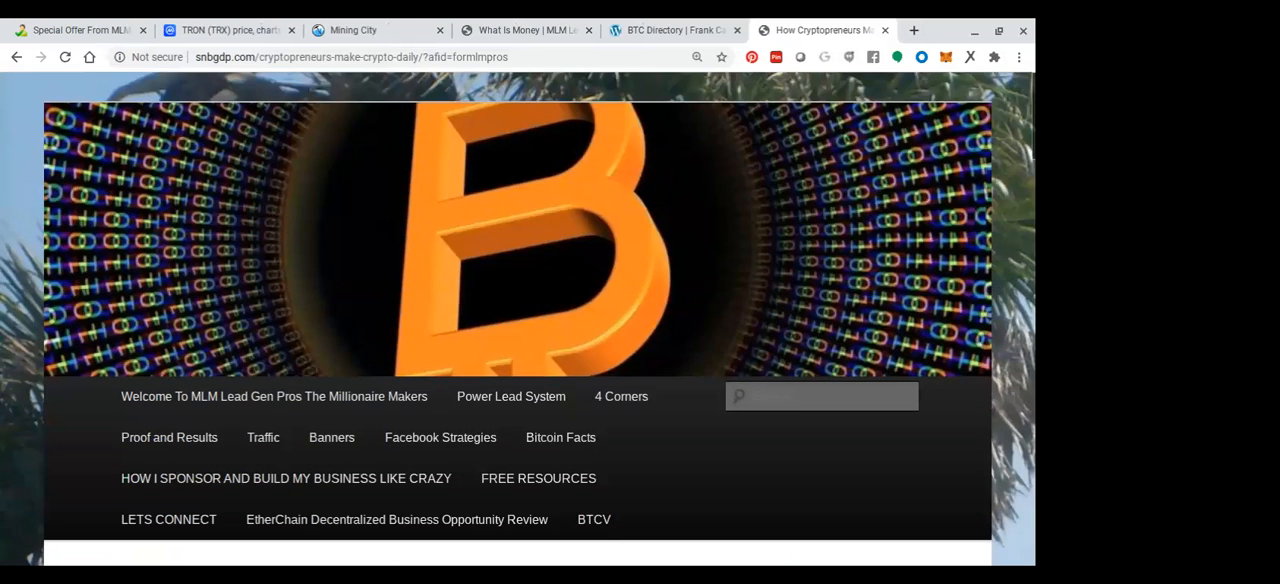
{"action": "scroll", "scroll_direction": "down", "scroll_amount": 3}
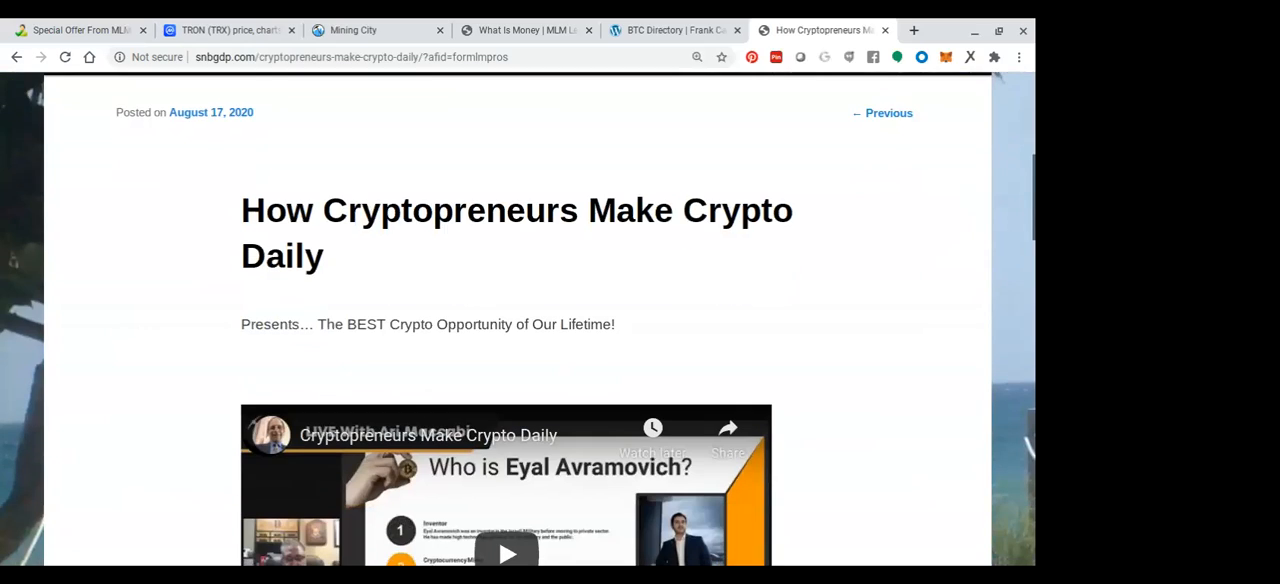
{"action": "scroll", "scroll_direction": "down", "scroll_amount": 3}
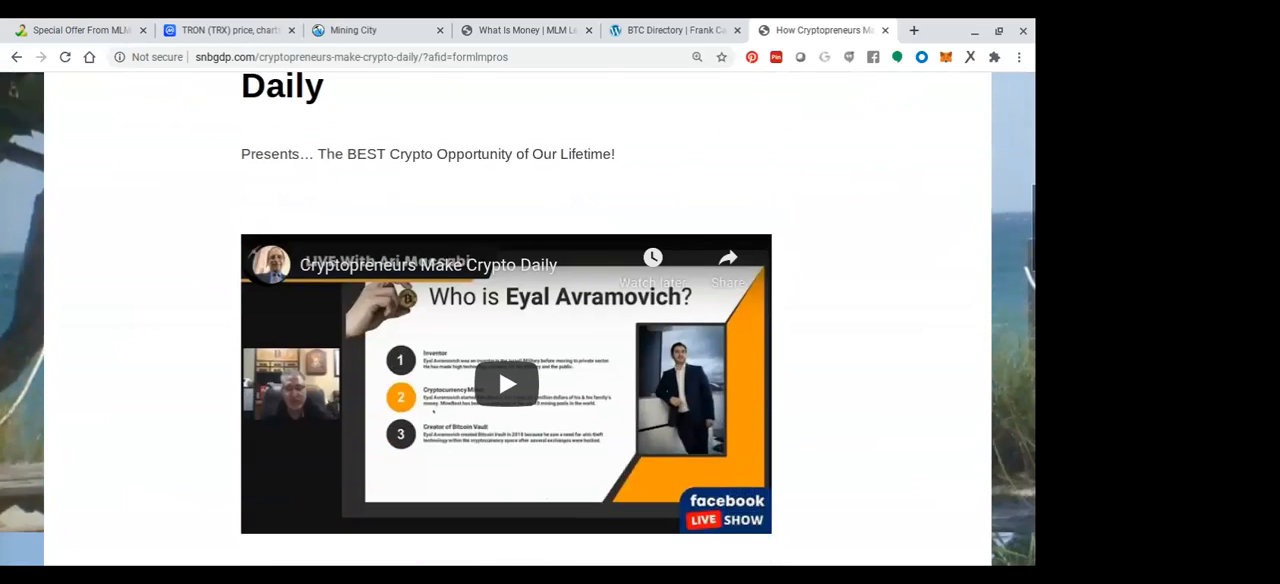
{"action": "scroll", "scroll_direction": "down", "scroll_amount": 3}
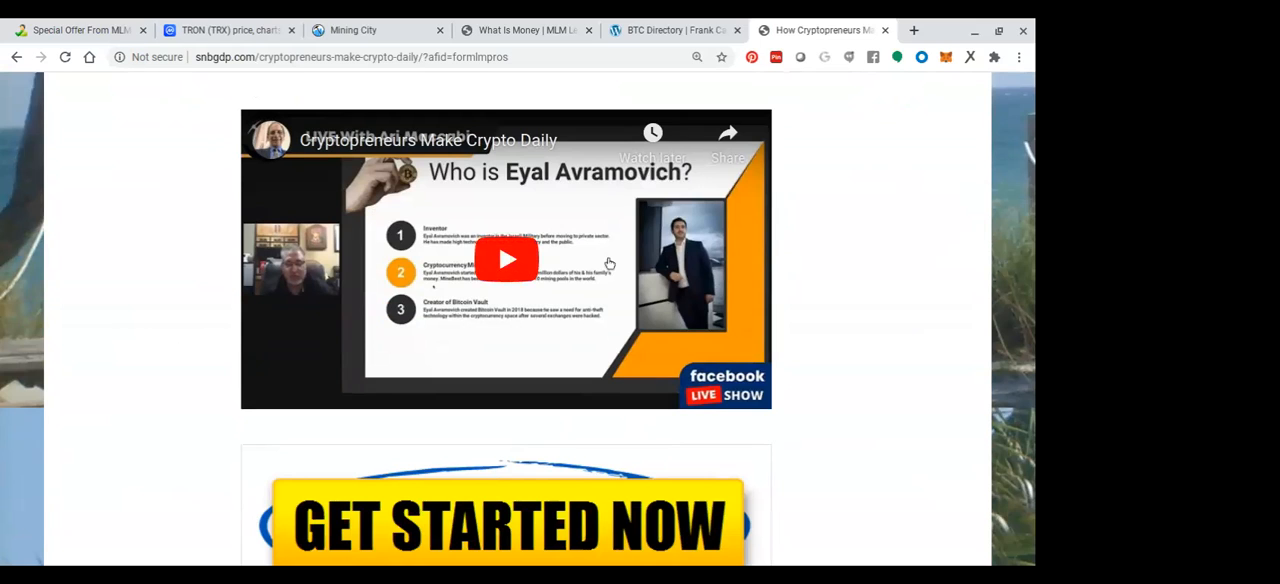
{"action": "scroll", "scroll_direction": "up", "scroll_amount": 3}
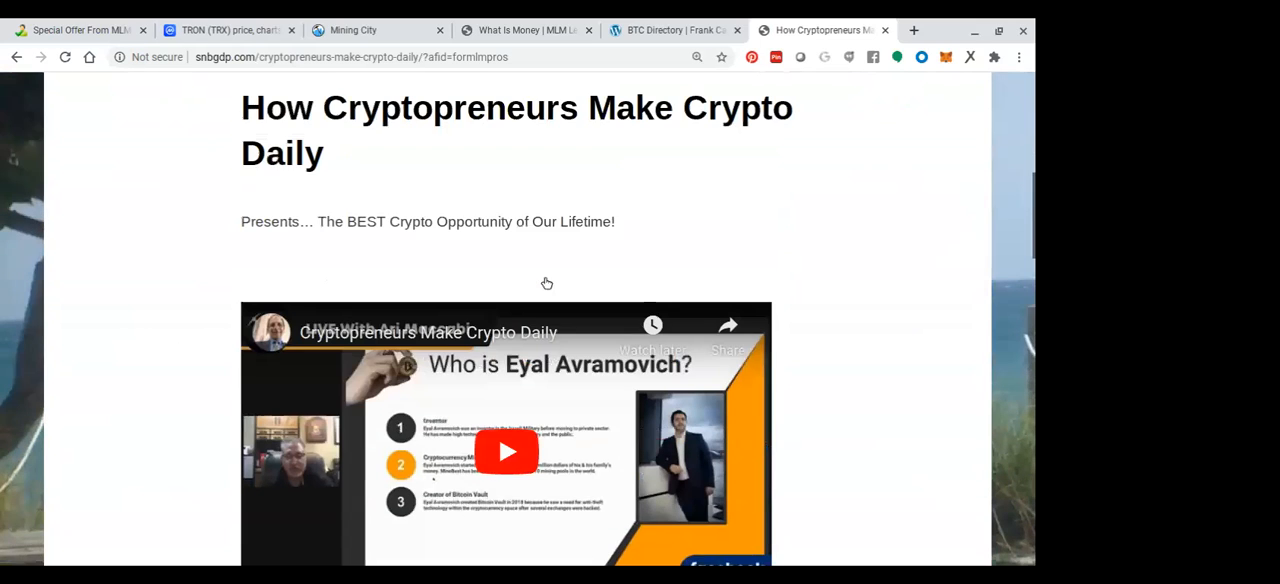
{"action": "scroll", "scroll_direction": "up", "scroll_amount": 3}
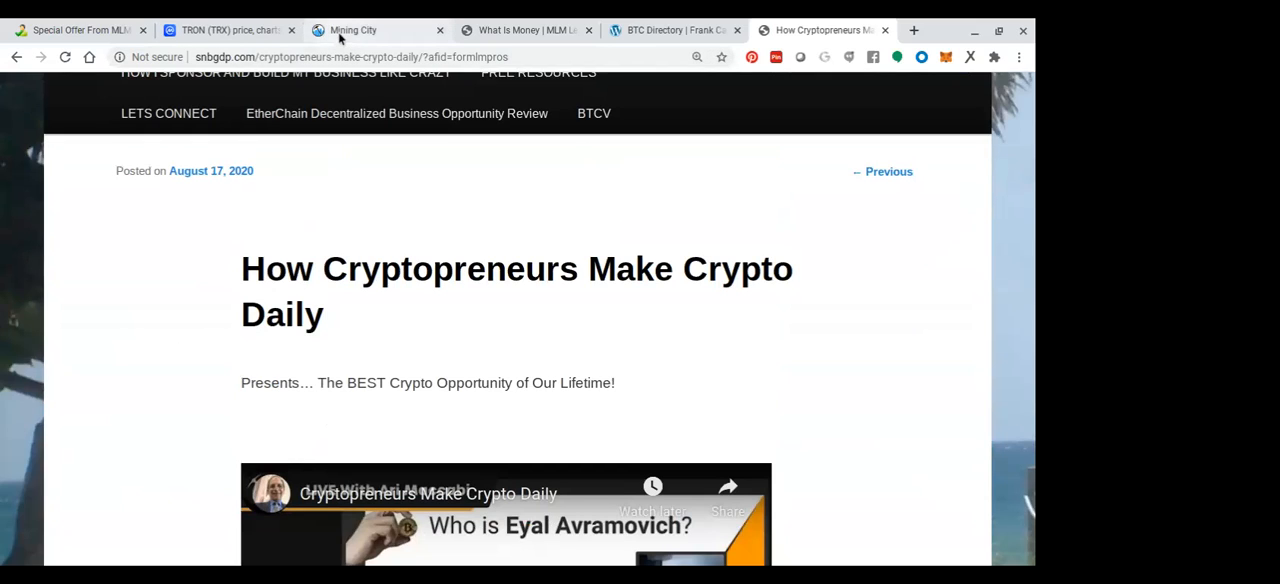
- Switch to Mining City and scroll to the Bitcoin Vault plans, $300 Primary to $12,600 Platinum
{"action": "left_click", "coordinate": [352, 30]}
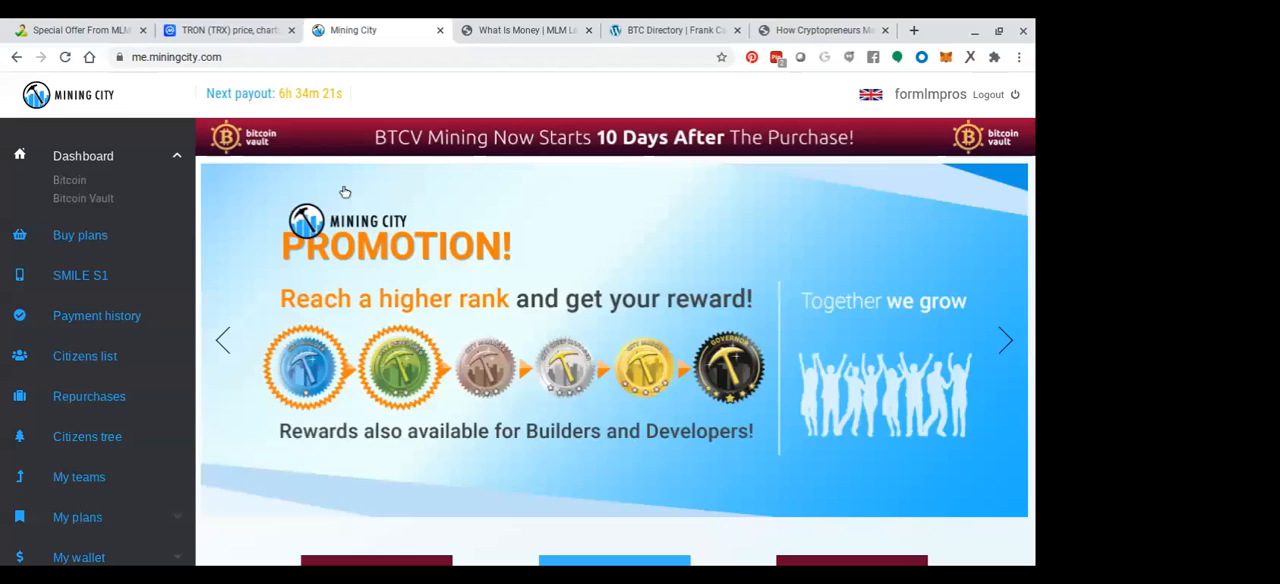
{"action": "mouse_move", "coordinate": [465, 184]}
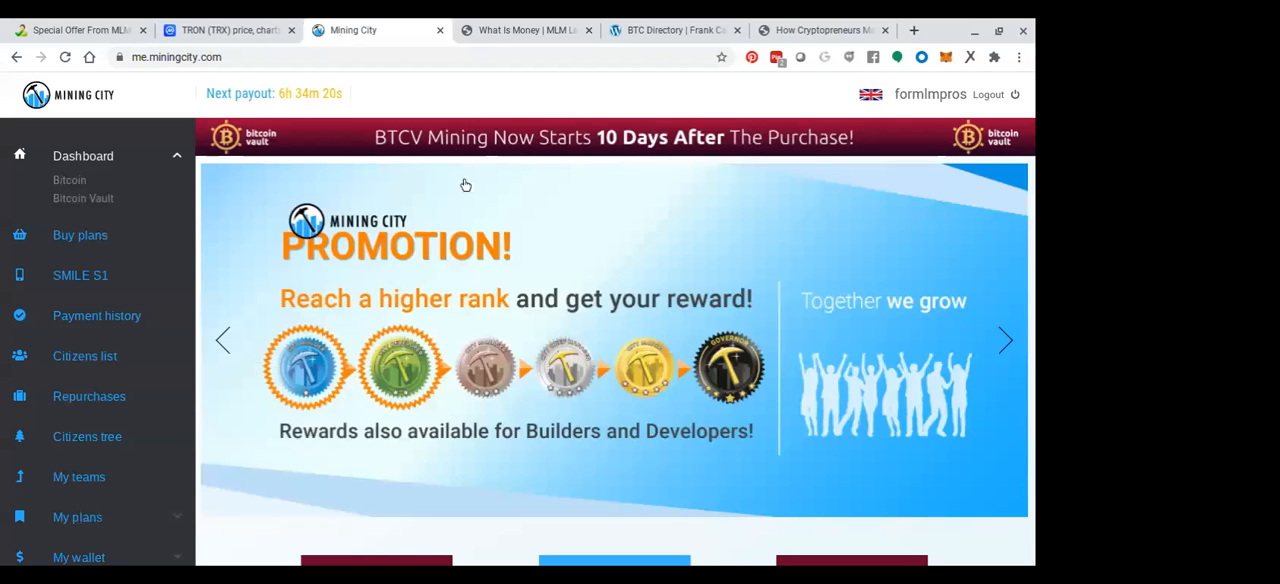
{"action": "scroll", "scroll_direction": "down", "scroll_amount": 3}
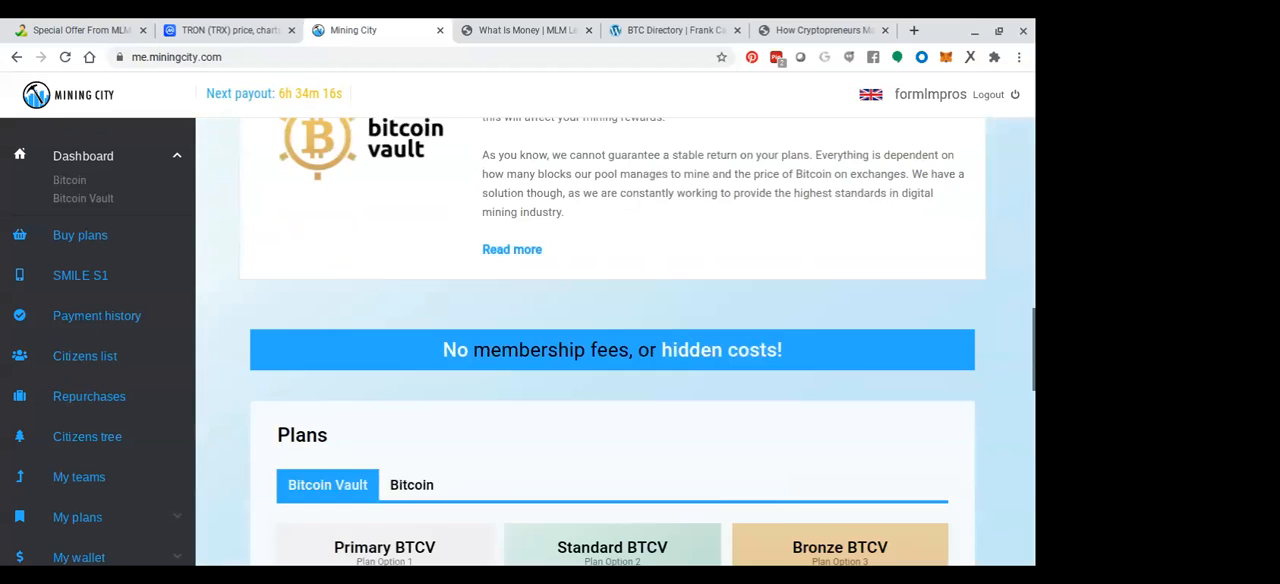
{"action": "scroll", "scroll_direction": "down", "scroll_amount": 3}
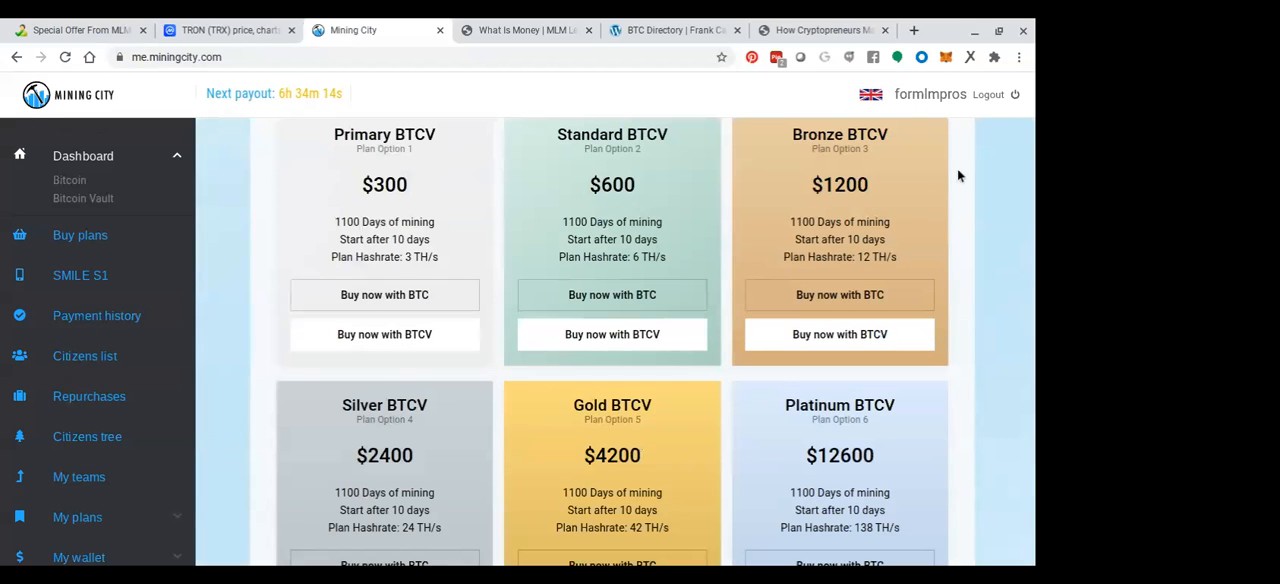
{"action": "mouse_move", "coordinate": [593, 210]}
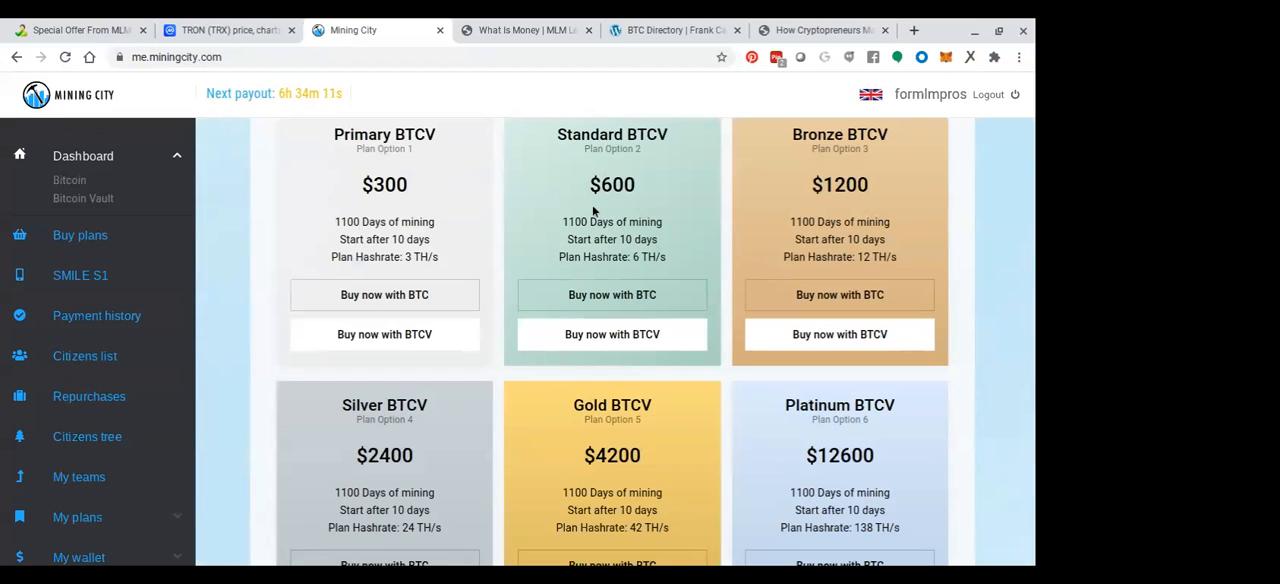
{"action": "mouse_move", "coordinate": [800, 170]}
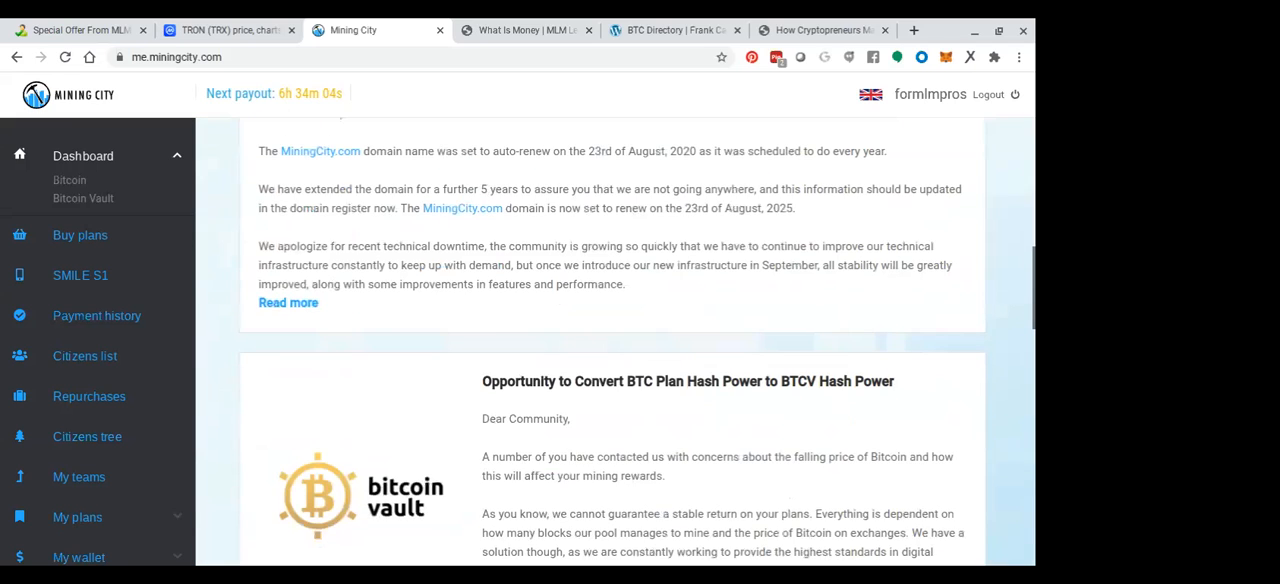
{"action": "scroll", "scroll_direction": "up", "scroll_amount": 3}
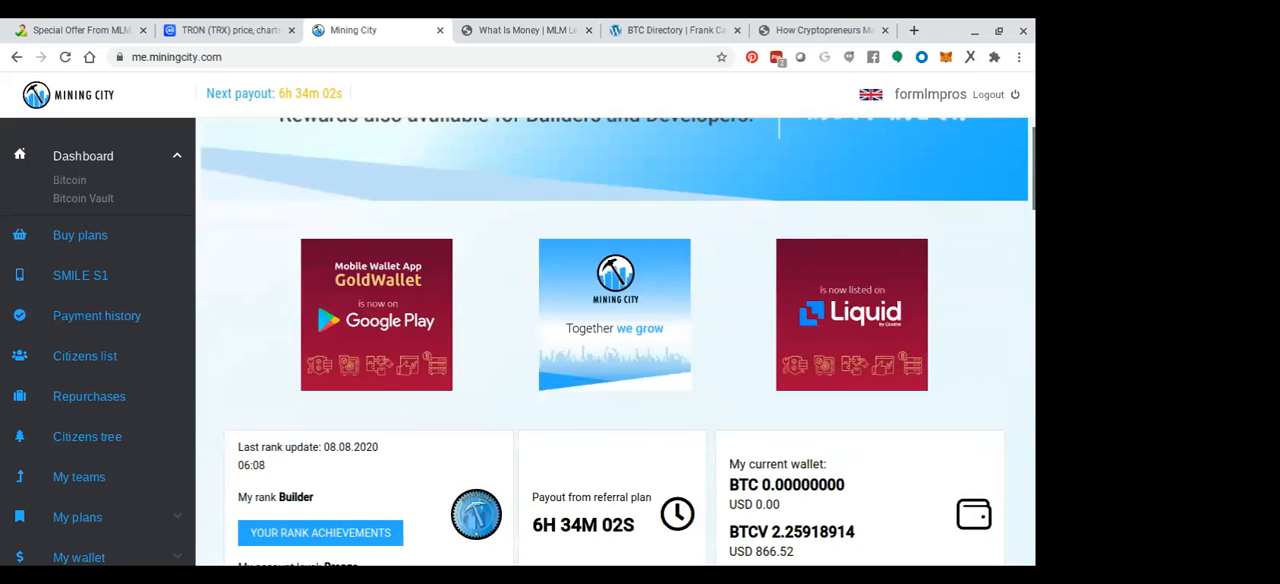
{"action": "scroll", "scroll_direction": "down", "scroll_amount": 3}
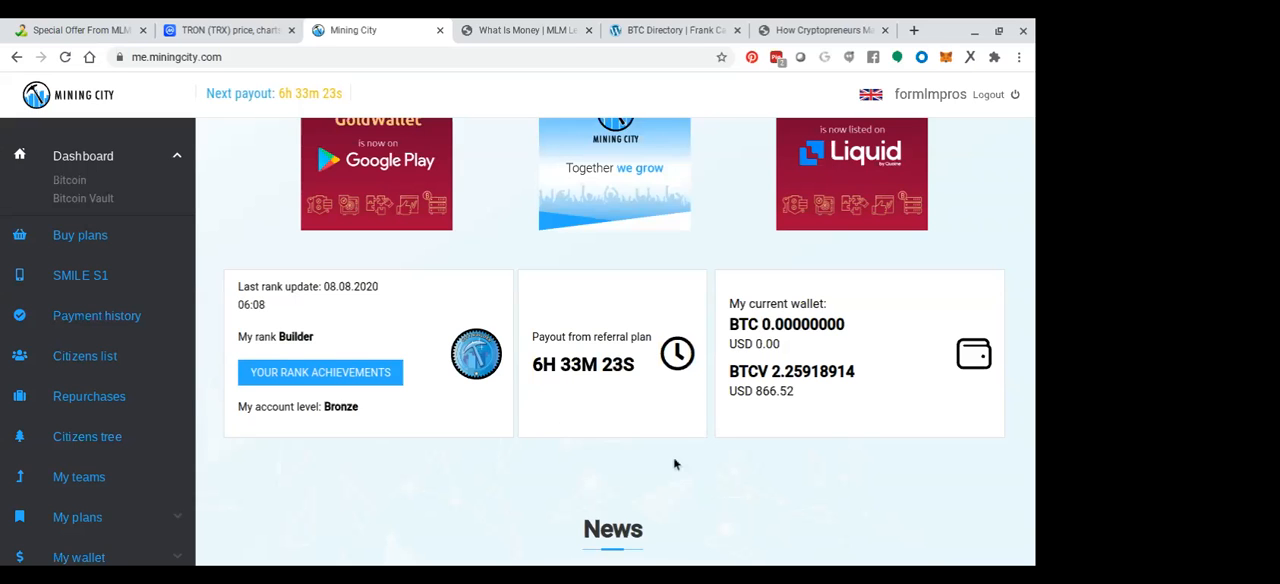
{"action": "scroll", "scroll_direction": "down", "scroll_amount": 3}
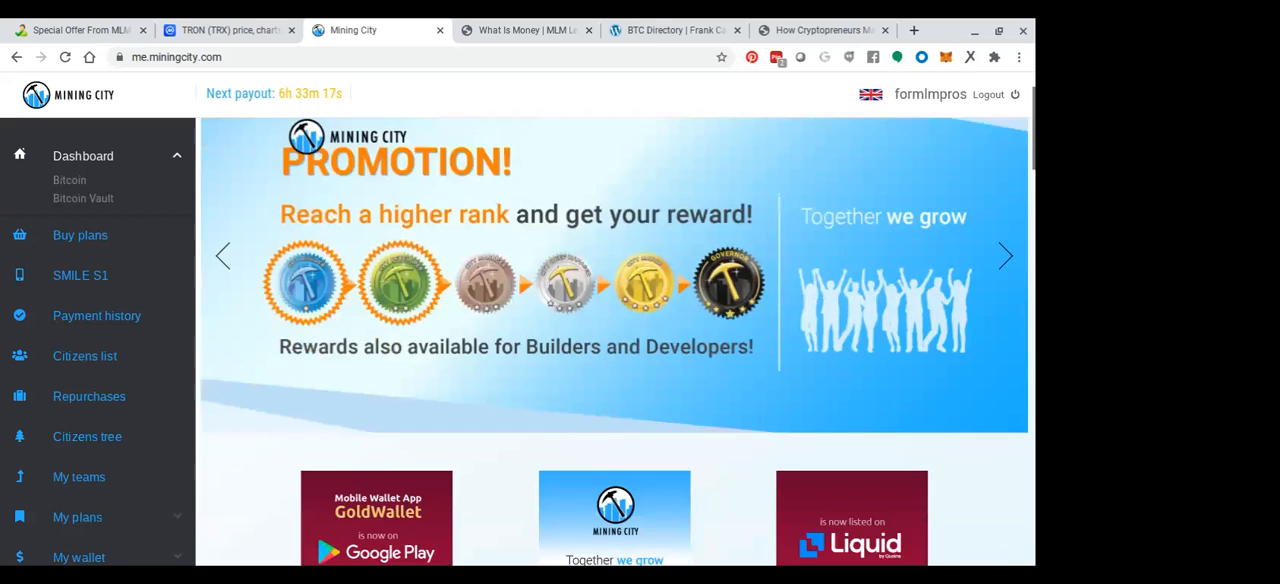
{"action": "scroll", "scroll_direction": "down", "scroll_amount": 3}
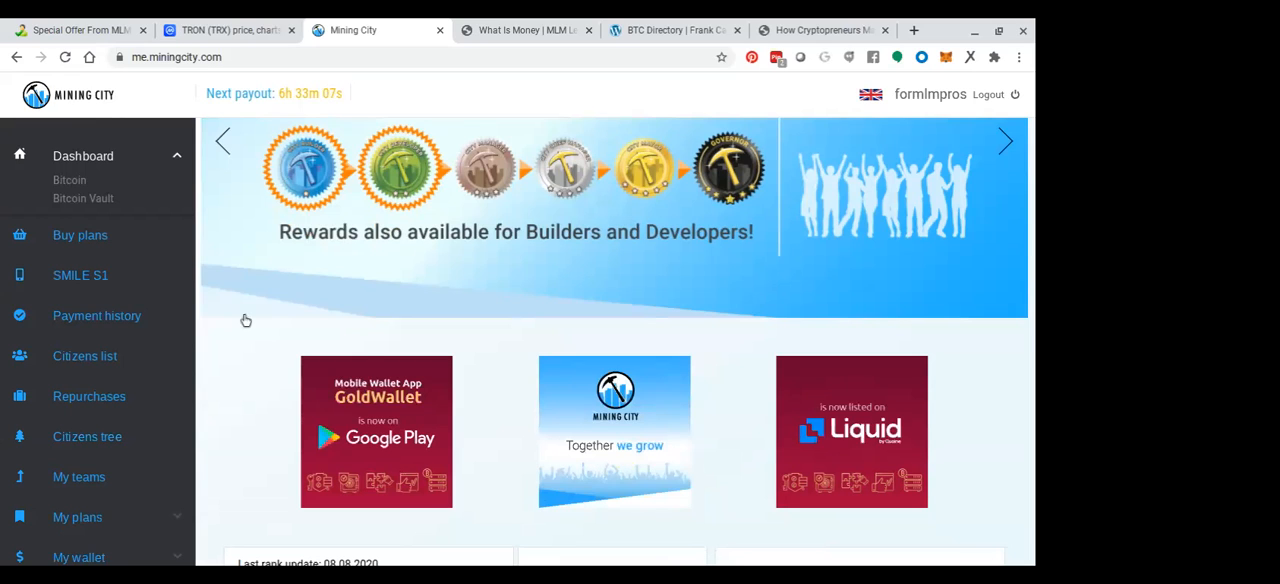
{"action": "scroll", "scroll_direction": "down", "scroll_amount": 3}
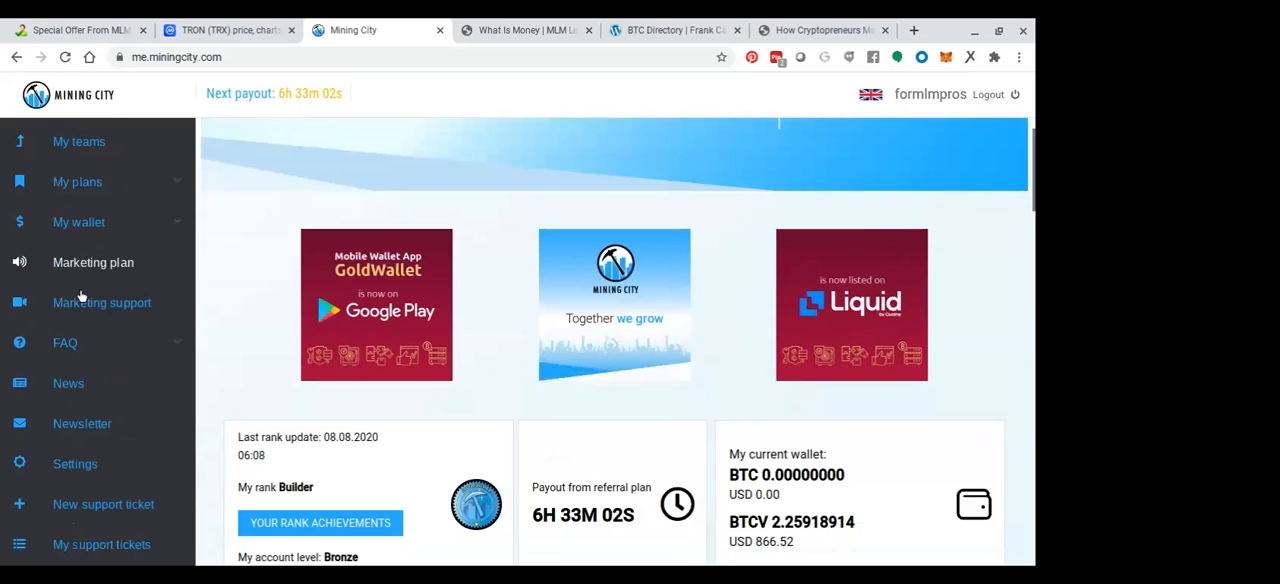
- Expand My wallet and choose Bitcoin Vault, which returns a Cloudflare Error 1020 page
{"action": "left_click", "coordinate": [78, 222]}
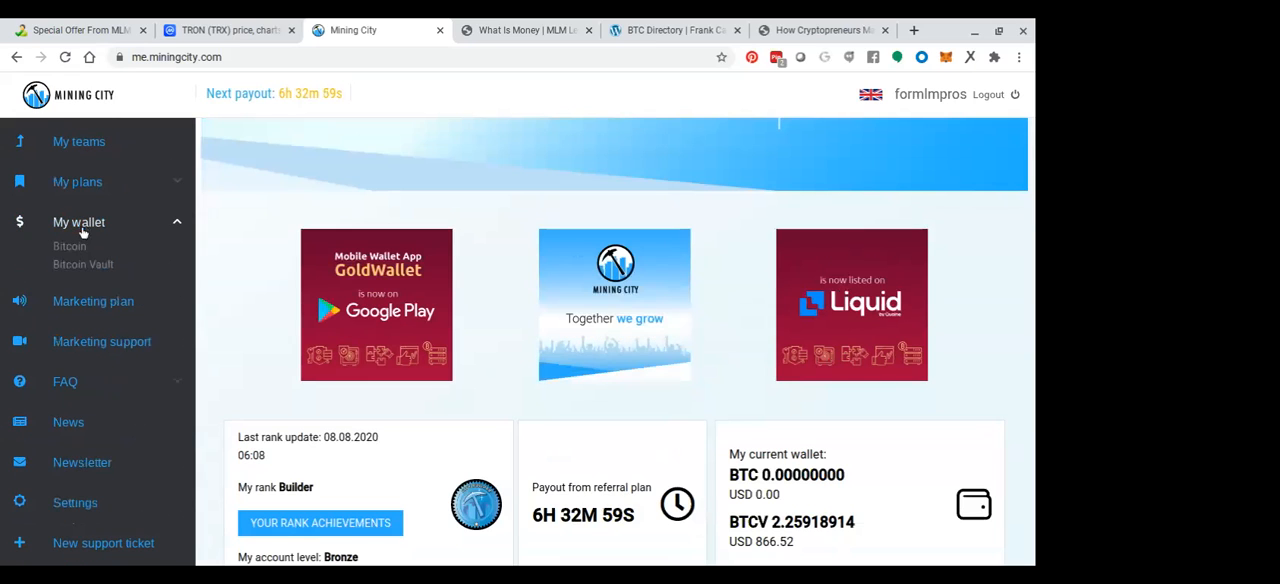
{"action": "left_click", "coordinate": [83, 264]}
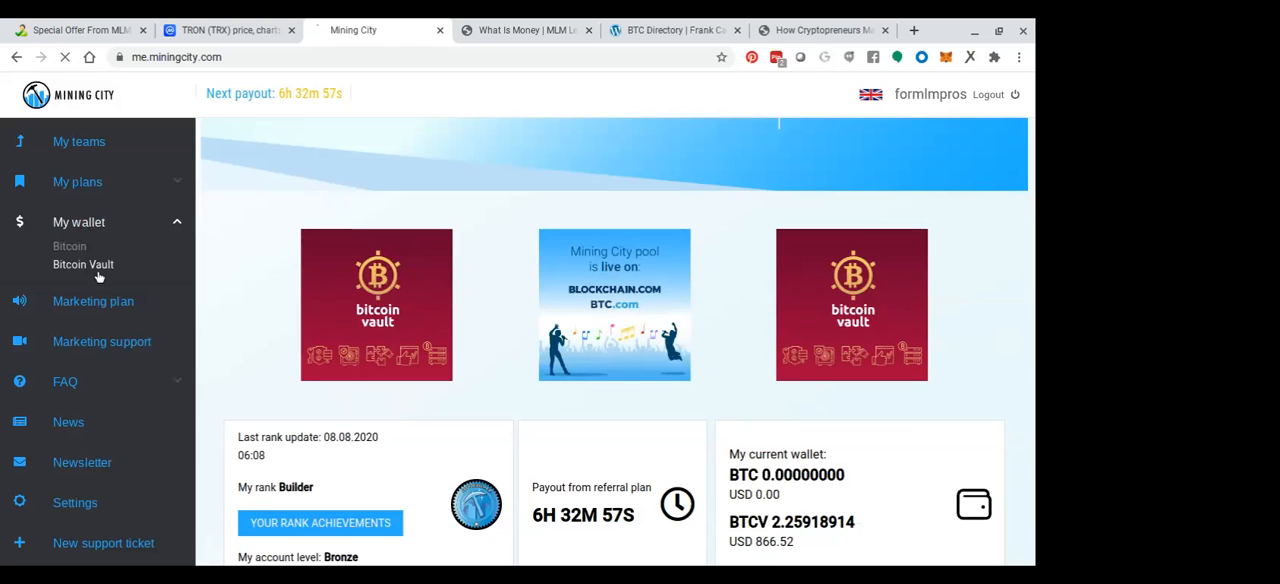
{"action": "left_click", "coordinate": [83, 264]}
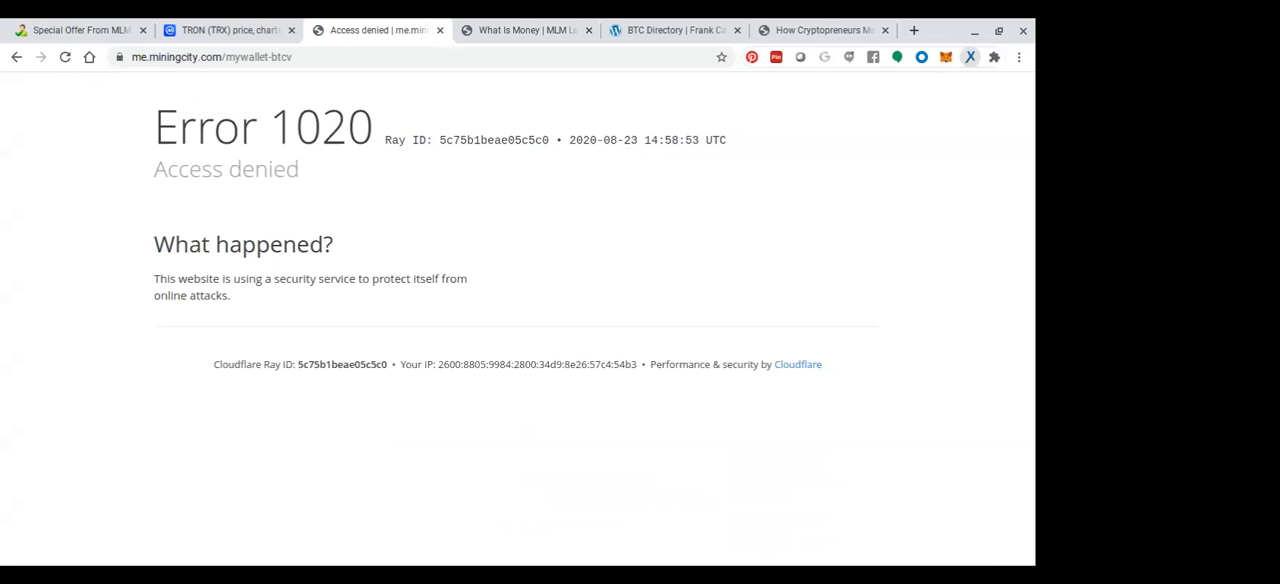
- Reload the blocked page and sign in to reach the 2.25918914 BTCV wallet
{"action": "left_click", "coordinate": [65, 57]}
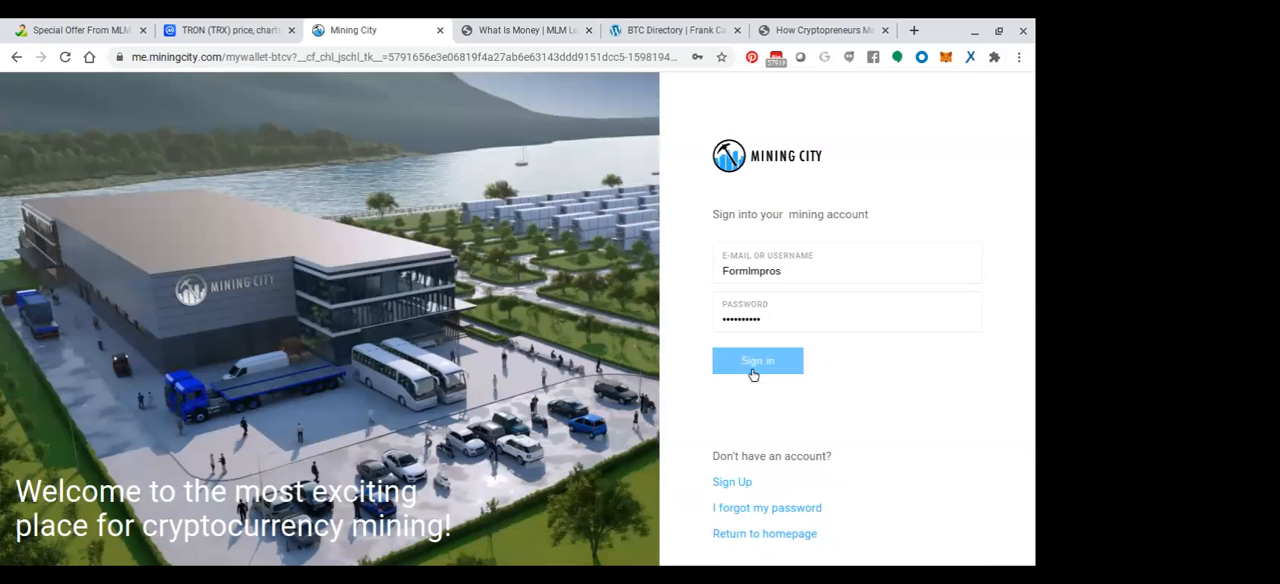
{"action": "left_click", "coordinate": [757, 360]}
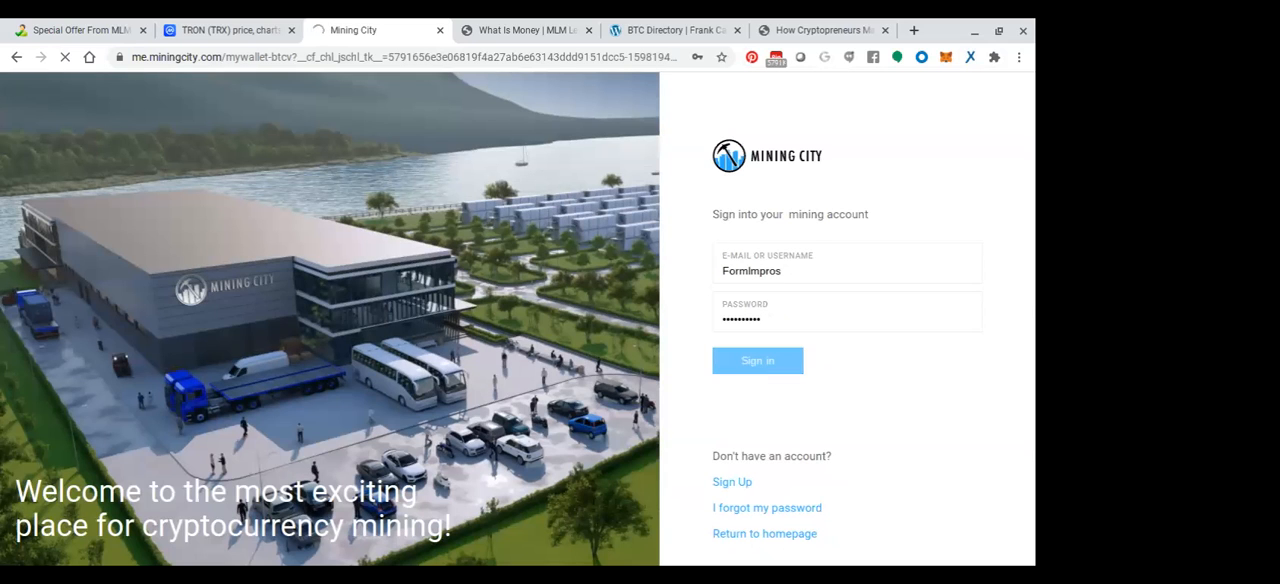
{"action": "left_click", "coordinate": [757, 360]}
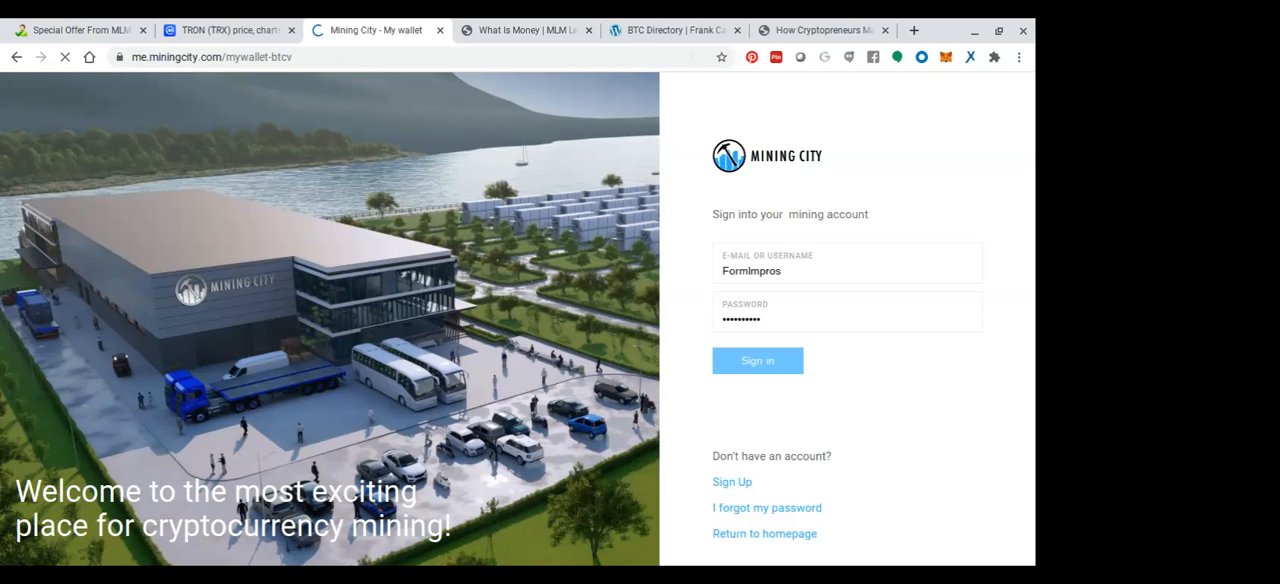
{"action": "left_click", "coordinate": [757, 360]}
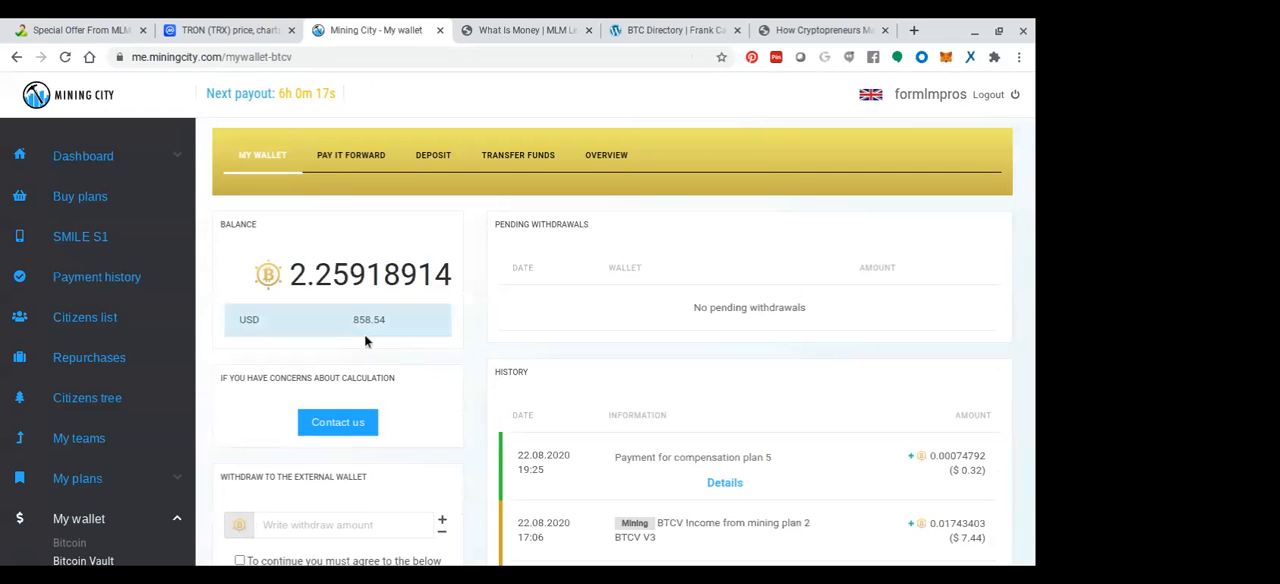
{"action": "scroll", "scroll_direction": "down", "scroll_amount": 3}
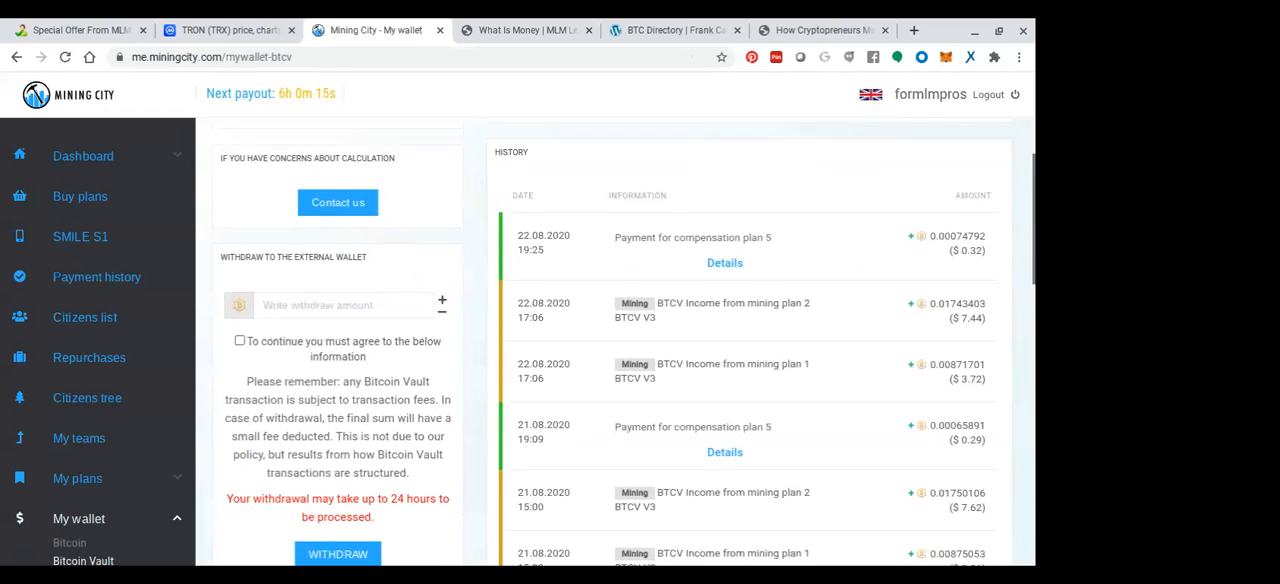
{"action": "scroll", "scroll_direction": "down", "scroll_amount": 3}
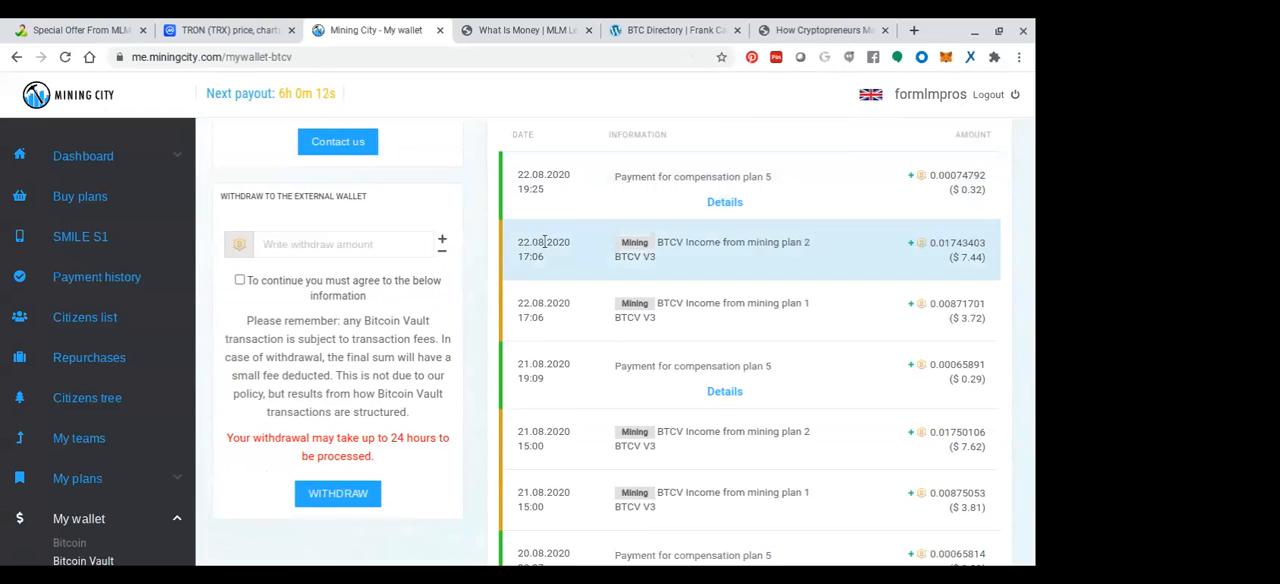
{"action": "mouse_move", "coordinate": [882, 294]}
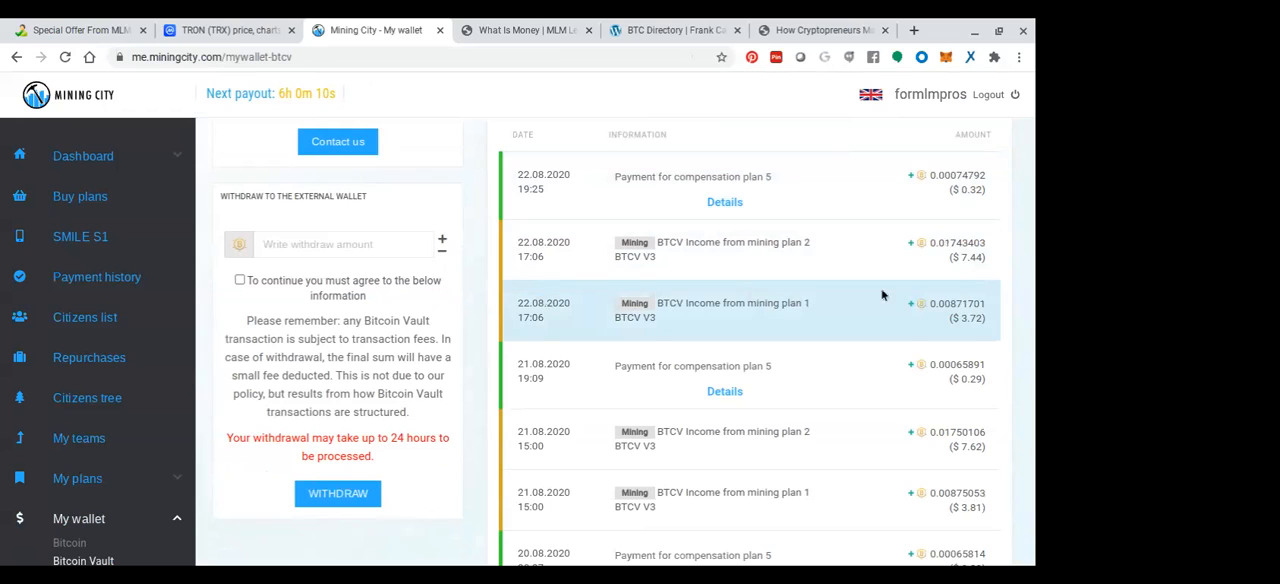
{"action": "mouse_move", "coordinate": [966, 356]}
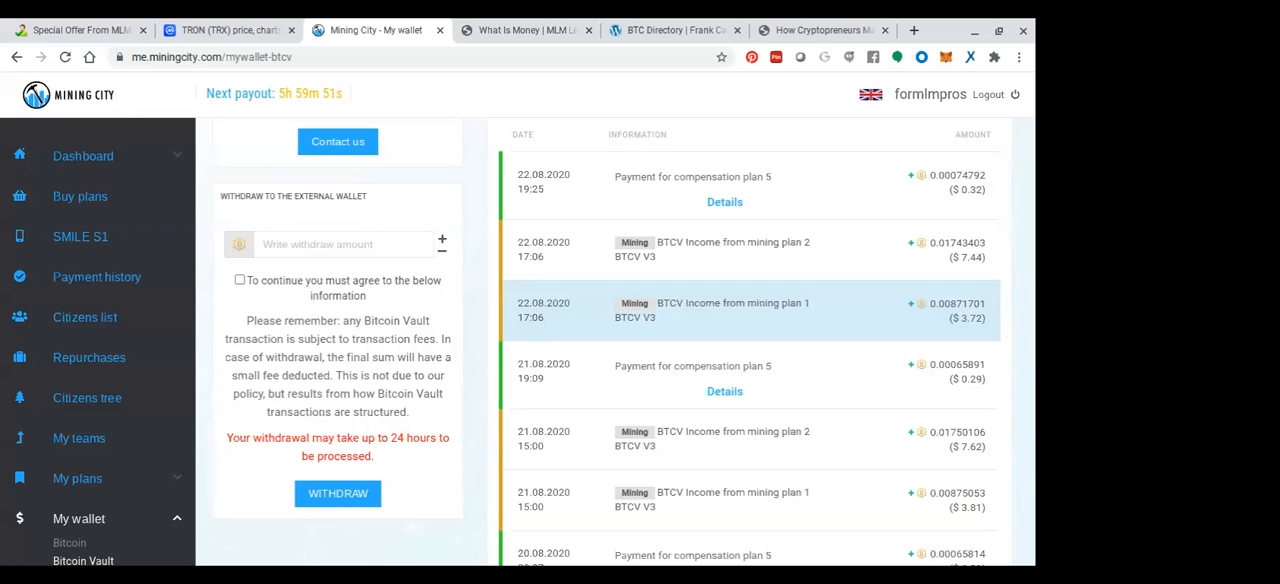
{"action": "scroll", "scroll_direction": "down", "scroll_amount": 3}
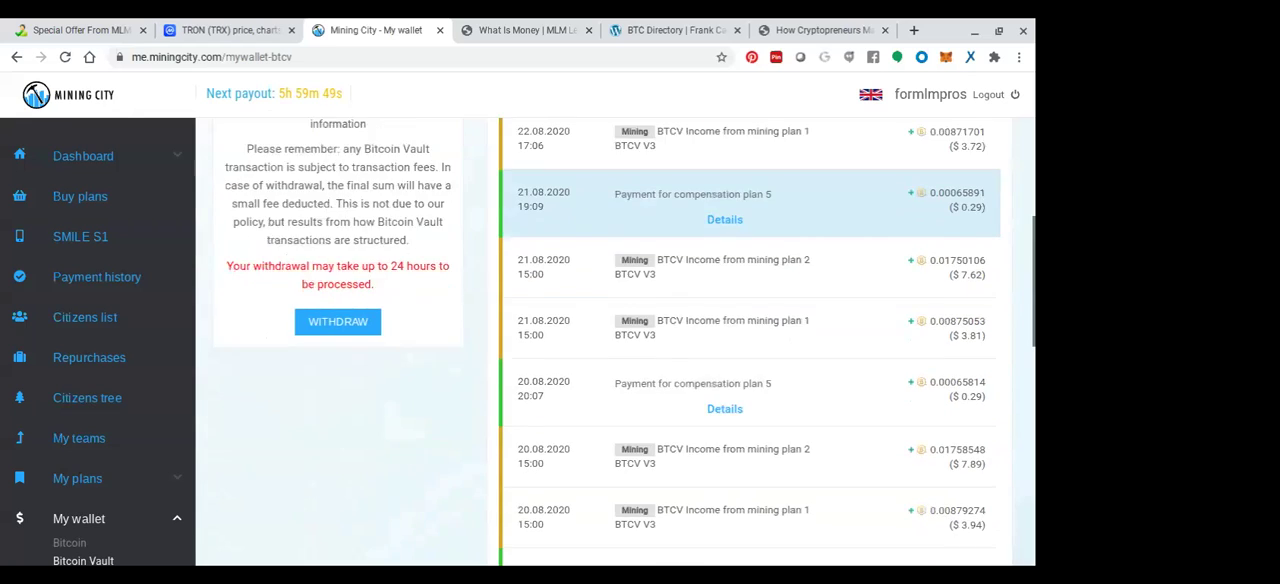
{"action": "scroll", "scroll_direction": "down", "scroll_amount": 3}
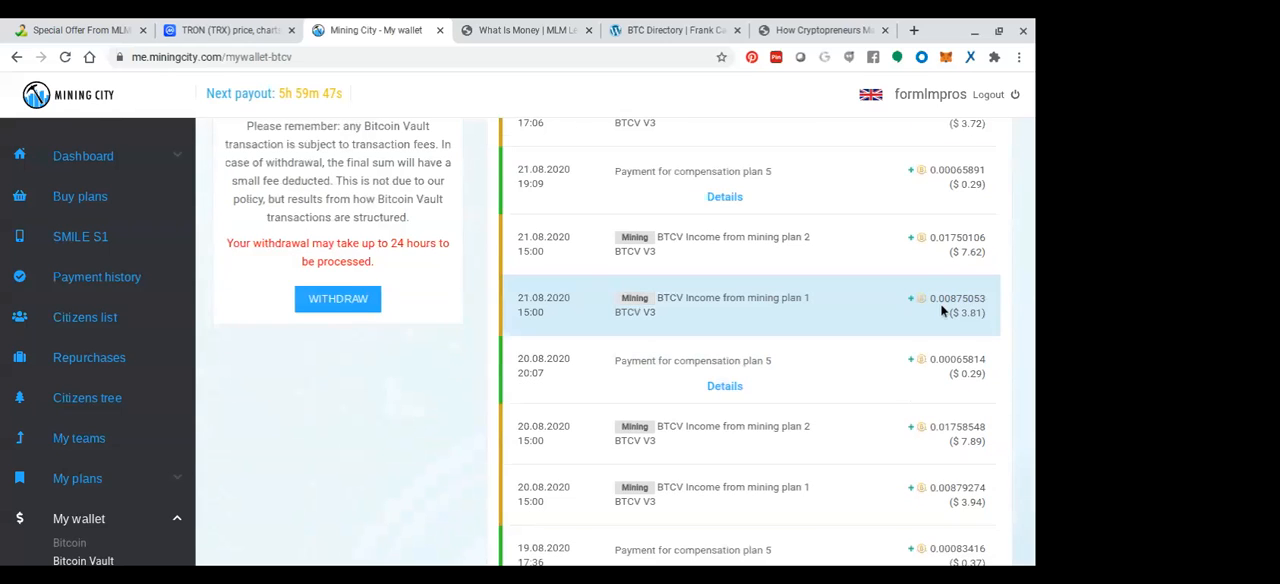
{"action": "scroll", "scroll_direction": "down", "scroll_amount": 3}
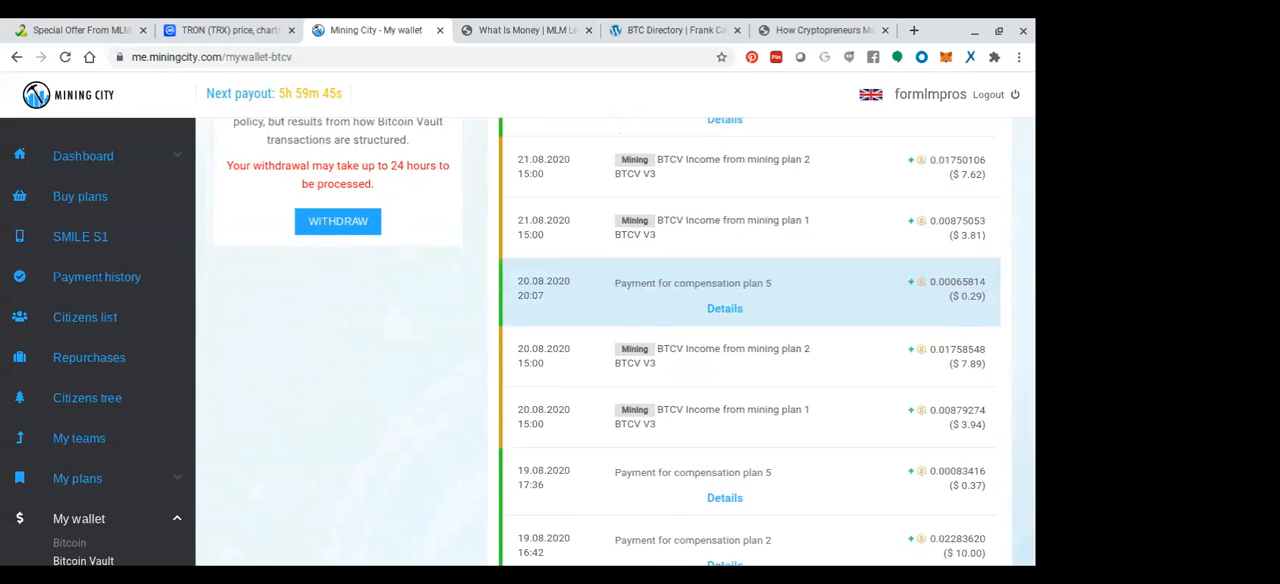
{"action": "scroll", "scroll_direction": "down", "scroll_amount": 3}
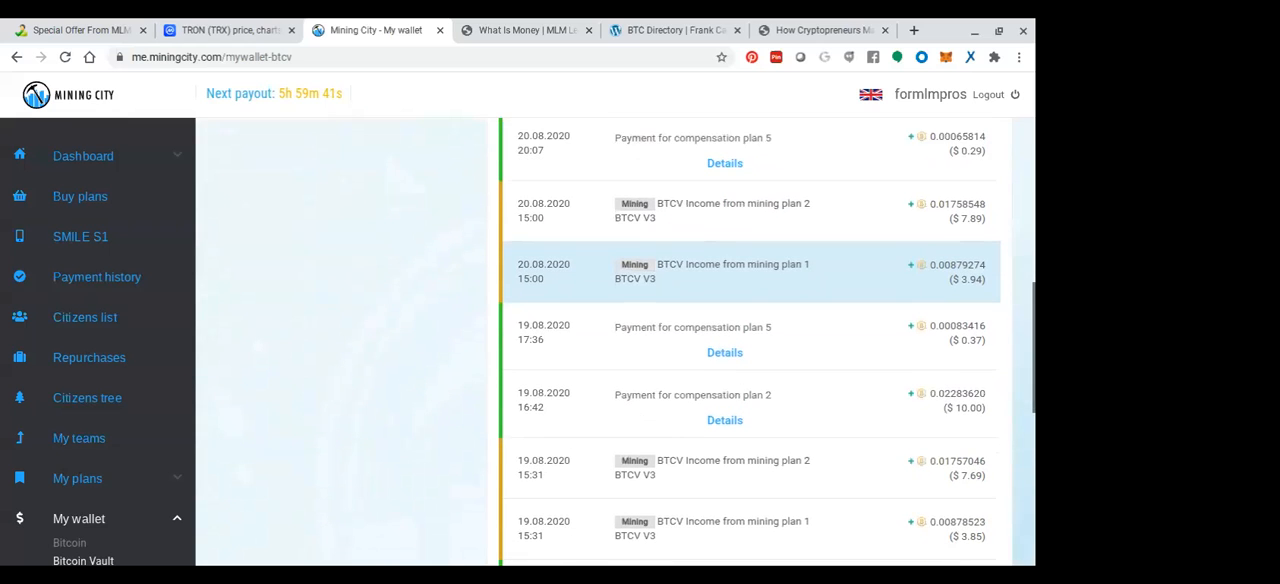
{"action": "scroll", "scroll_direction": "down", "scroll_amount": 3}
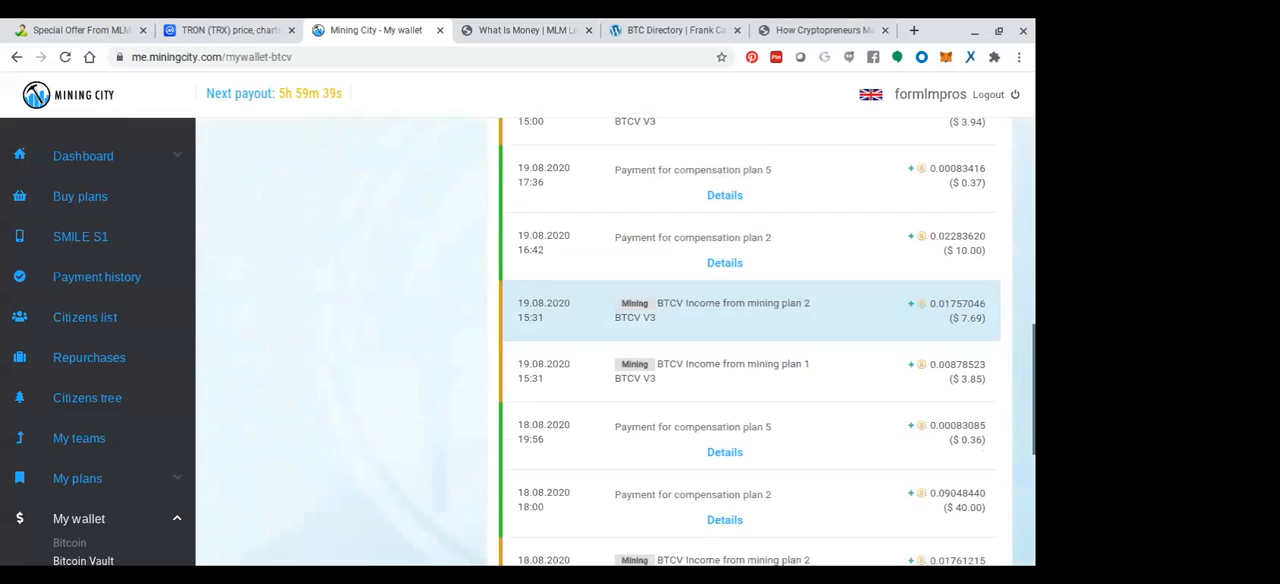
{"action": "mouse_move", "coordinate": [864, 248]}
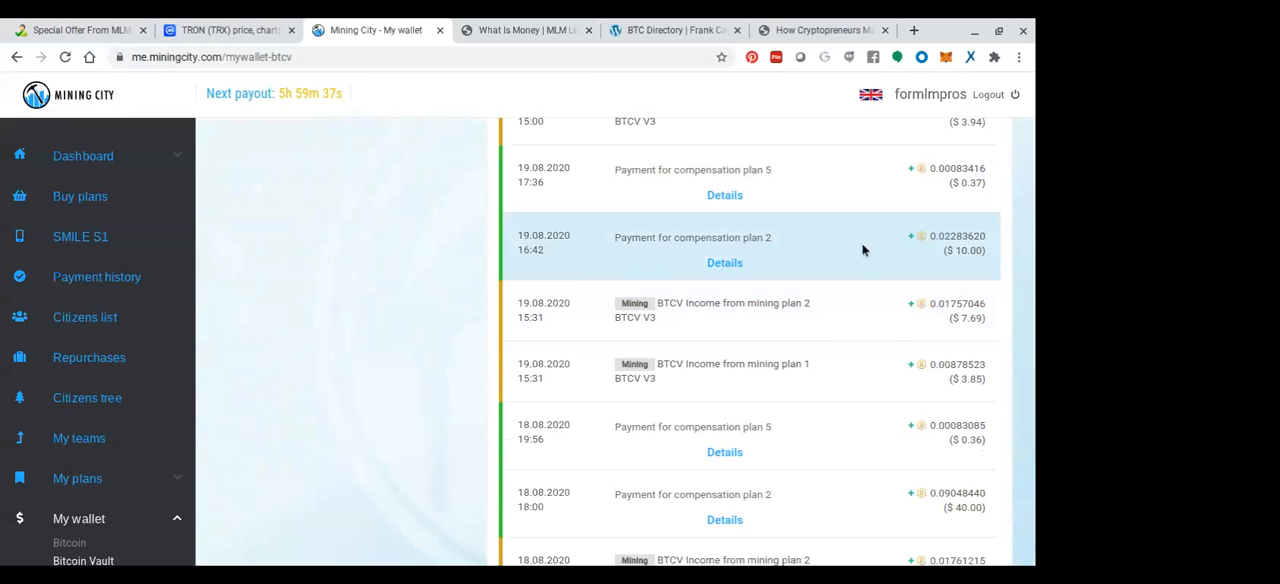
{"action": "scroll", "scroll_direction": "down", "scroll_amount": 3}
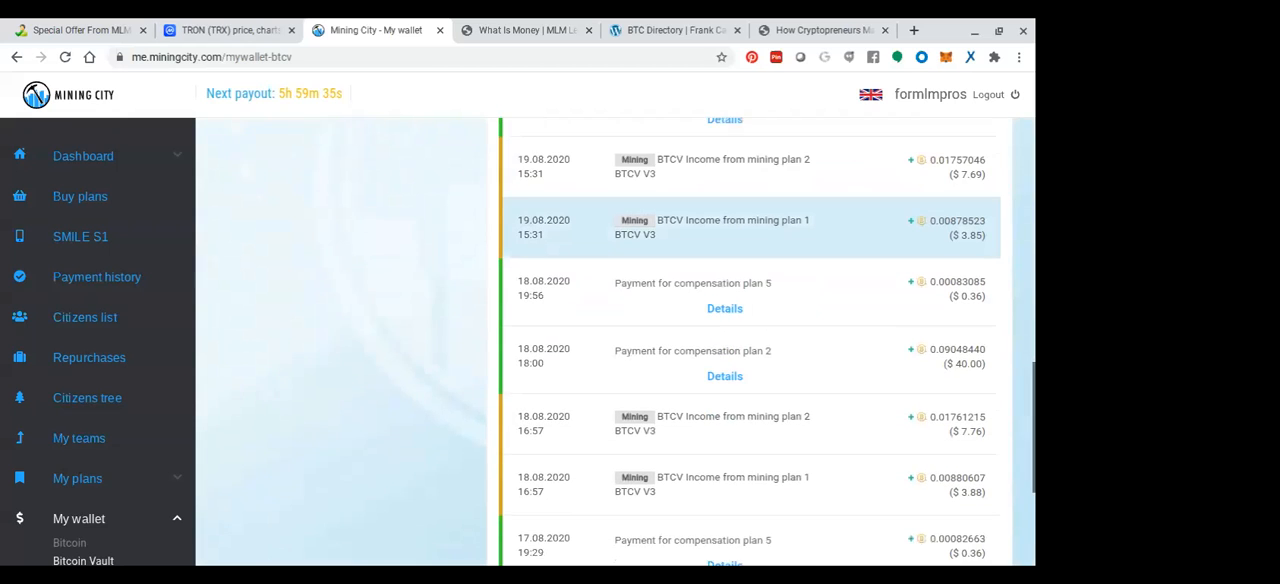
{"action": "scroll", "scroll_direction": "down", "scroll_amount": 3}
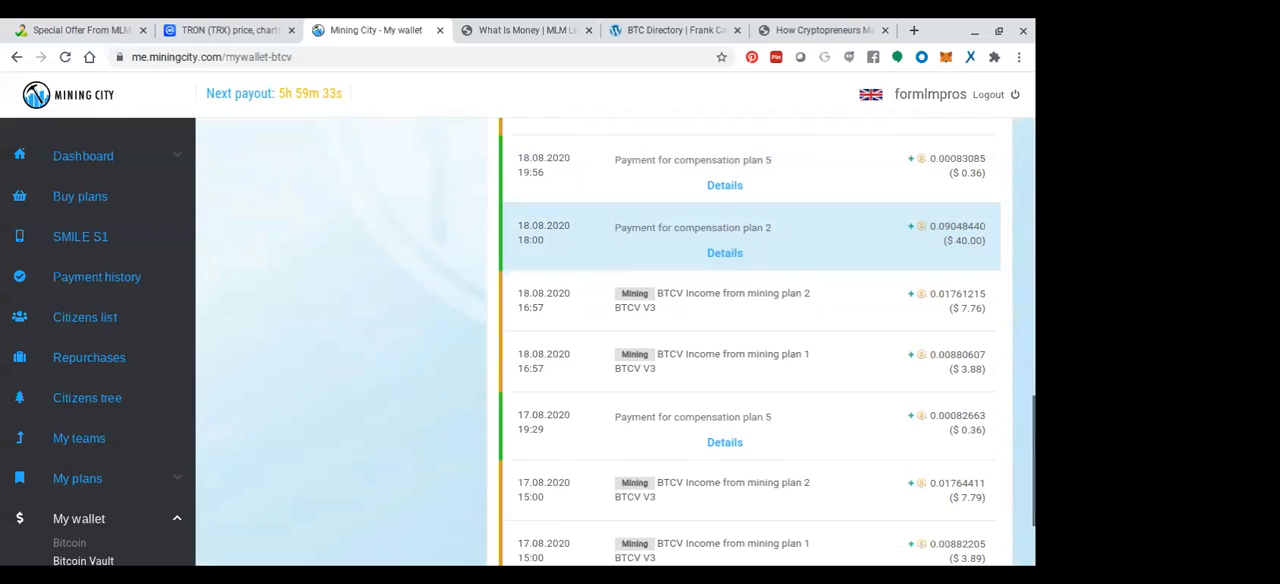
{"action": "mouse_move", "coordinate": [848, 248]}
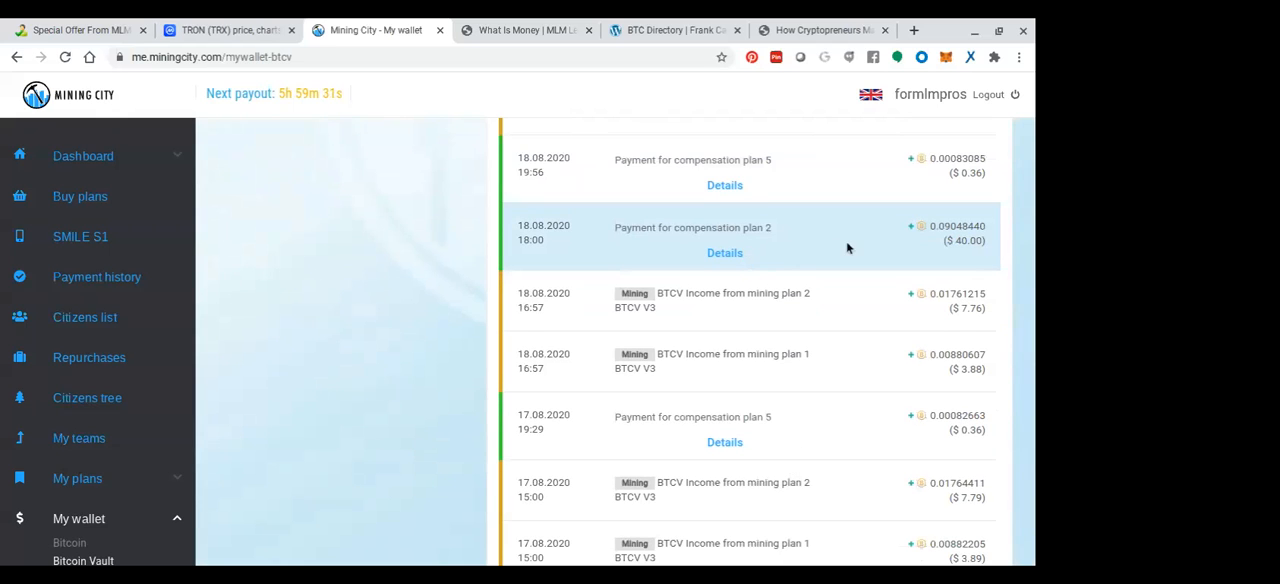
{"action": "scroll", "scroll_direction": "down", "scroll_amount": 3}
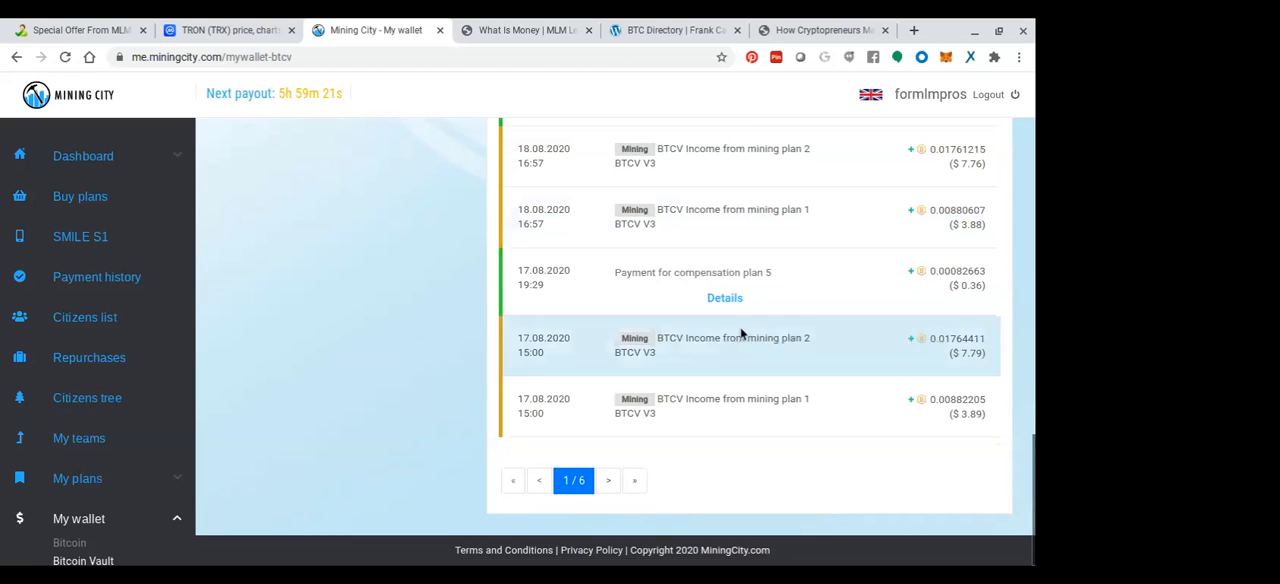
{"action": "mouse_move", "coordinate": [734, 467]}
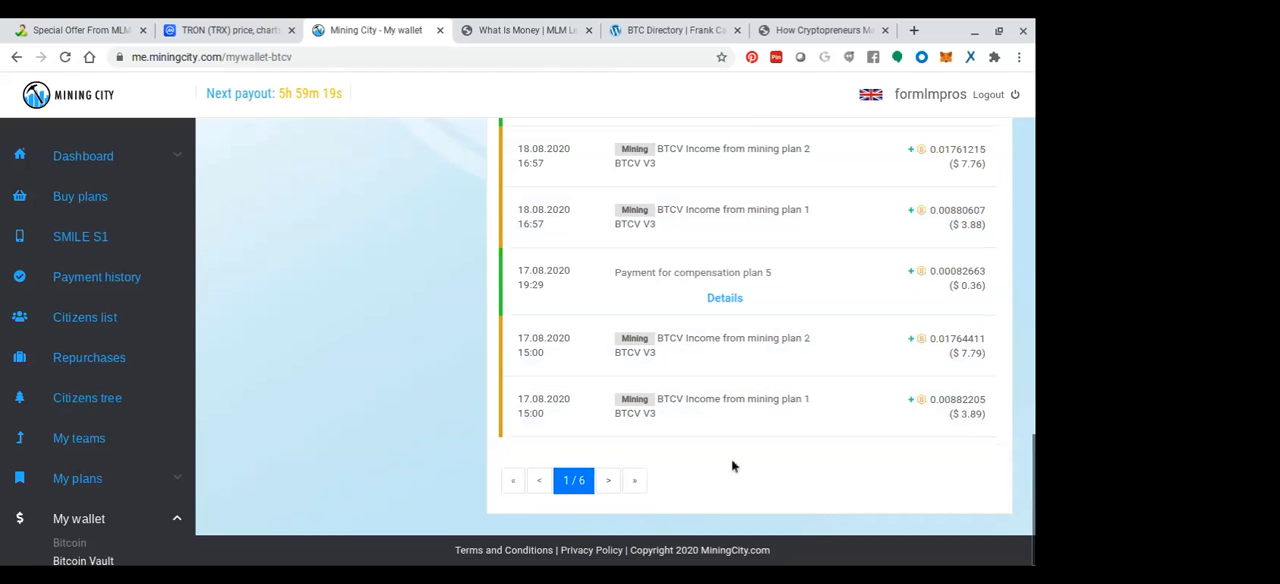
{"action": "scroll", "scroll_direction": "up", "scroll_amount": 3}
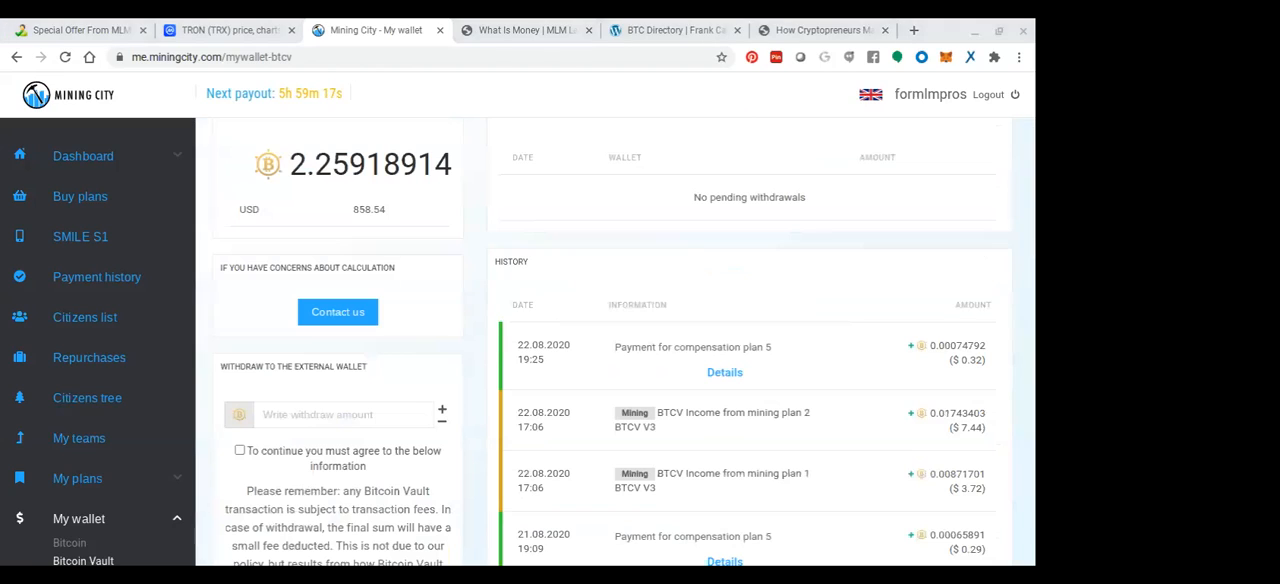